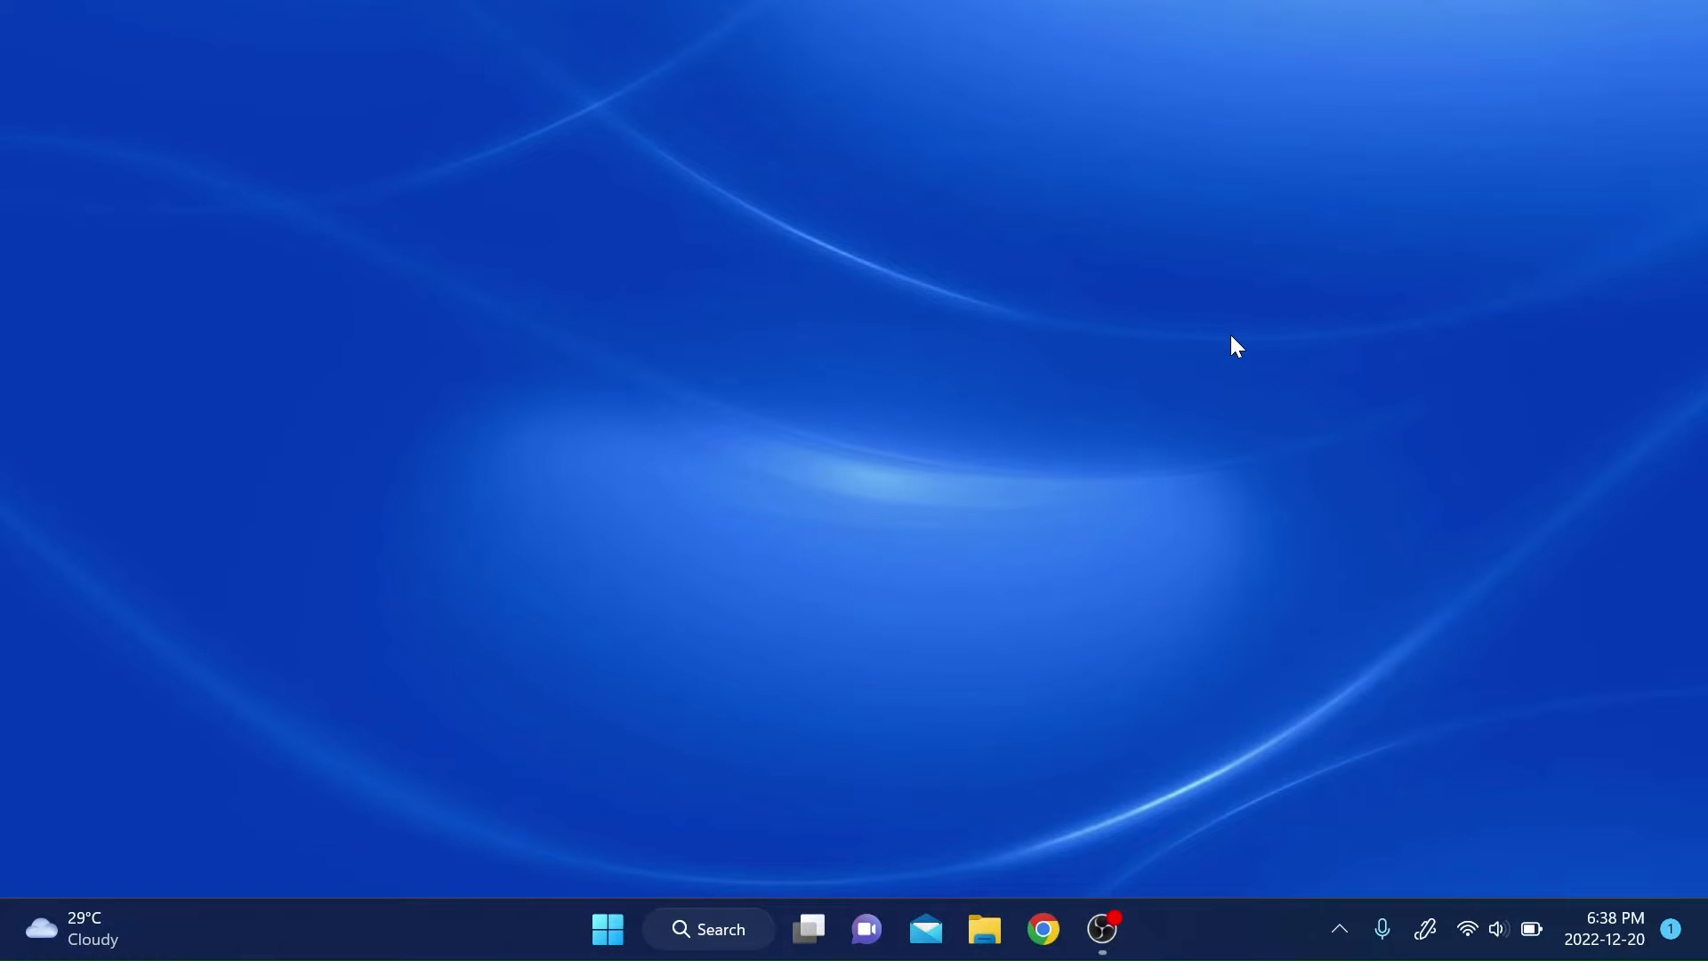
# - Launch Device Manager from Start search and maximize its window
pyautogui.write('device Manager')
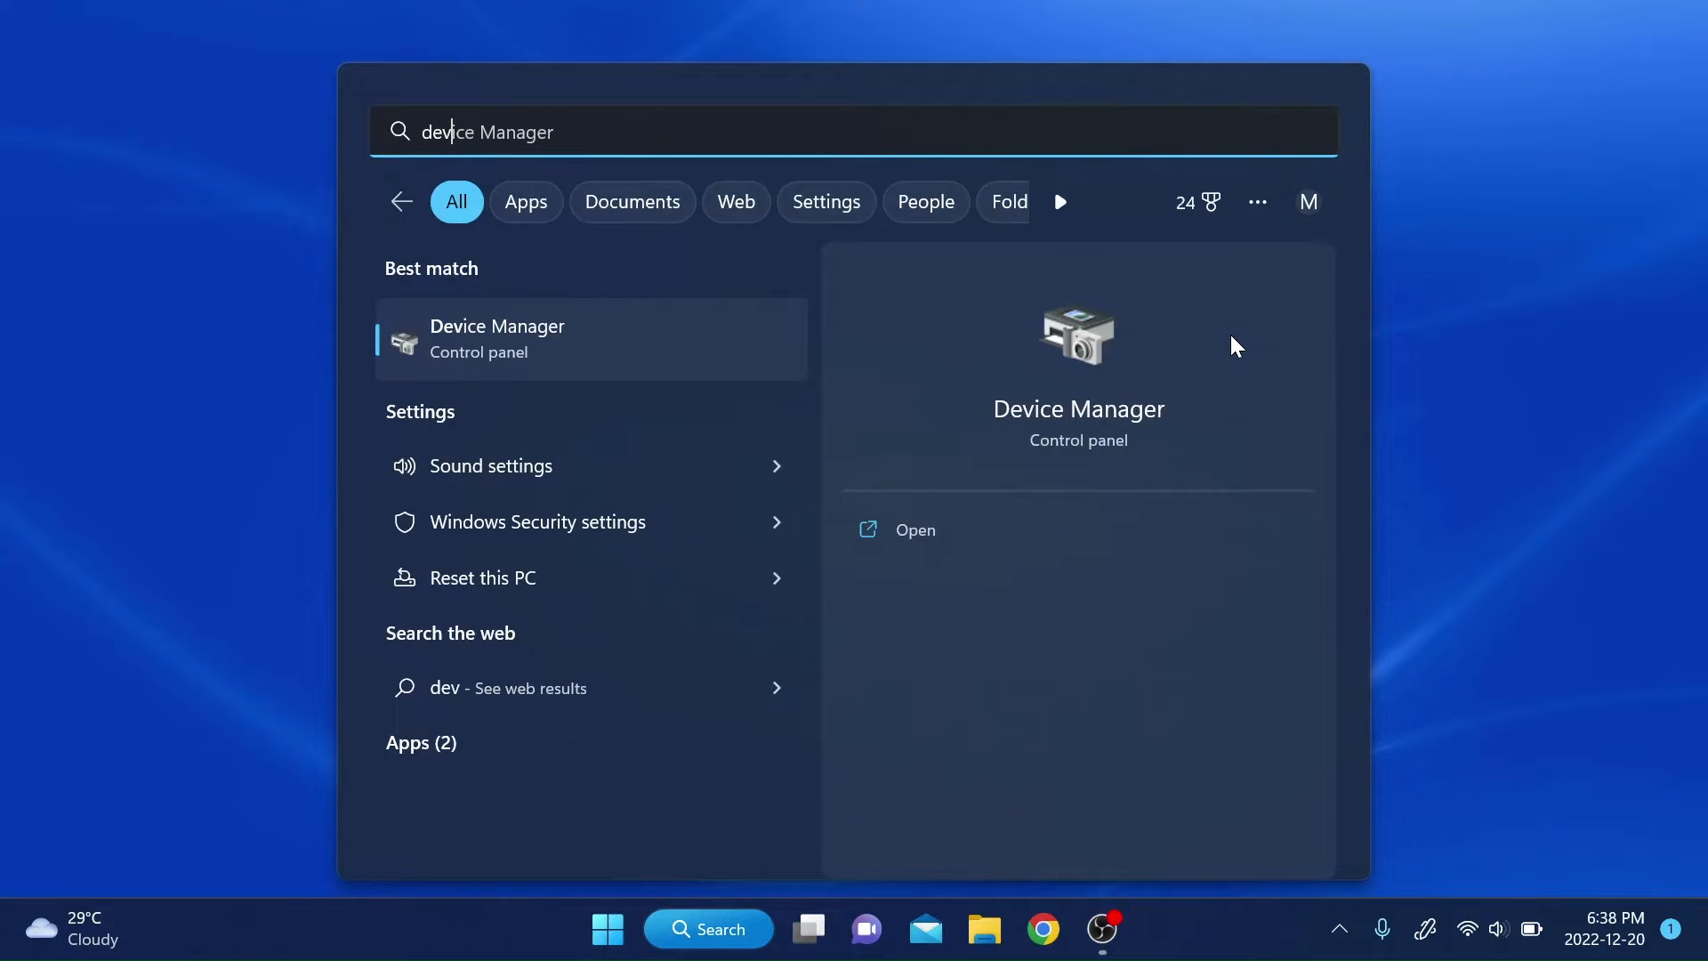
pyautogui.click(914, 530)
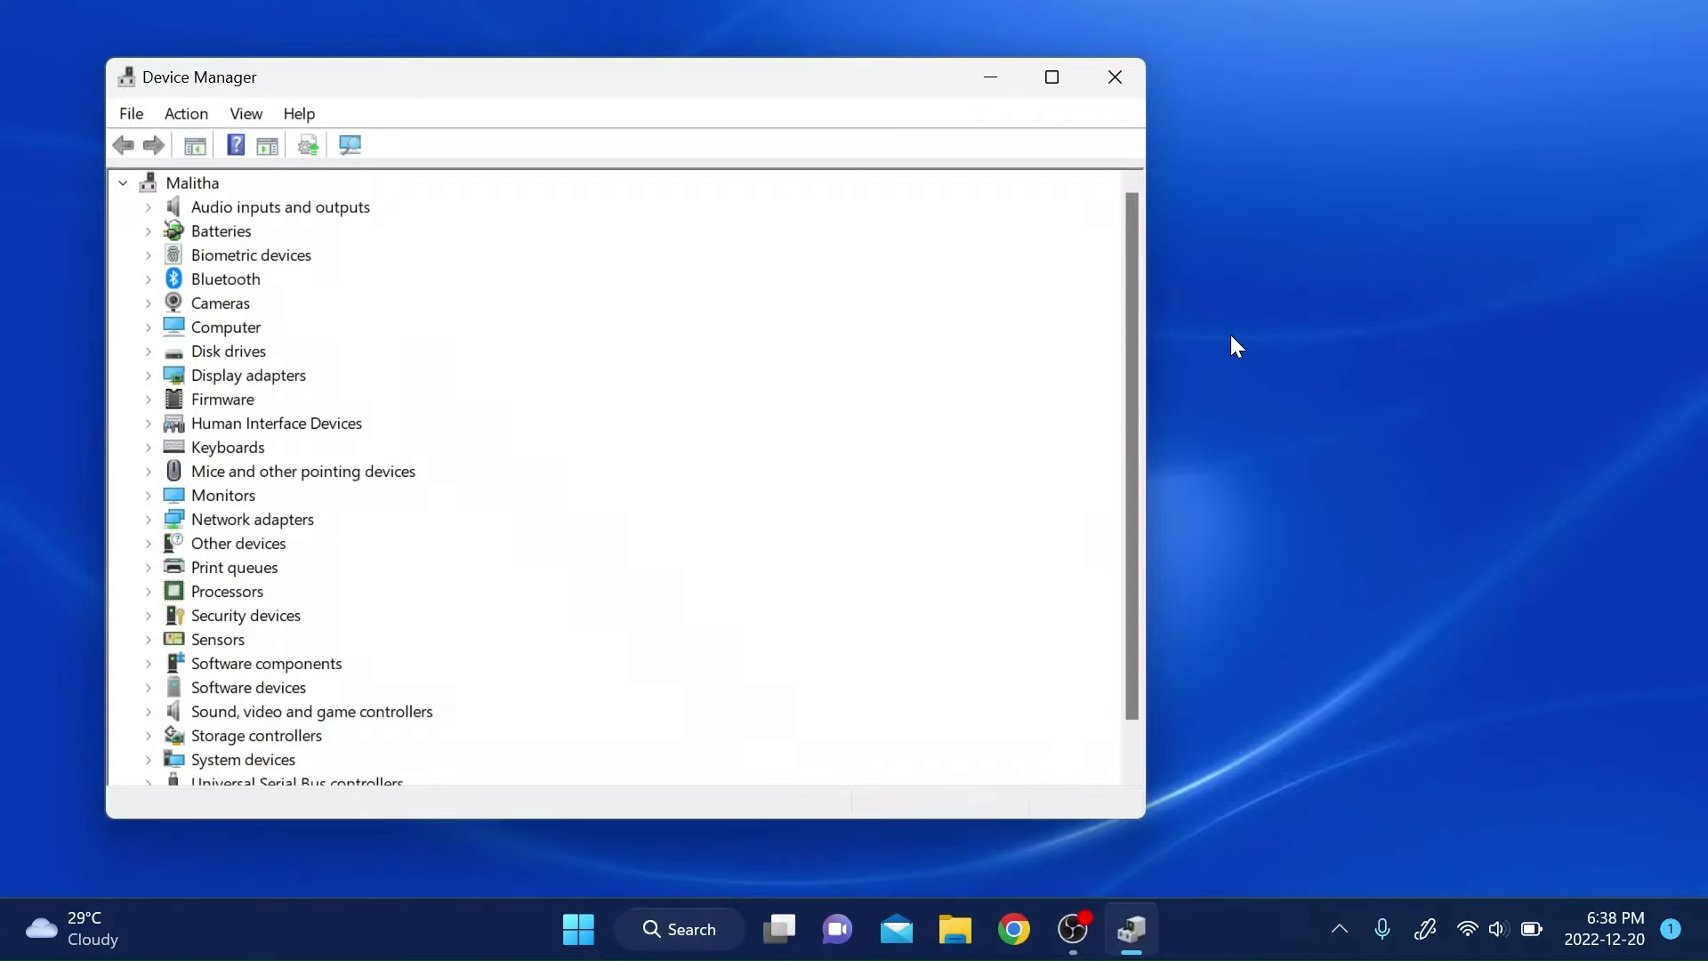
pyautogui.click(1052, 76)
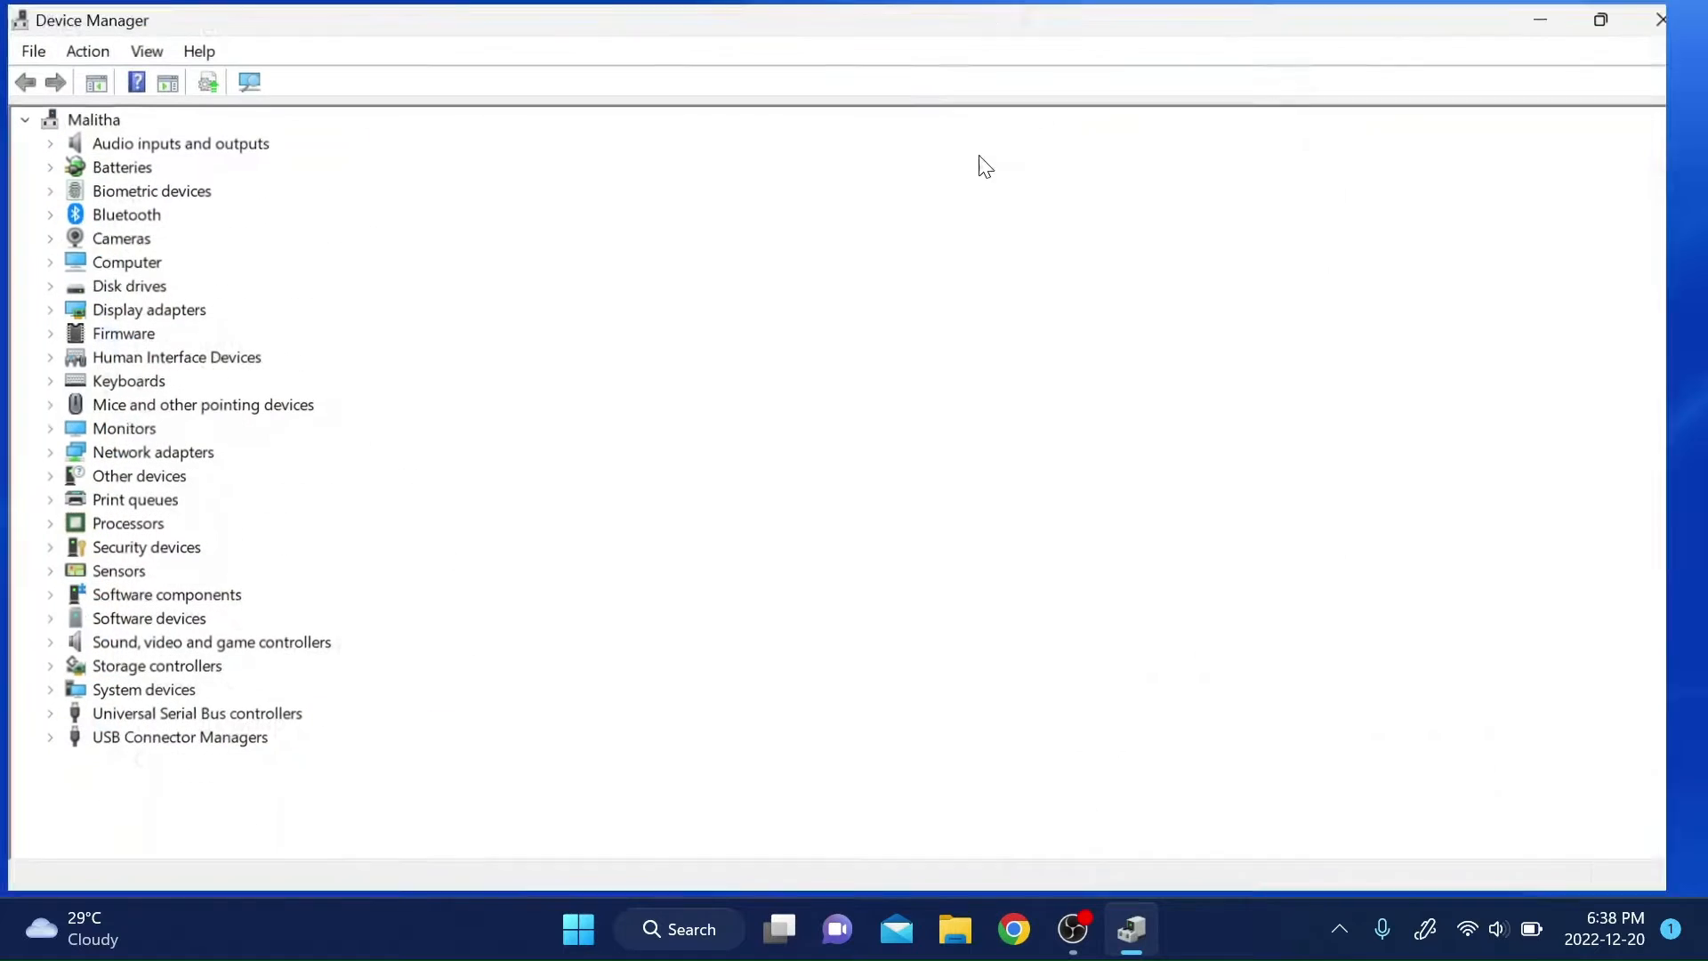
# - Expand Display adapters to reveal the Intel Iris Xe and NVIDIA GeForce MX350 cards
pyautogui.click(147, 50)
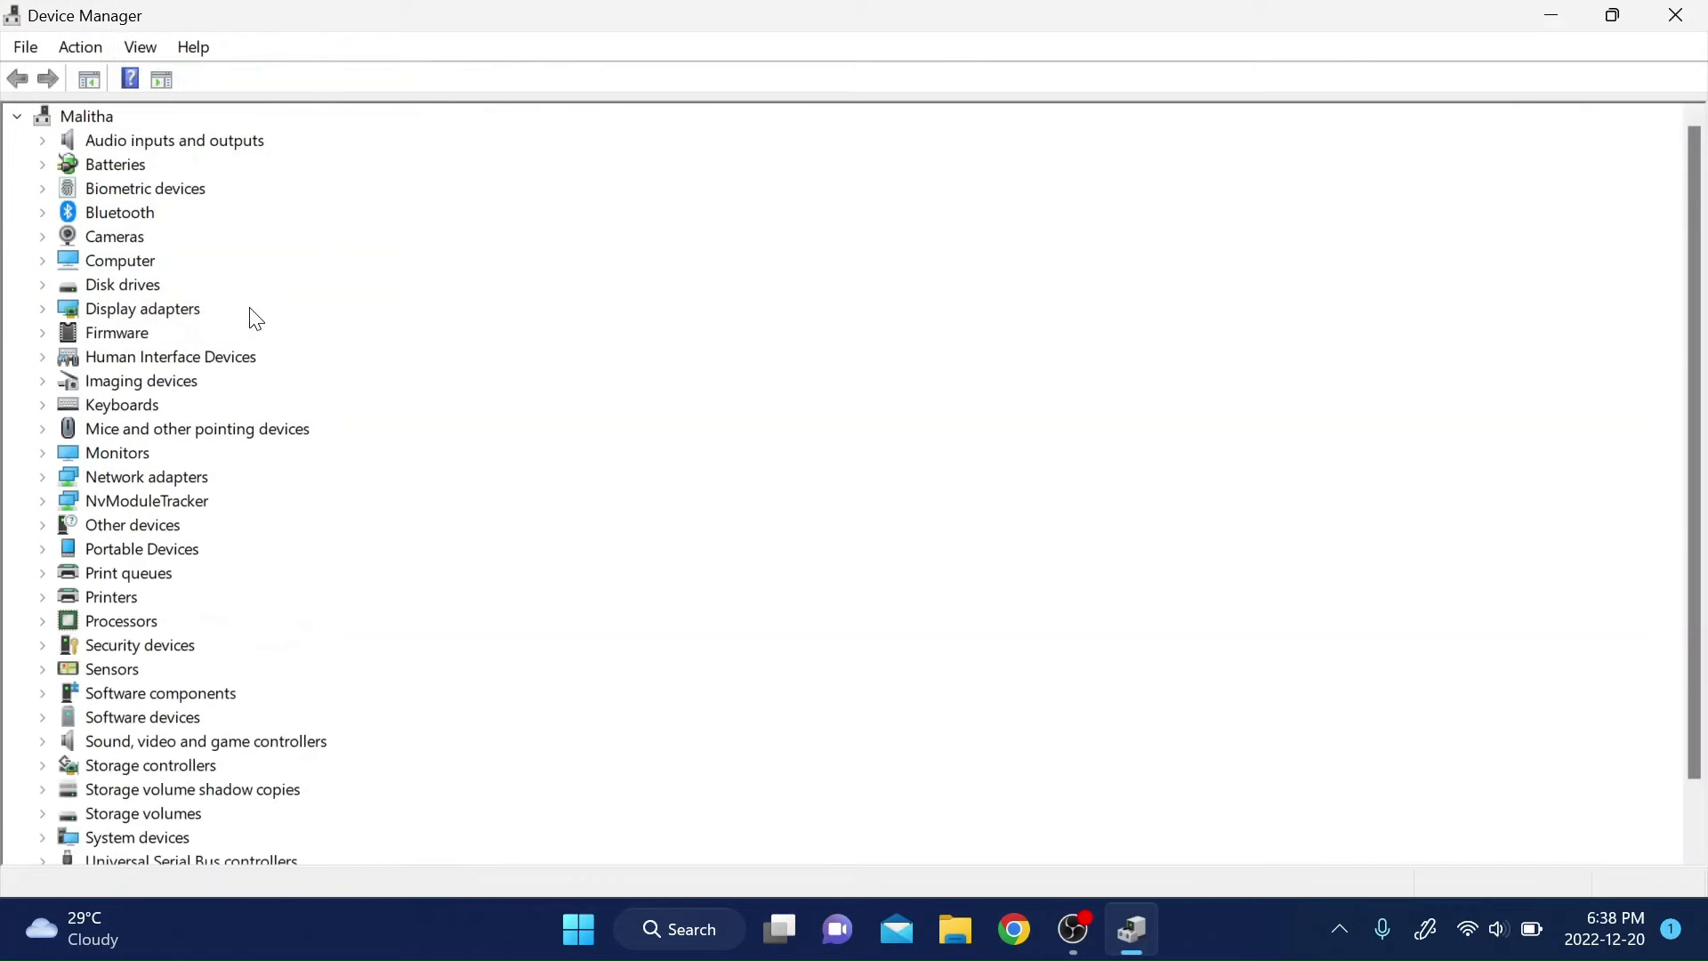
pyautogui.click(86, 116)
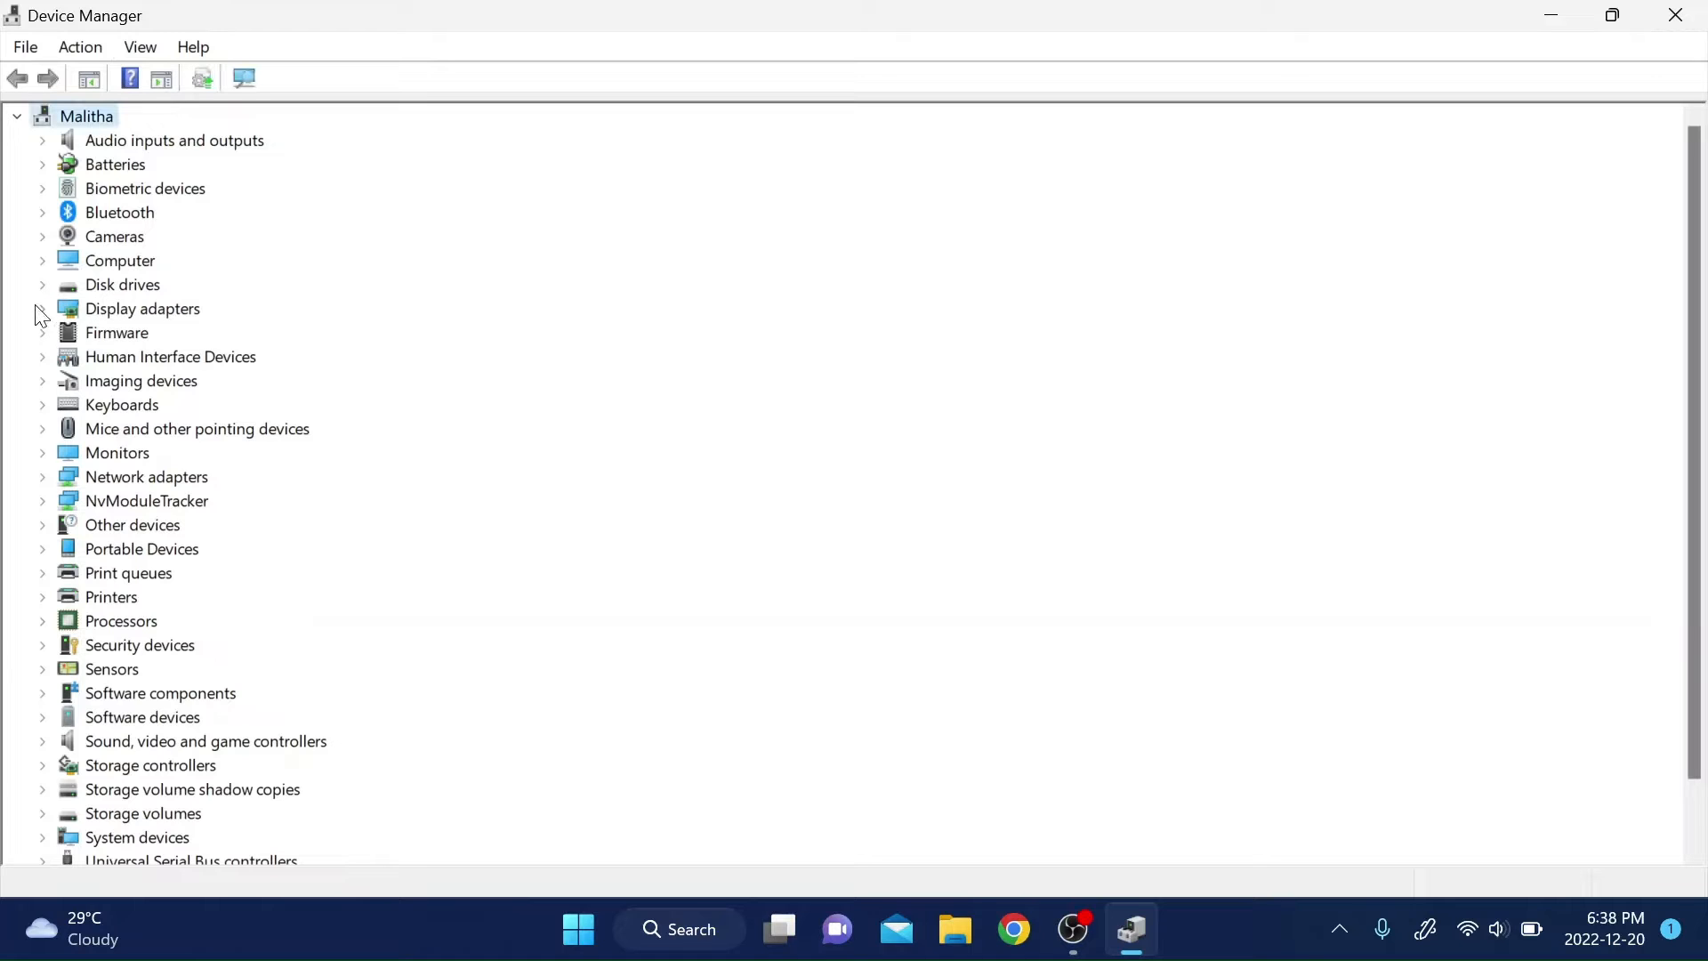
pyautogui.click(43, 310)
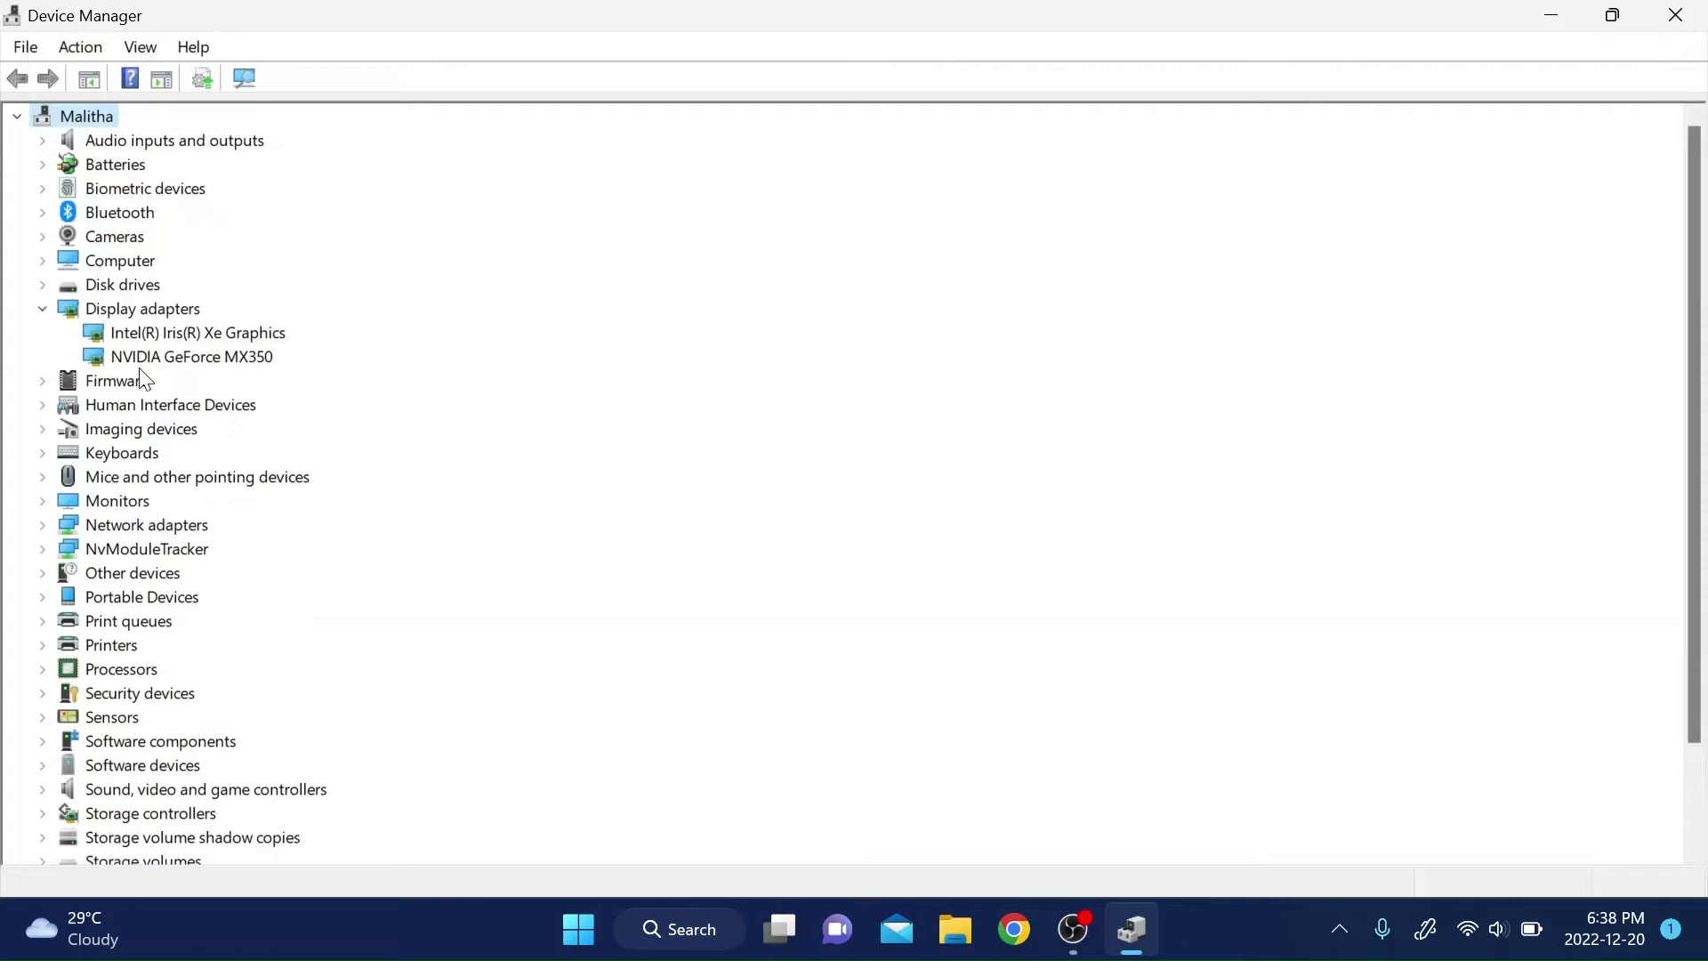
pyautogui.moveTo(276, 390)
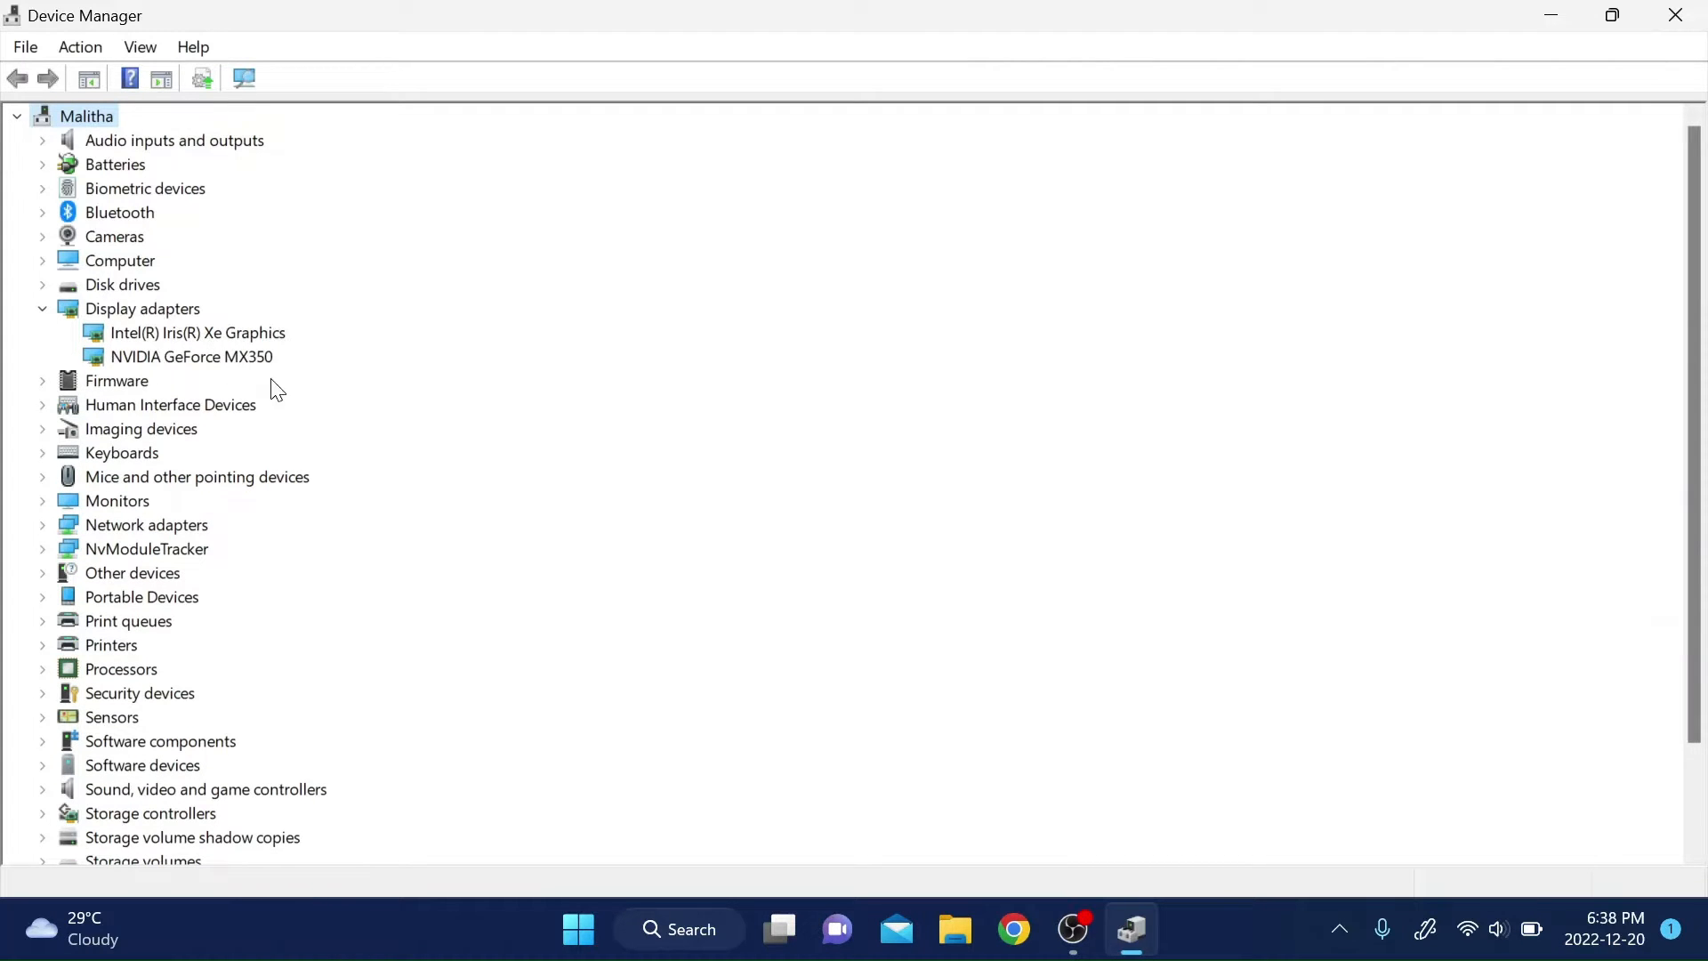
pyautogui.moveTo(288, 381)
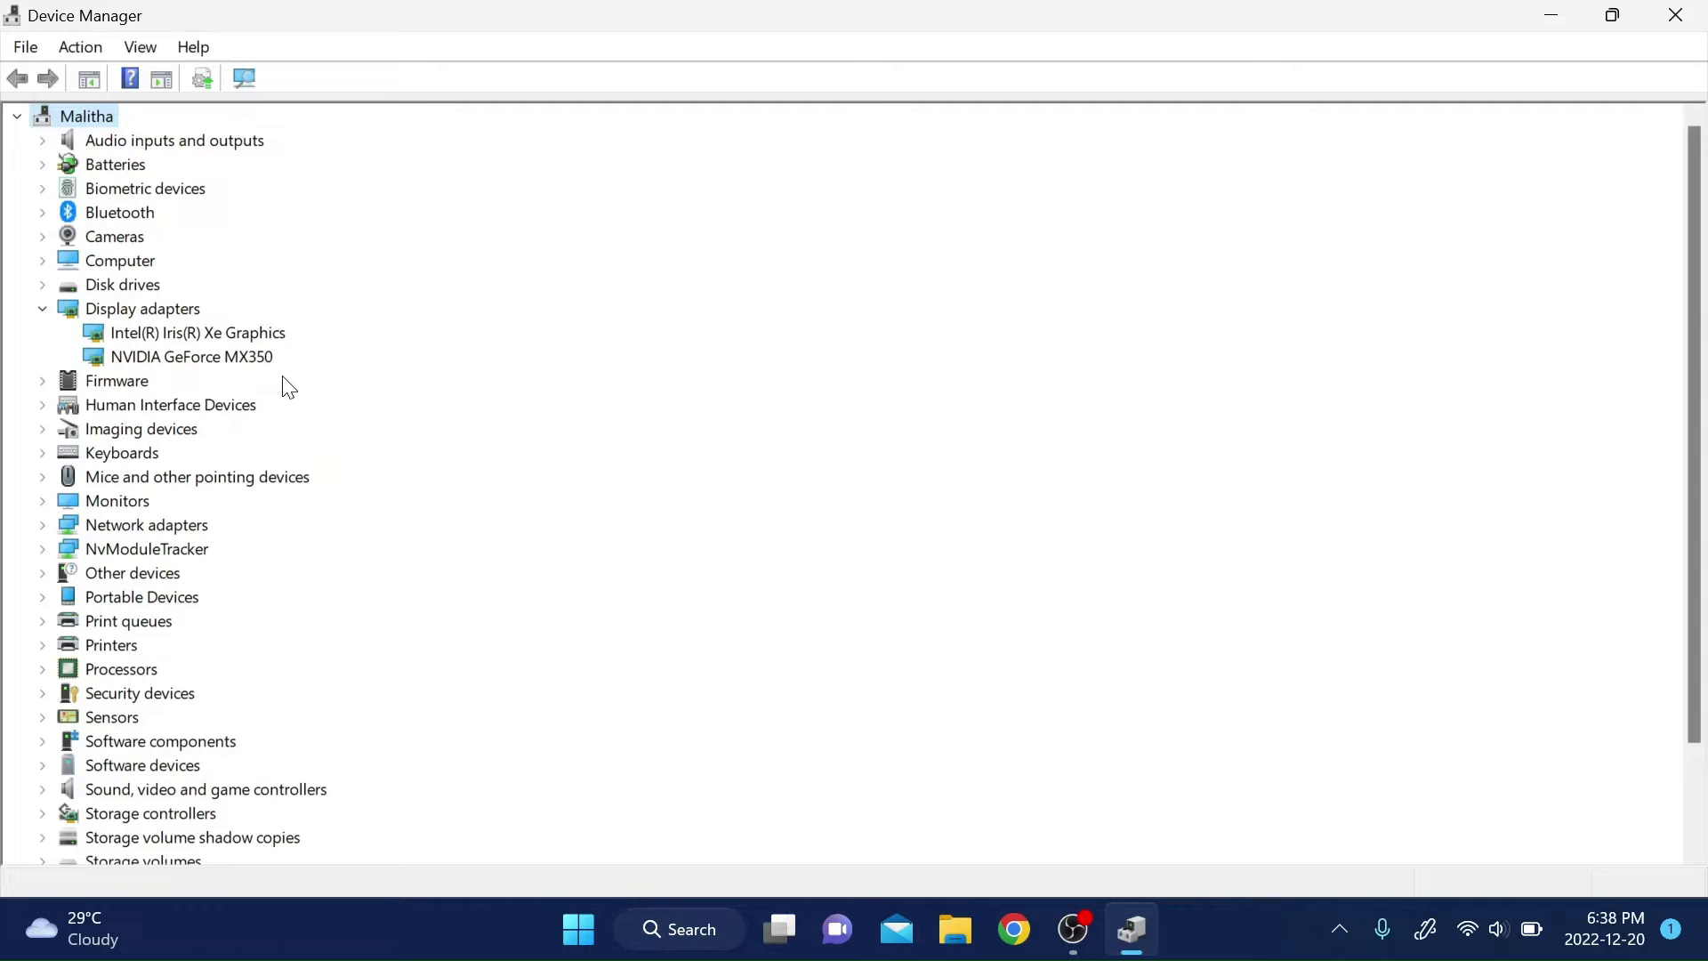
# - Run an automatic driver search for the GeForce MX350, confirming the best driver is installed
pyautogui.rightClick(188, 355)
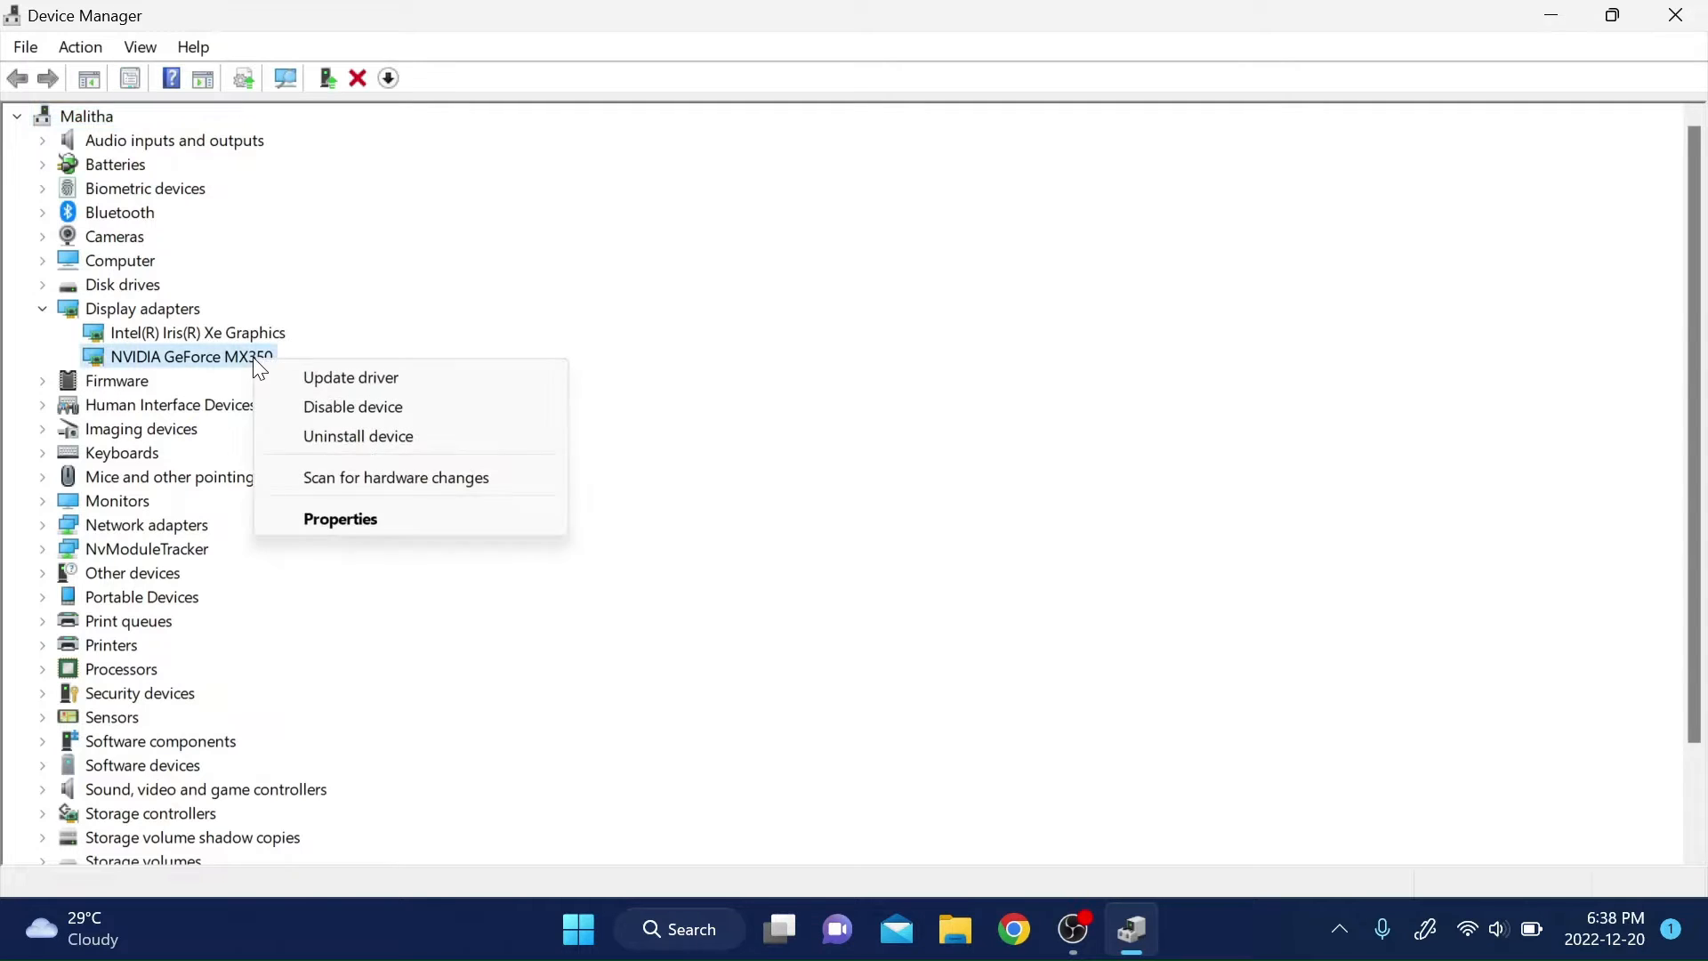
pyautogui.click(350, 377)
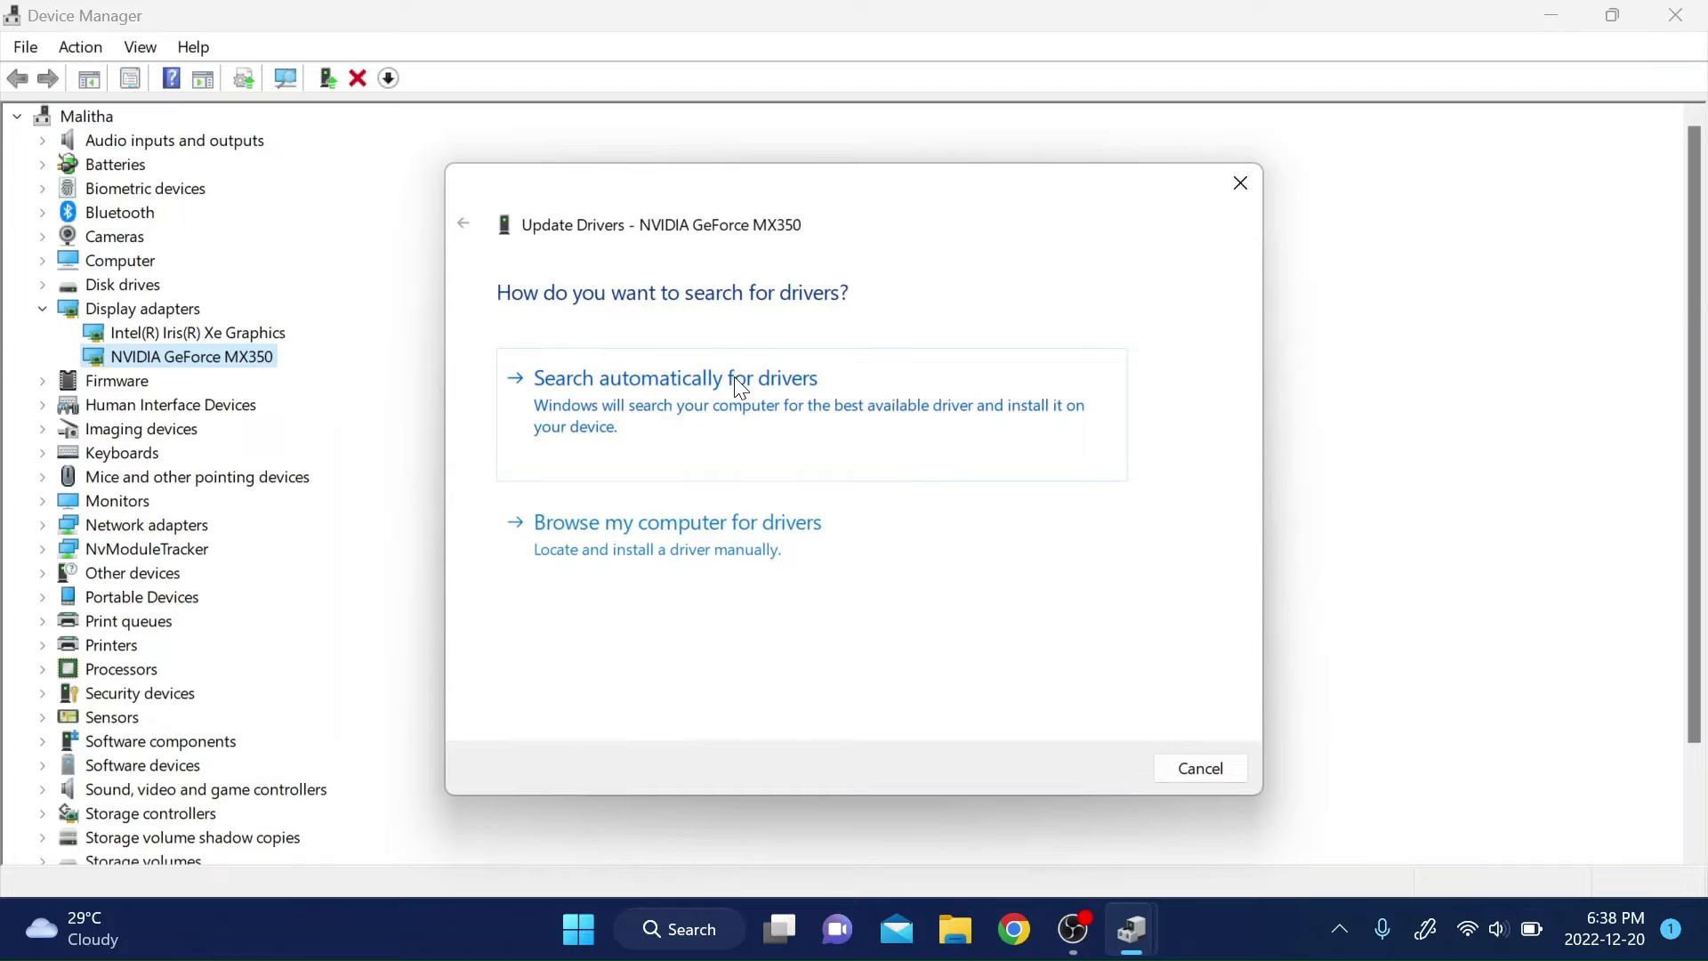
pyautogui.click(674, 377)
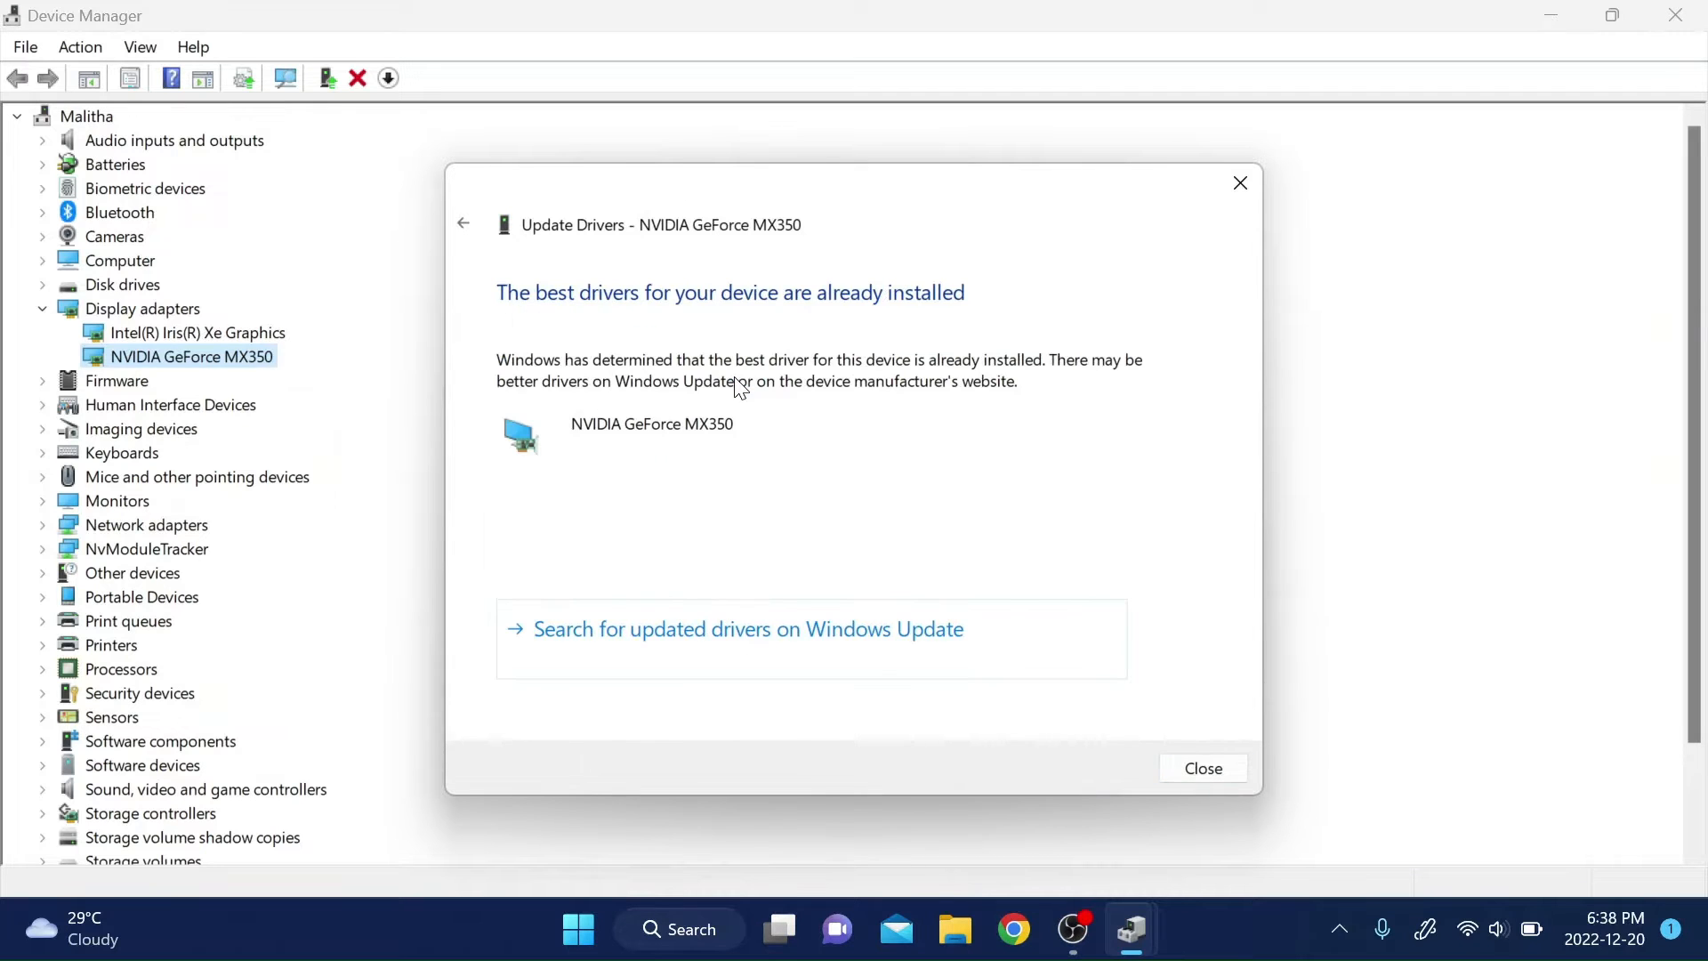
pyautogui.moveTo(1156, 521)
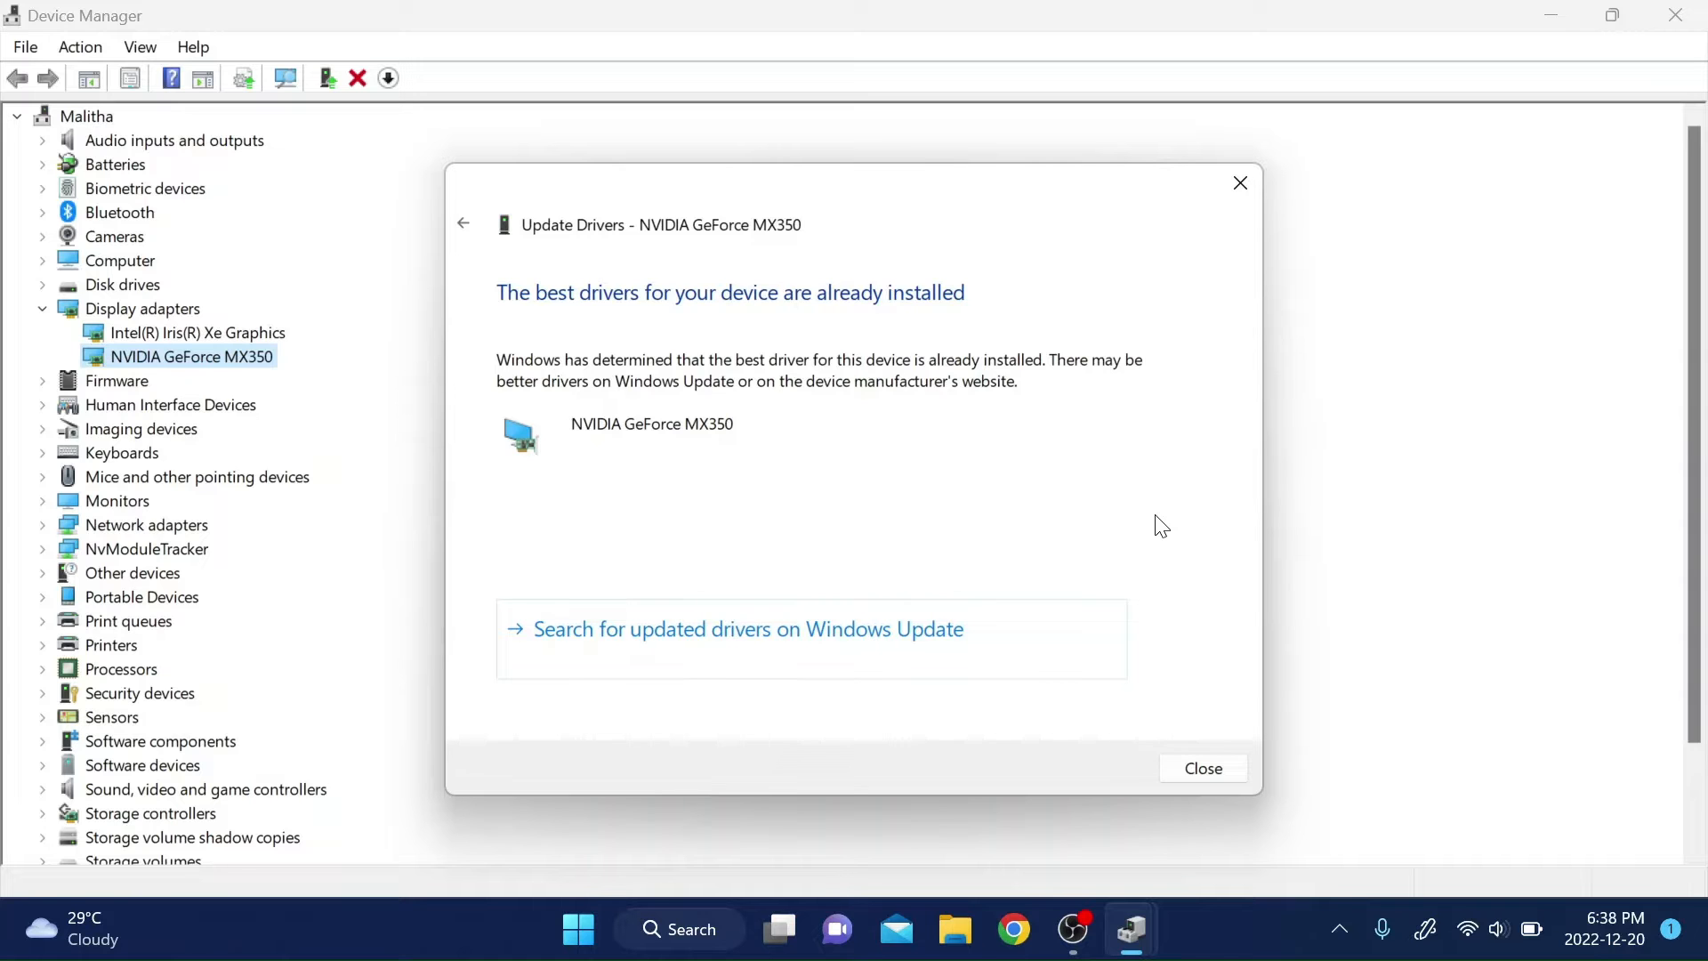
pyautogui.click(1203, 769)
pyautogui.write('ta')
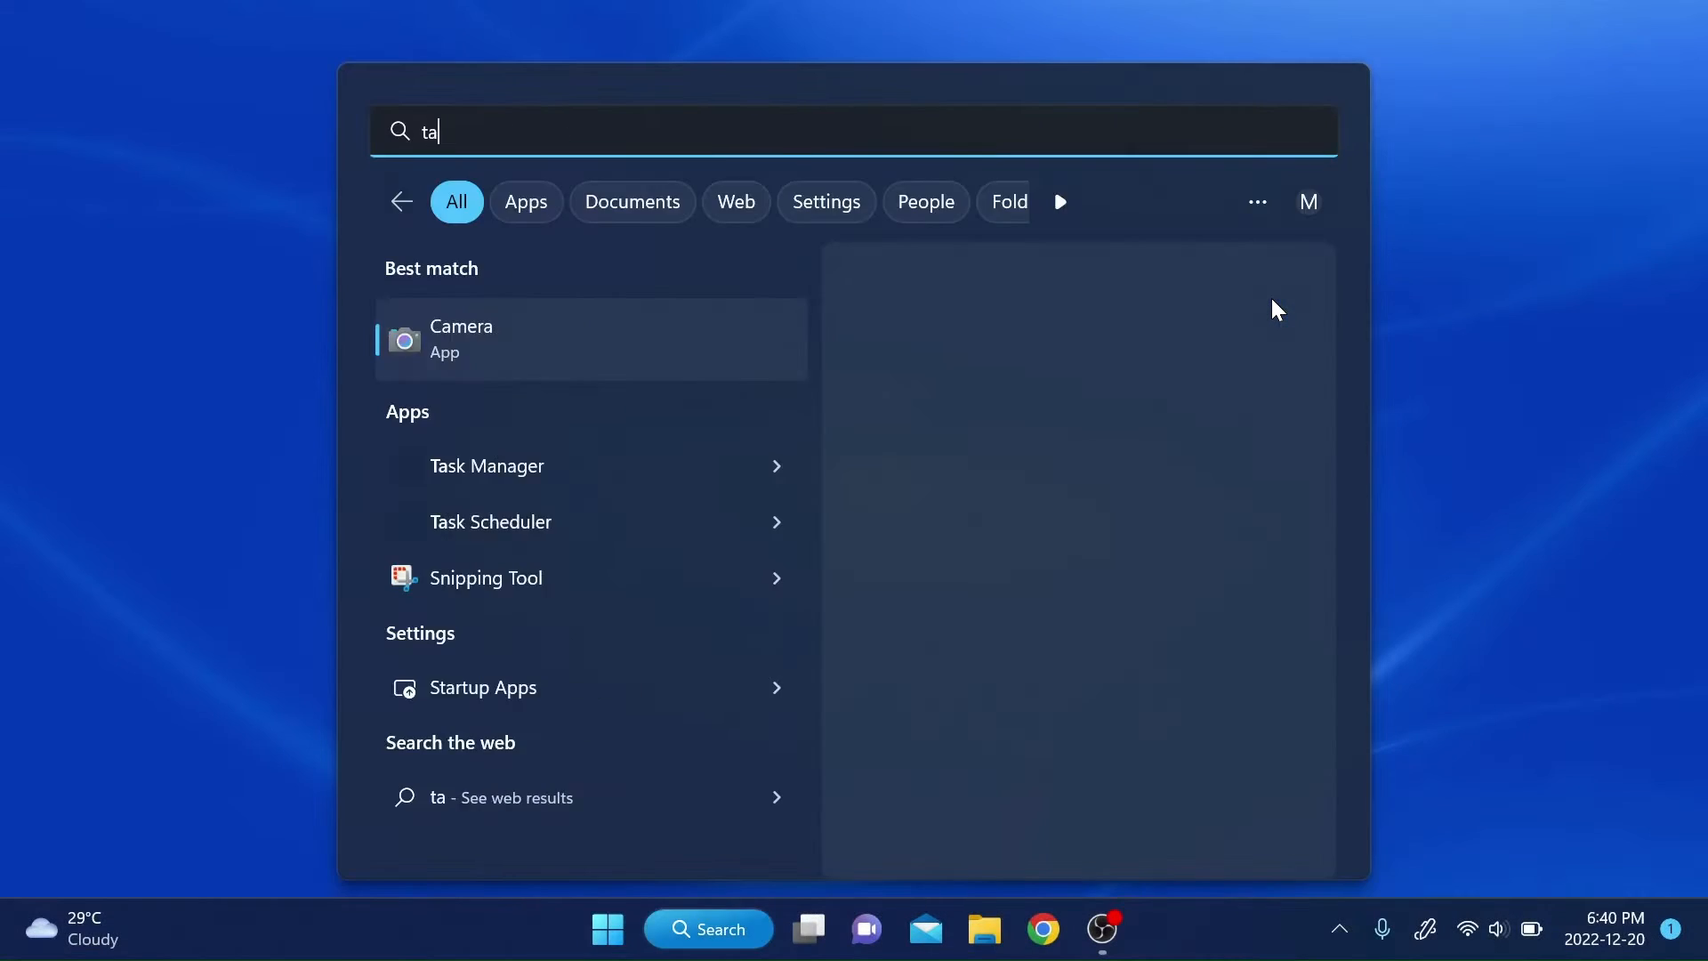
# - Show GPU 1 (NVIDIA GeForce MX350) under Task Manager's Performance view
pyautogui.click(486, 466)
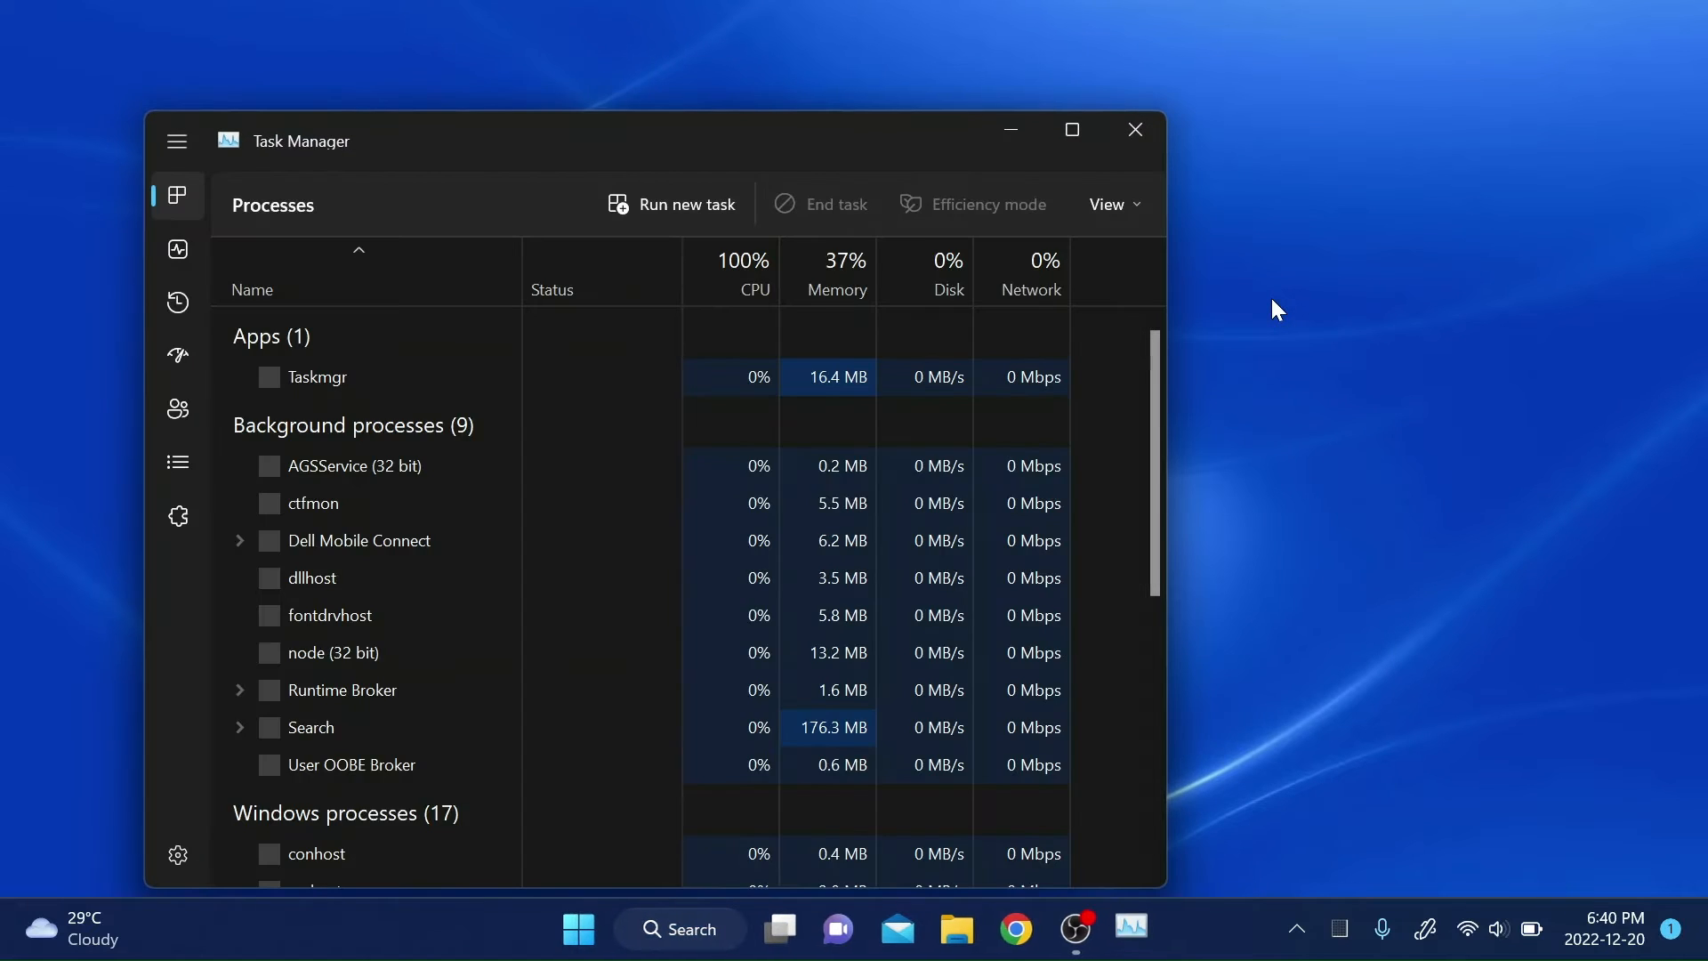
pyautogui.click(1071, 128)
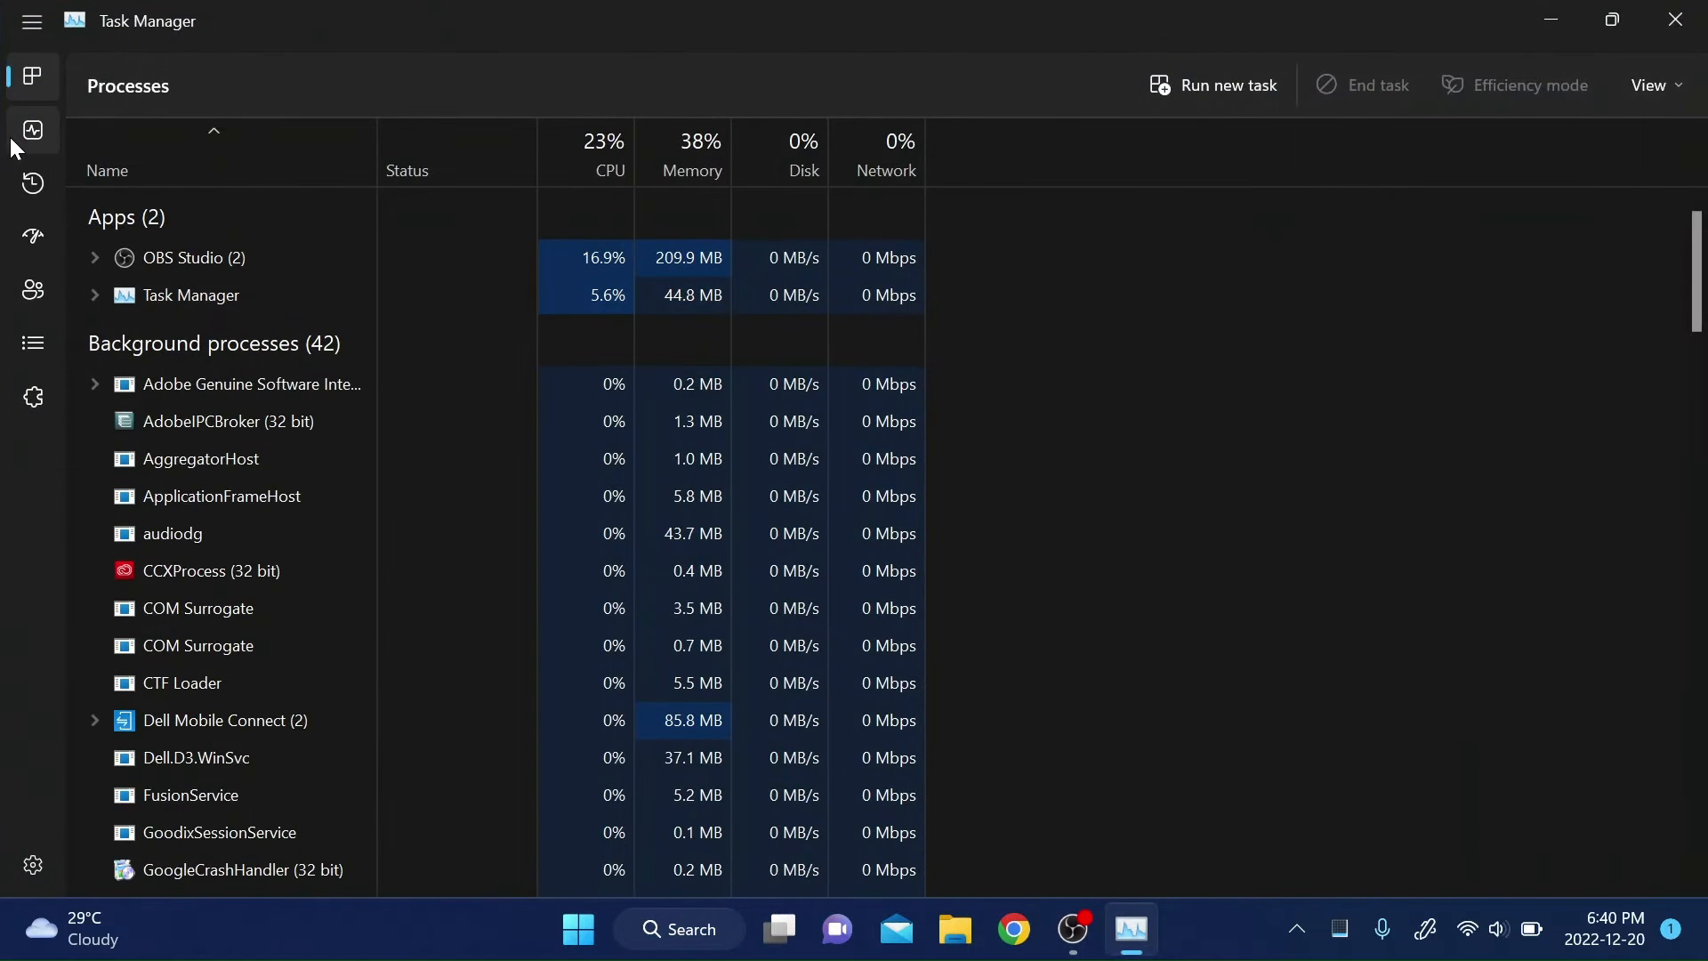
pyautogui.click(32, 130)
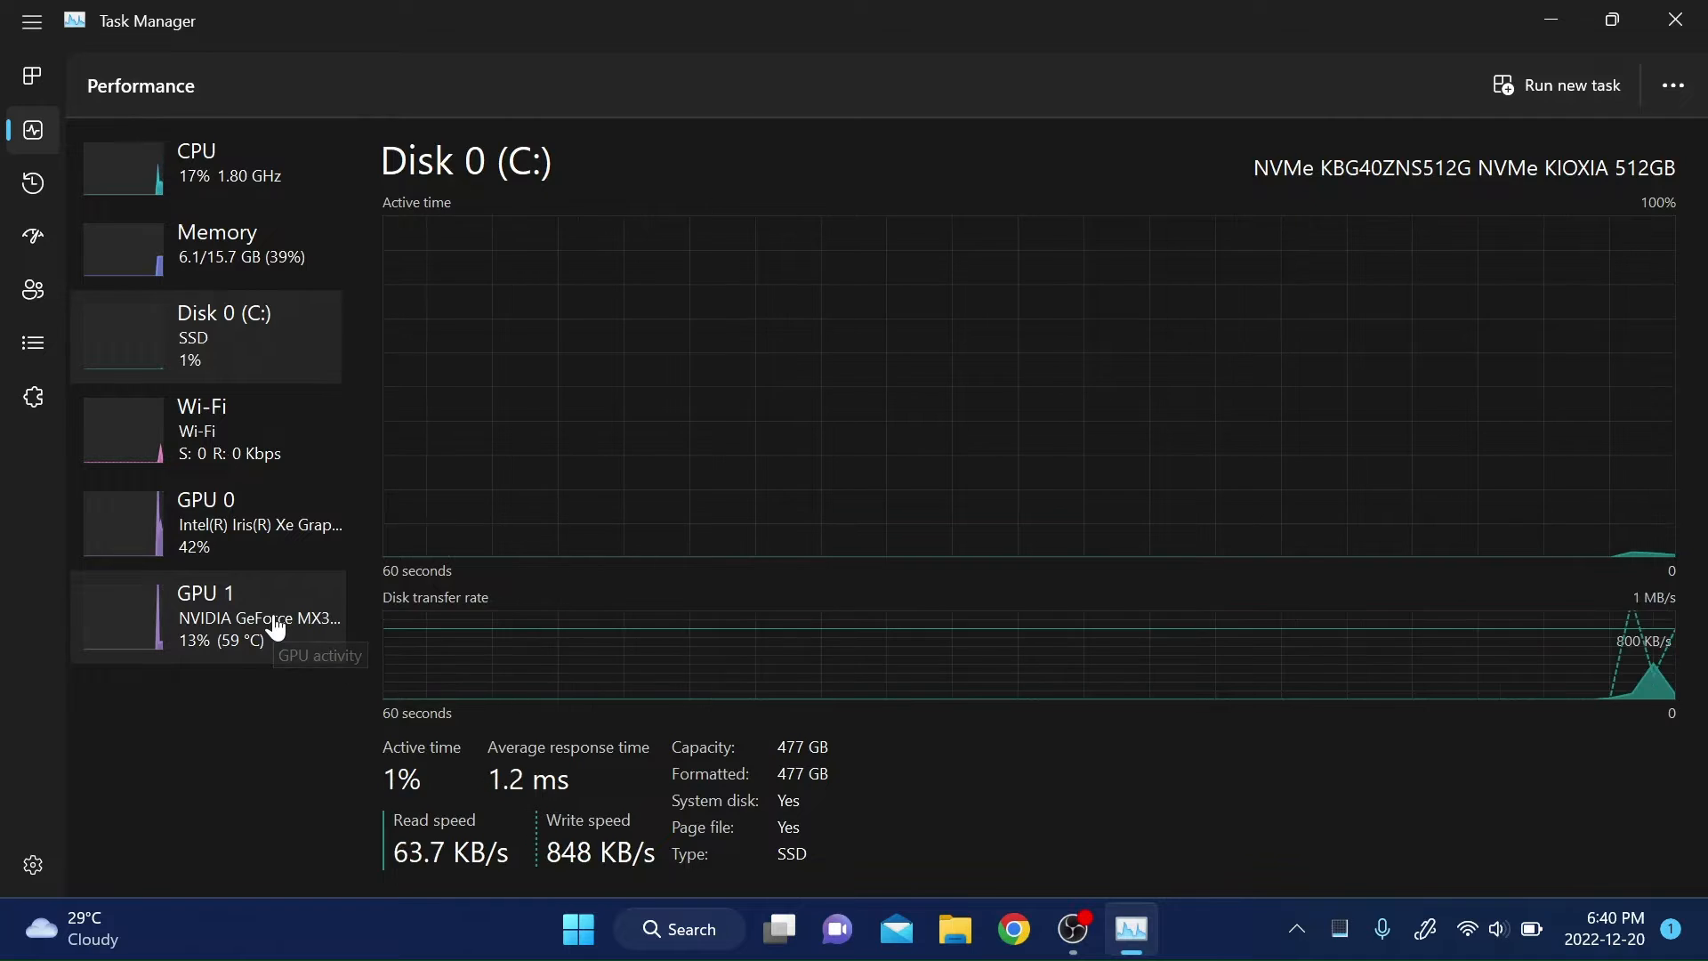
pyautogui.click(222, 614)
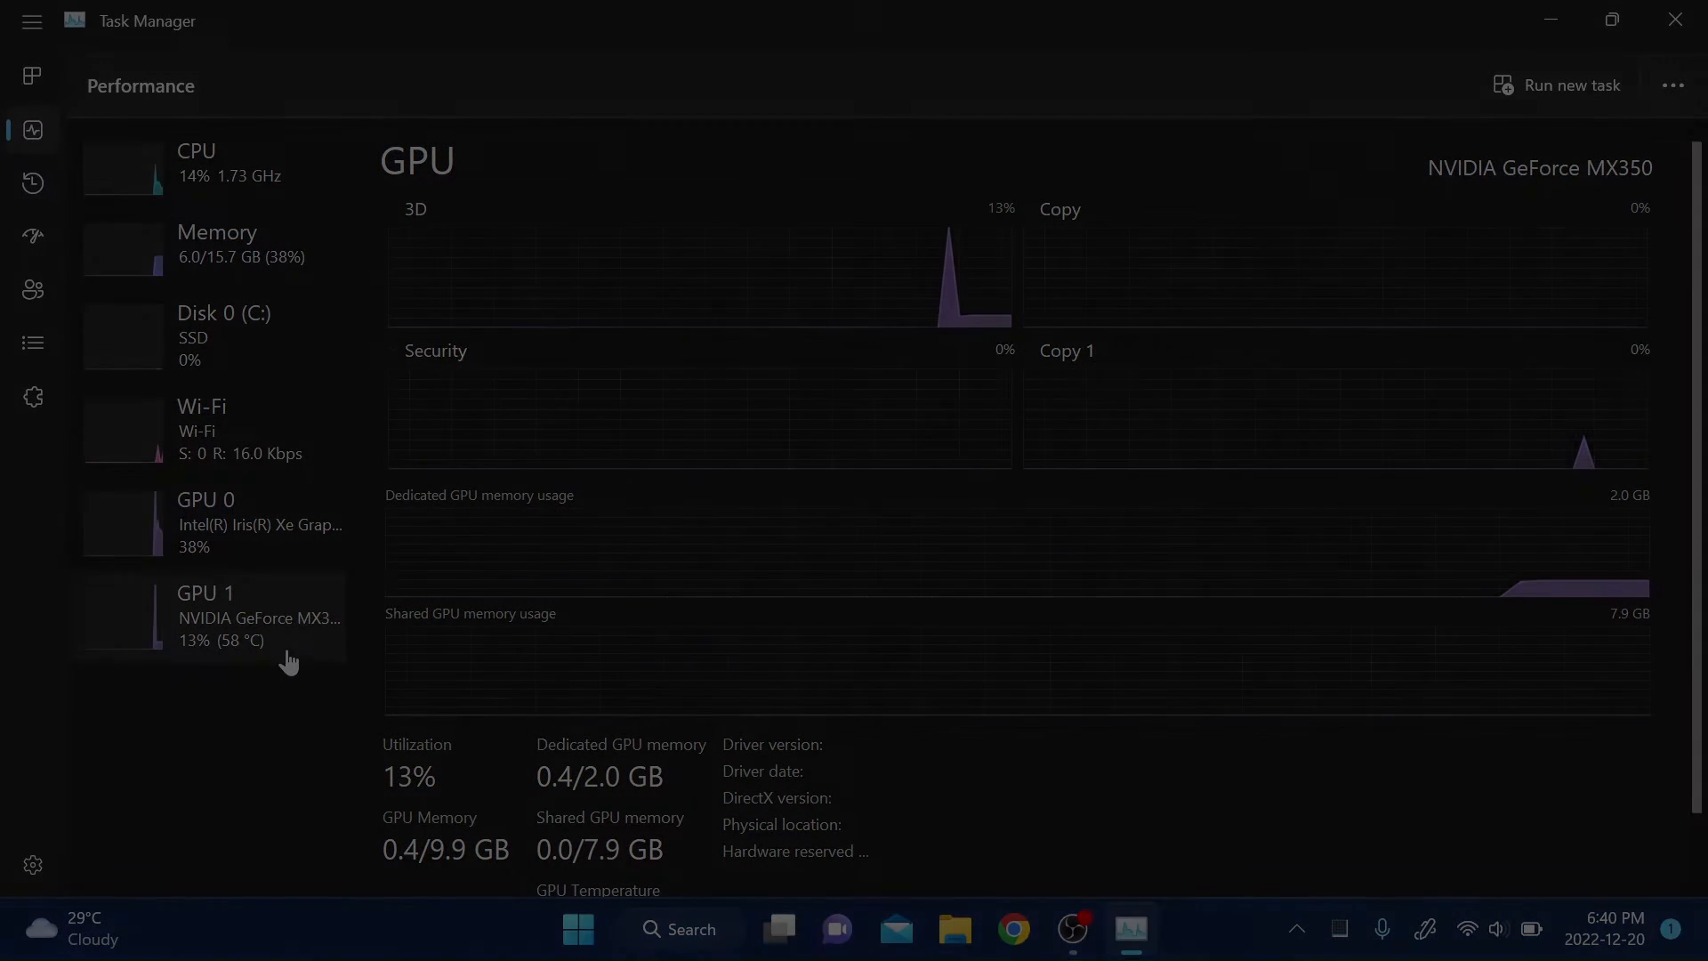
pyautogui.click(1674, 19)
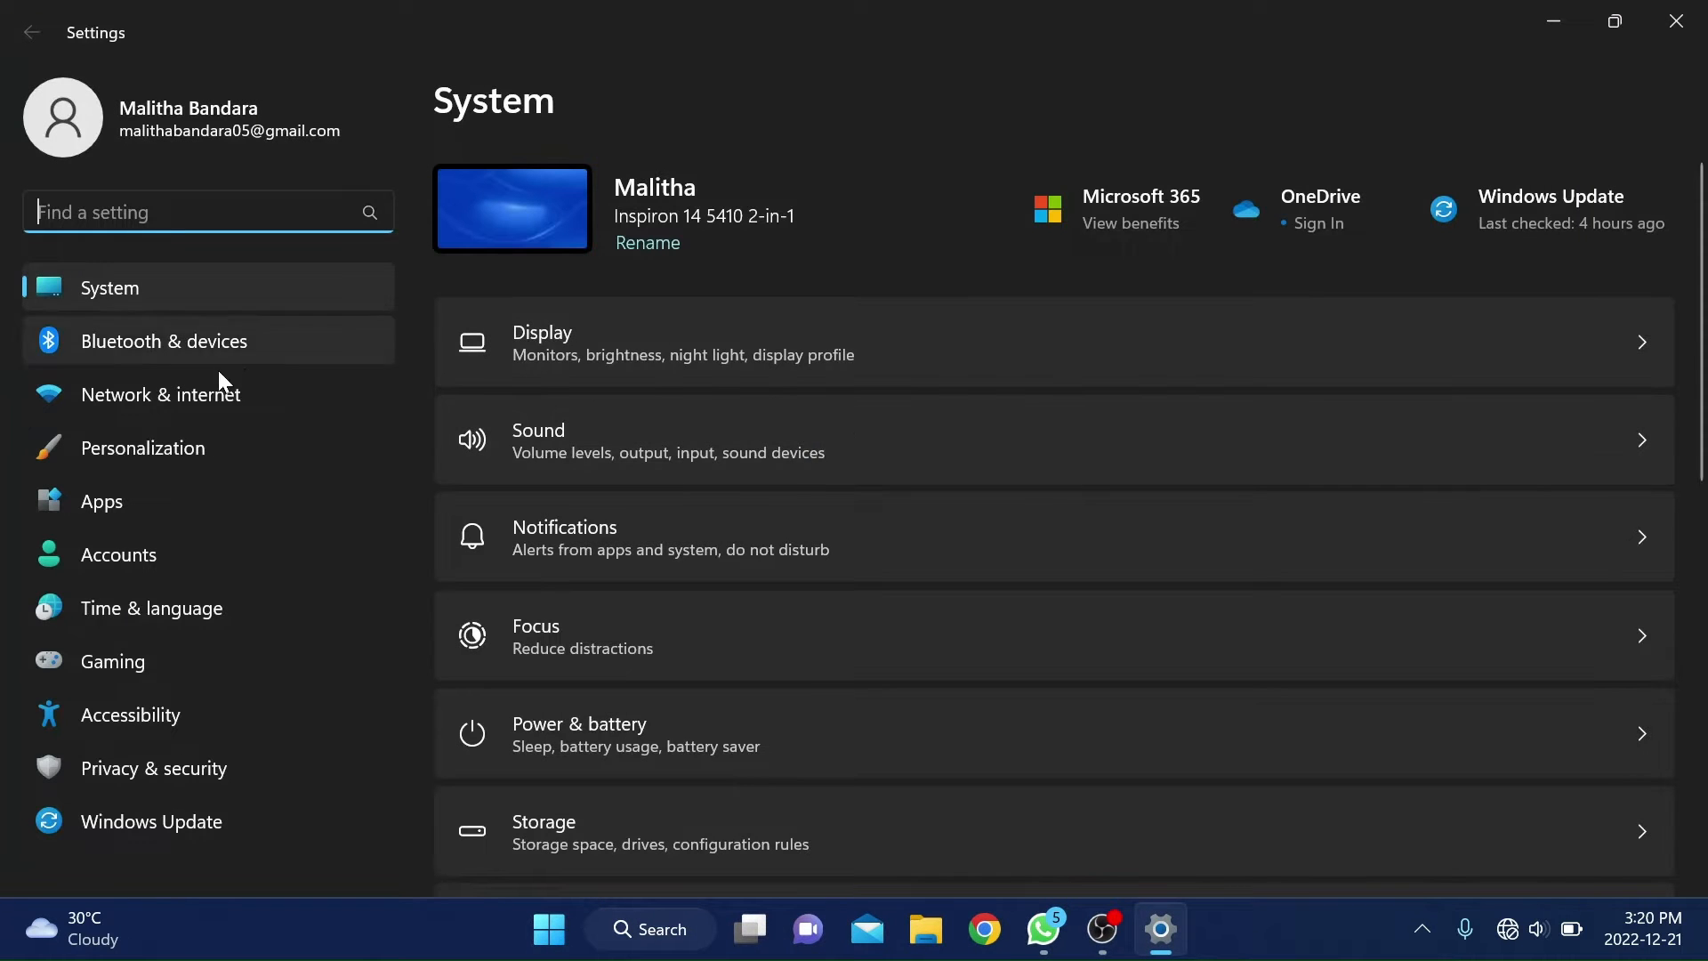
pyautogui.moveTo(125, 676)
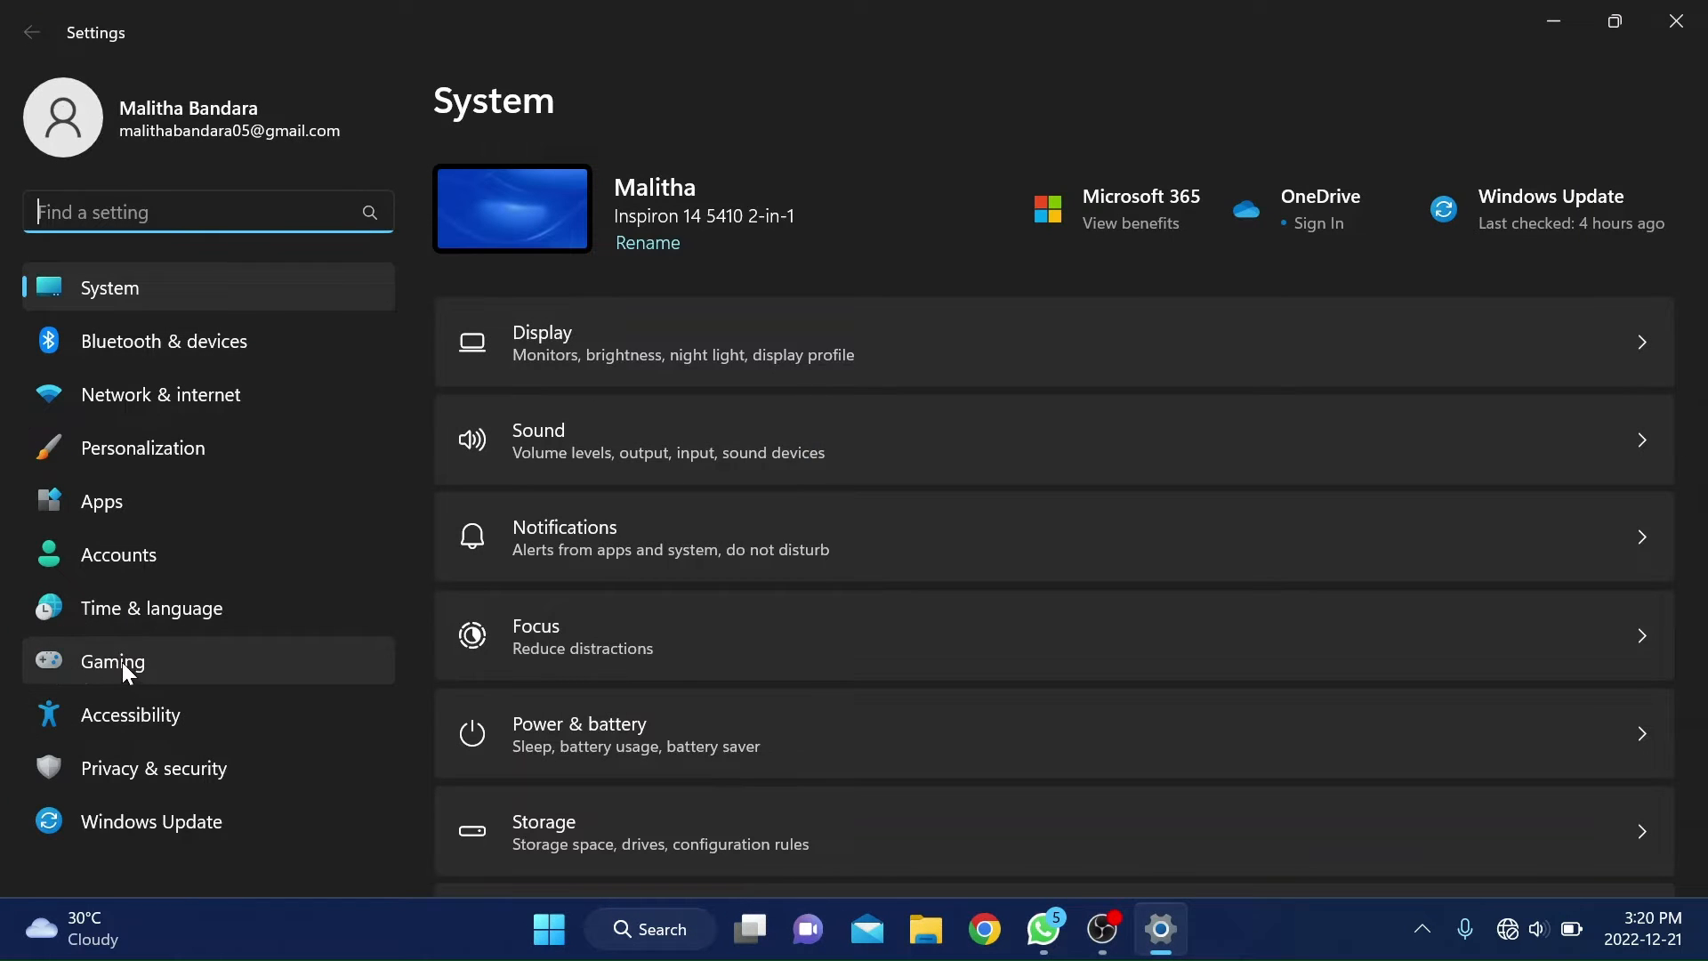
# - Reach the Graphics settings page via Gaming, cancelling the add-desktop-app file picker
pyautogui.click(111, 660)
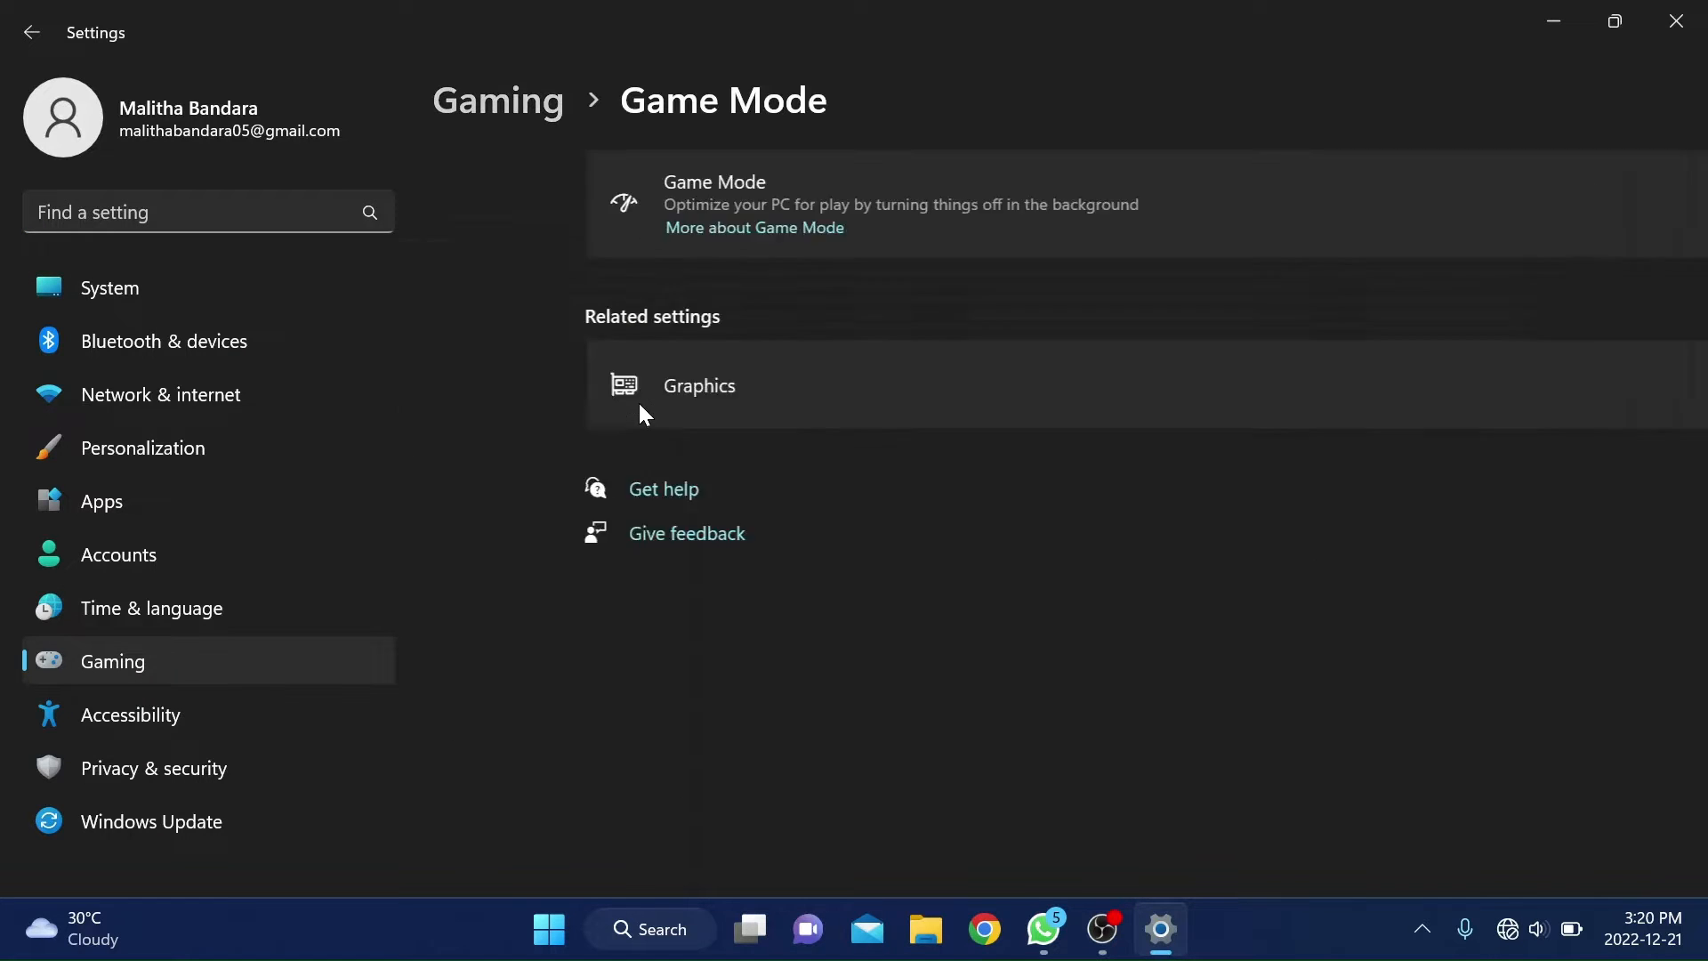
pyautogui.click(1626, 202)
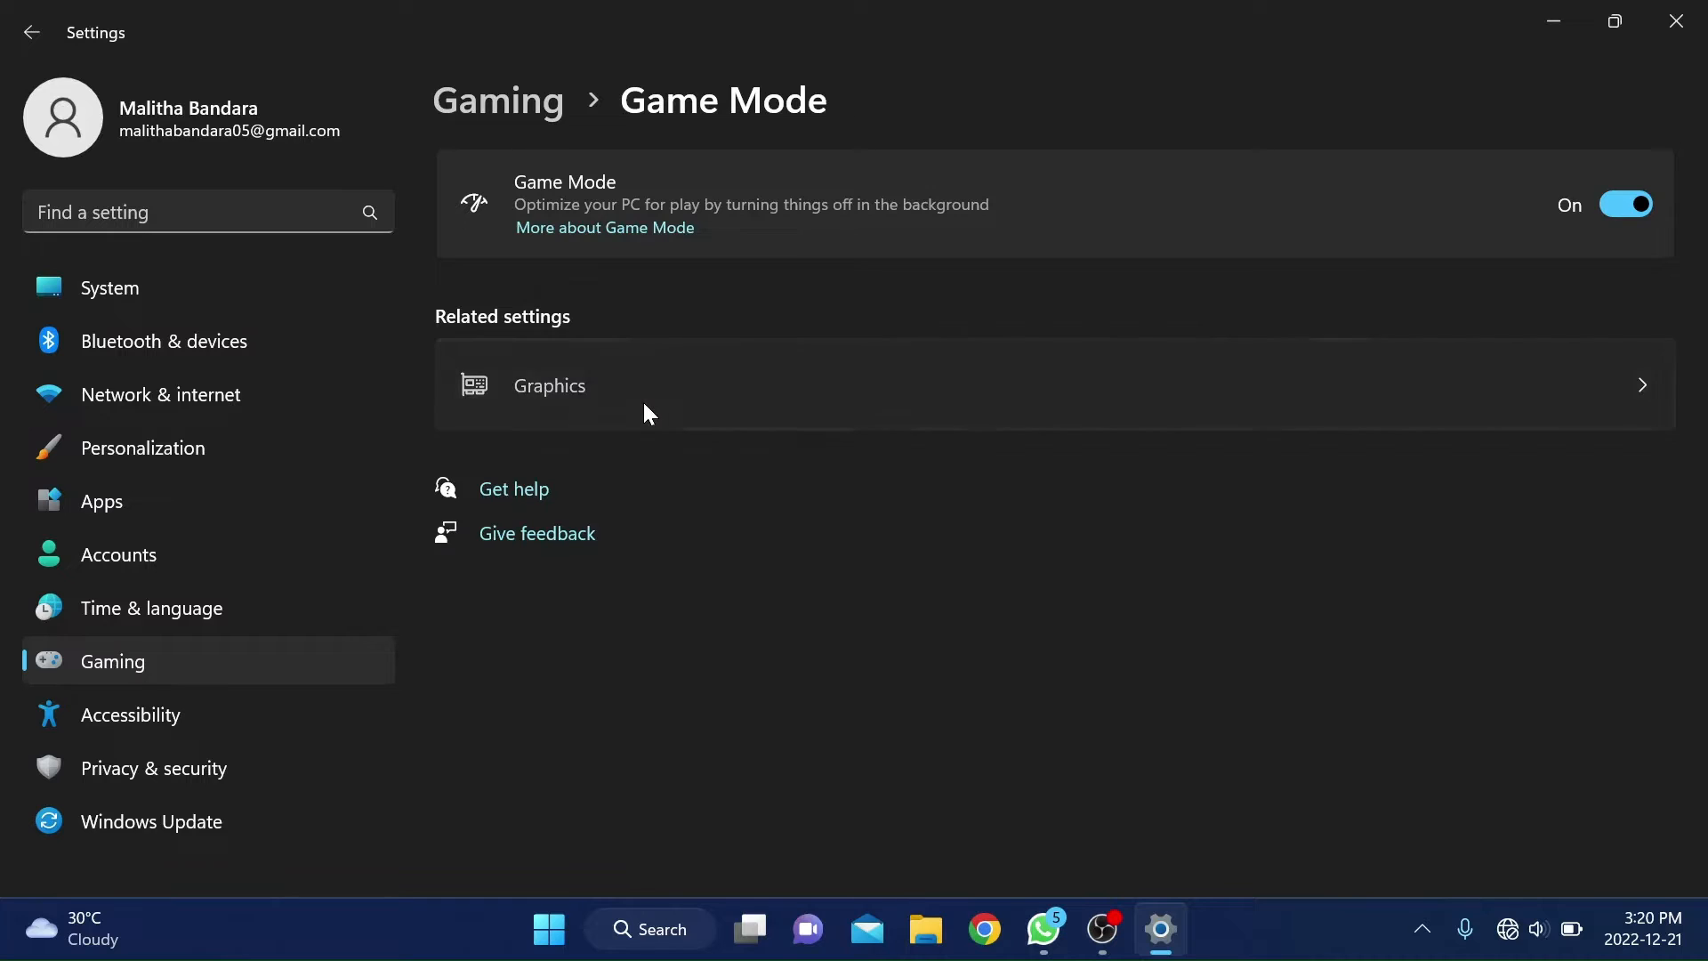
pyautogui.click(548, 384)
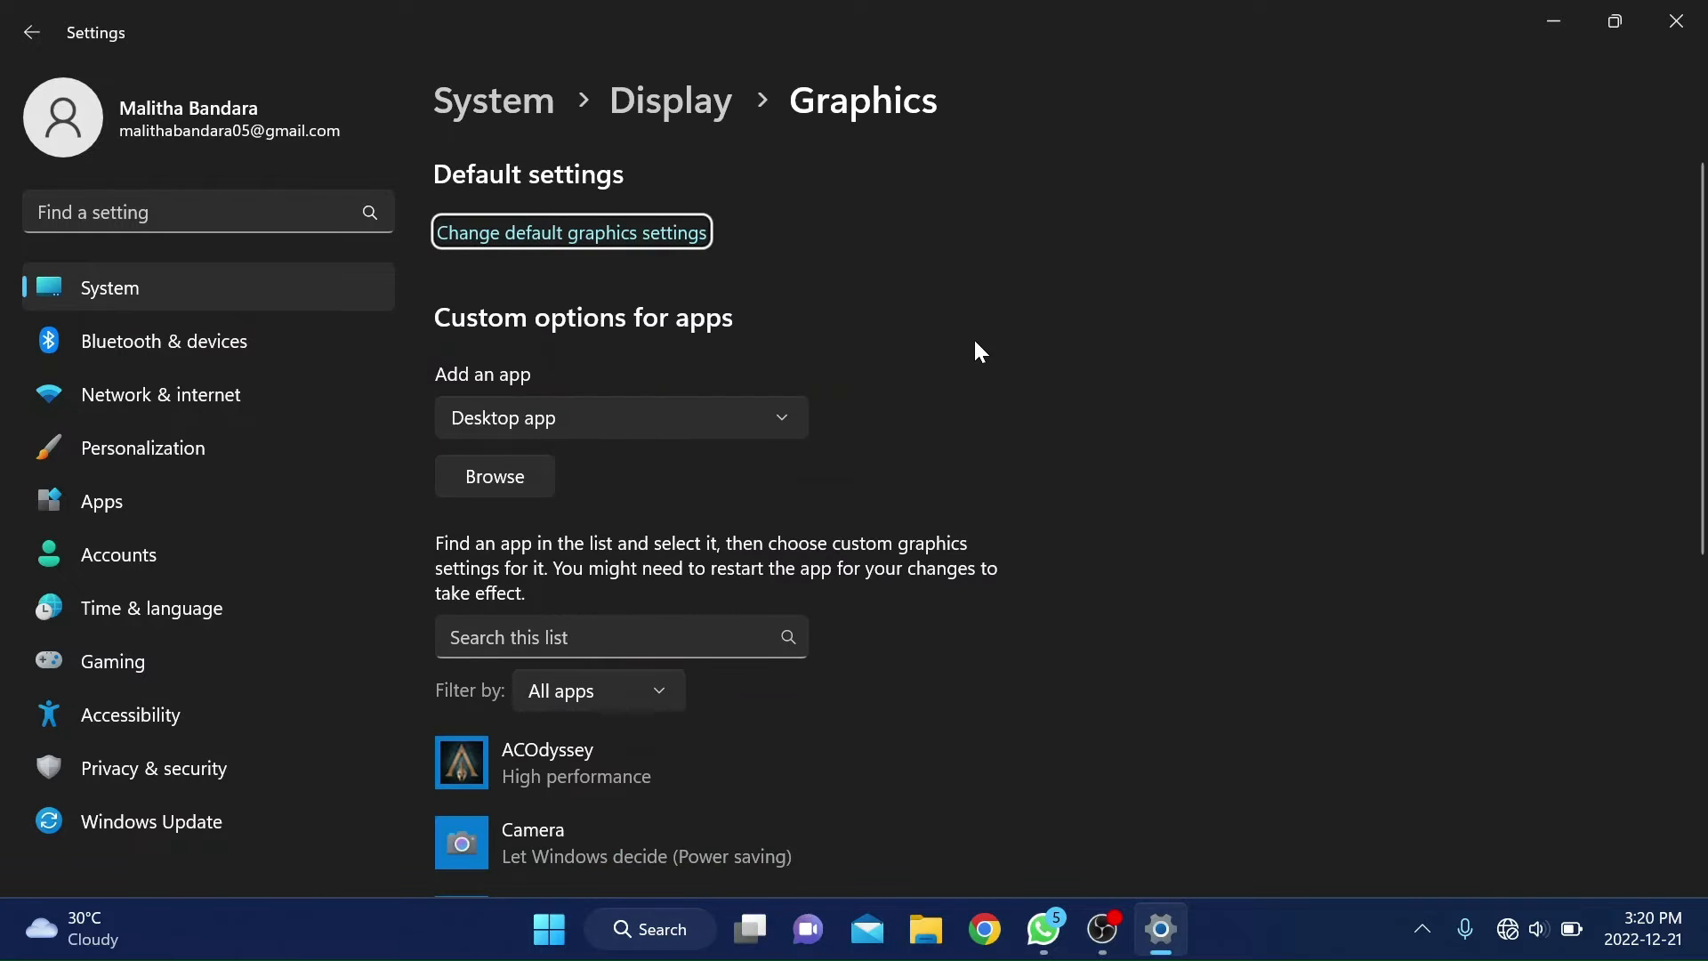
pyautogui.click(621, 417)
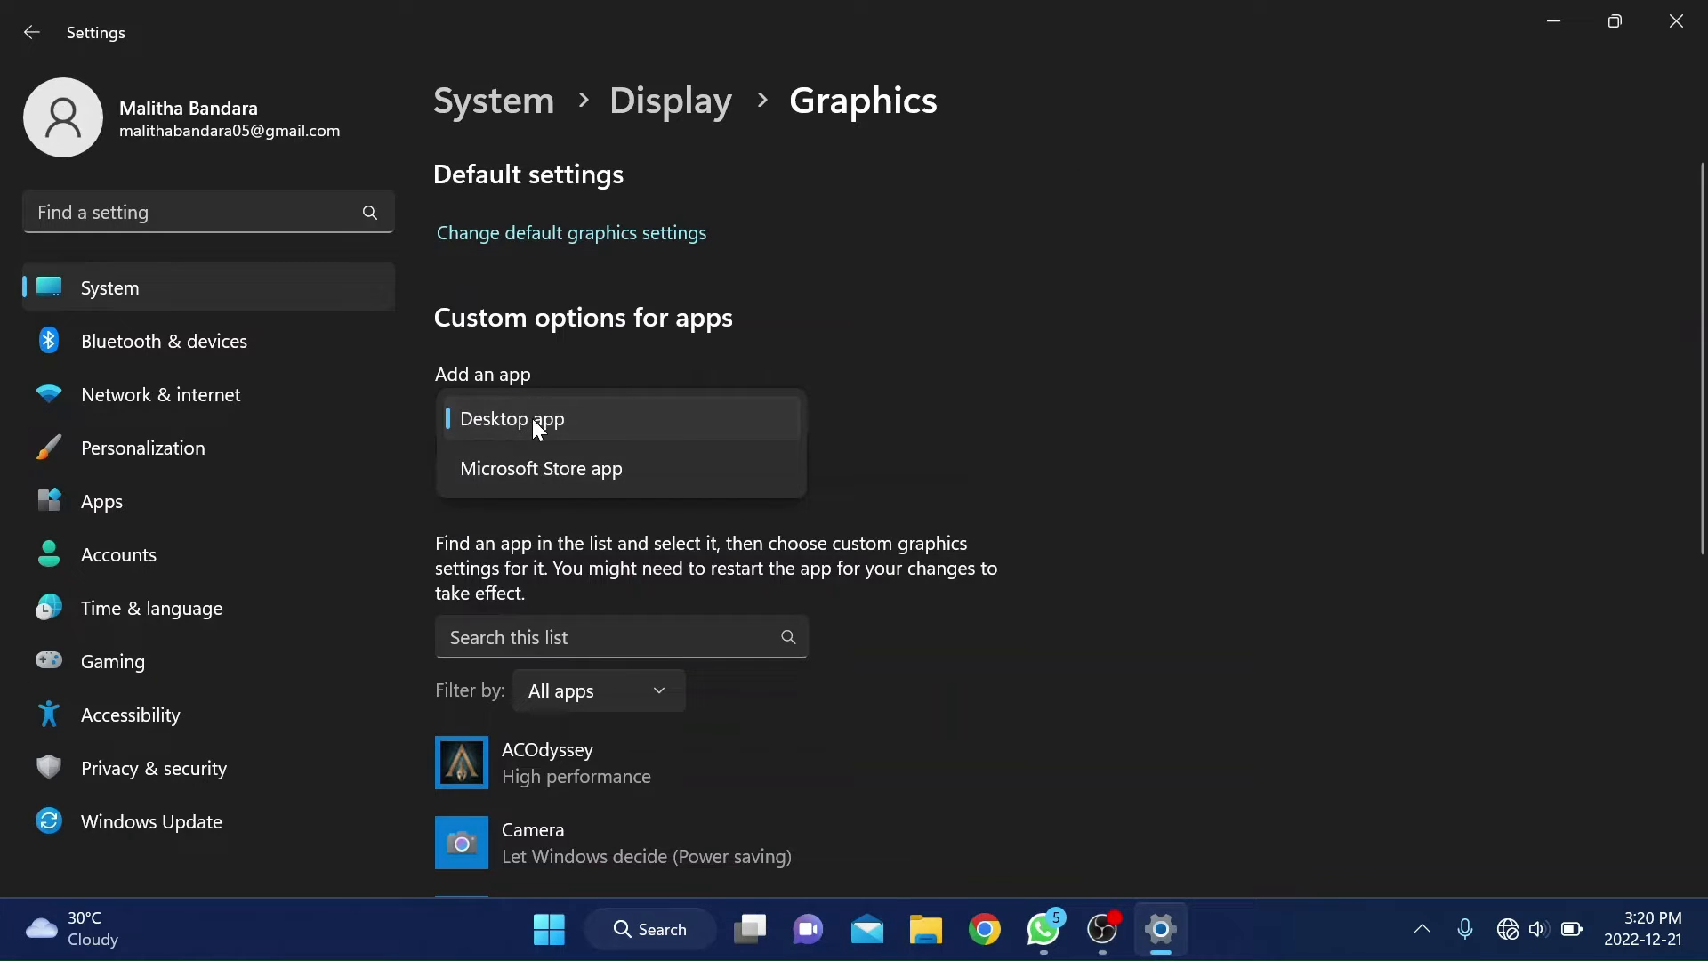
pyautogui.click(511, 418)
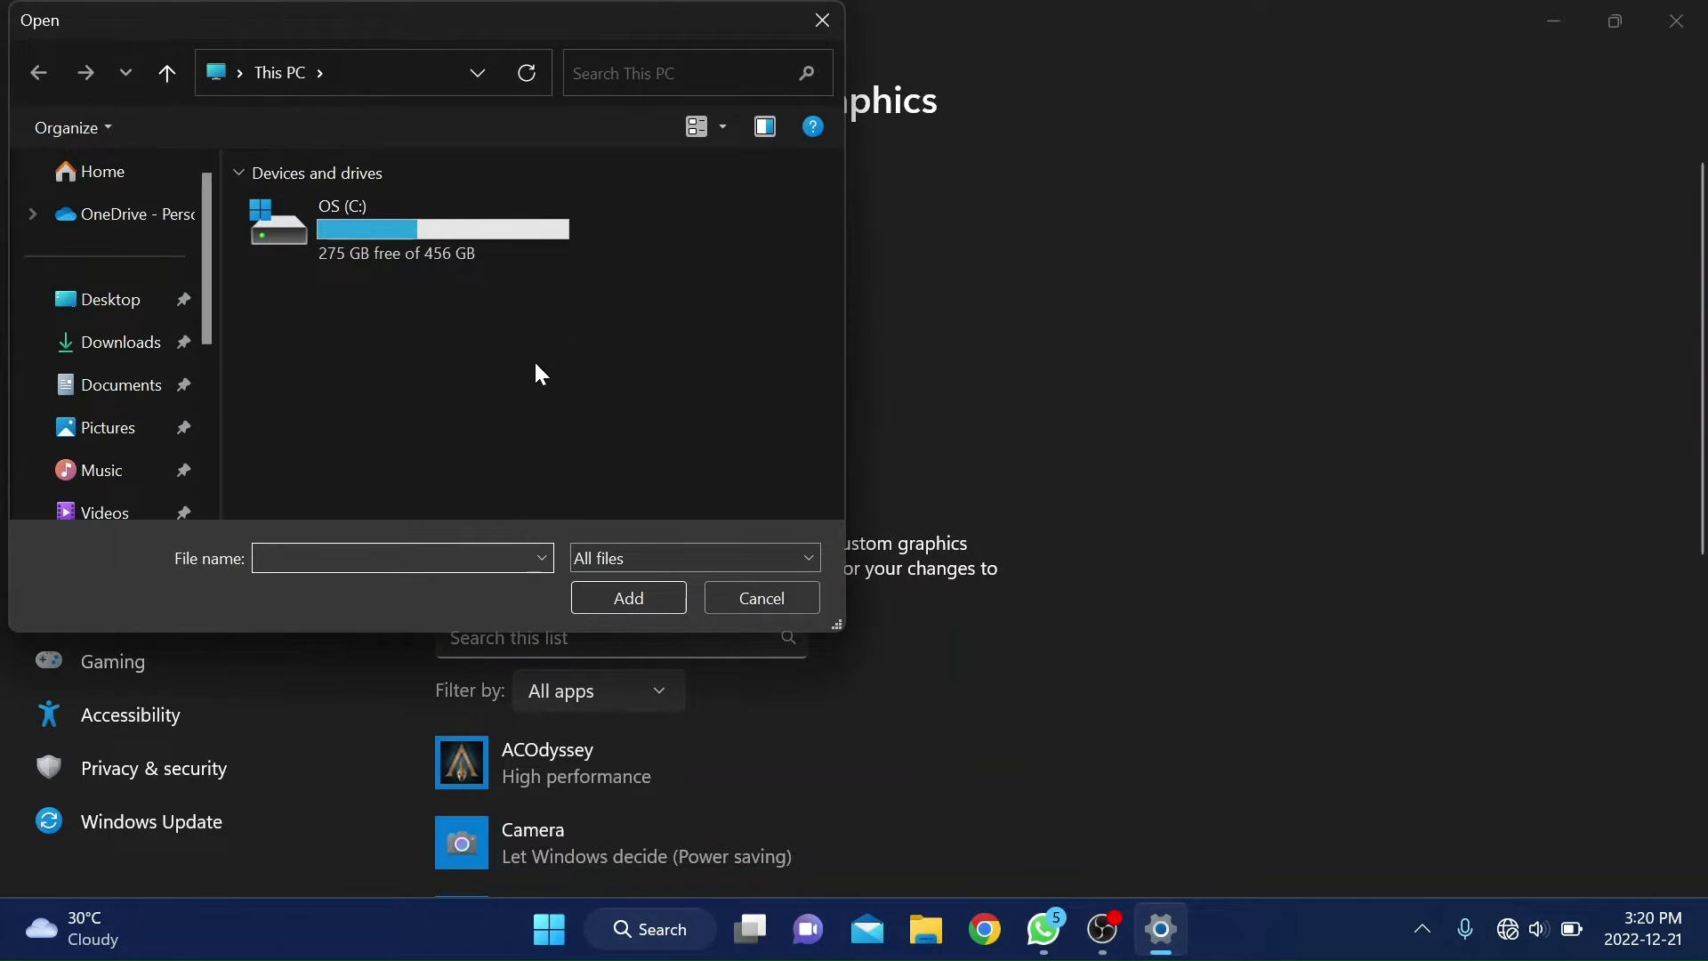
pyautogui.click(762, 597)
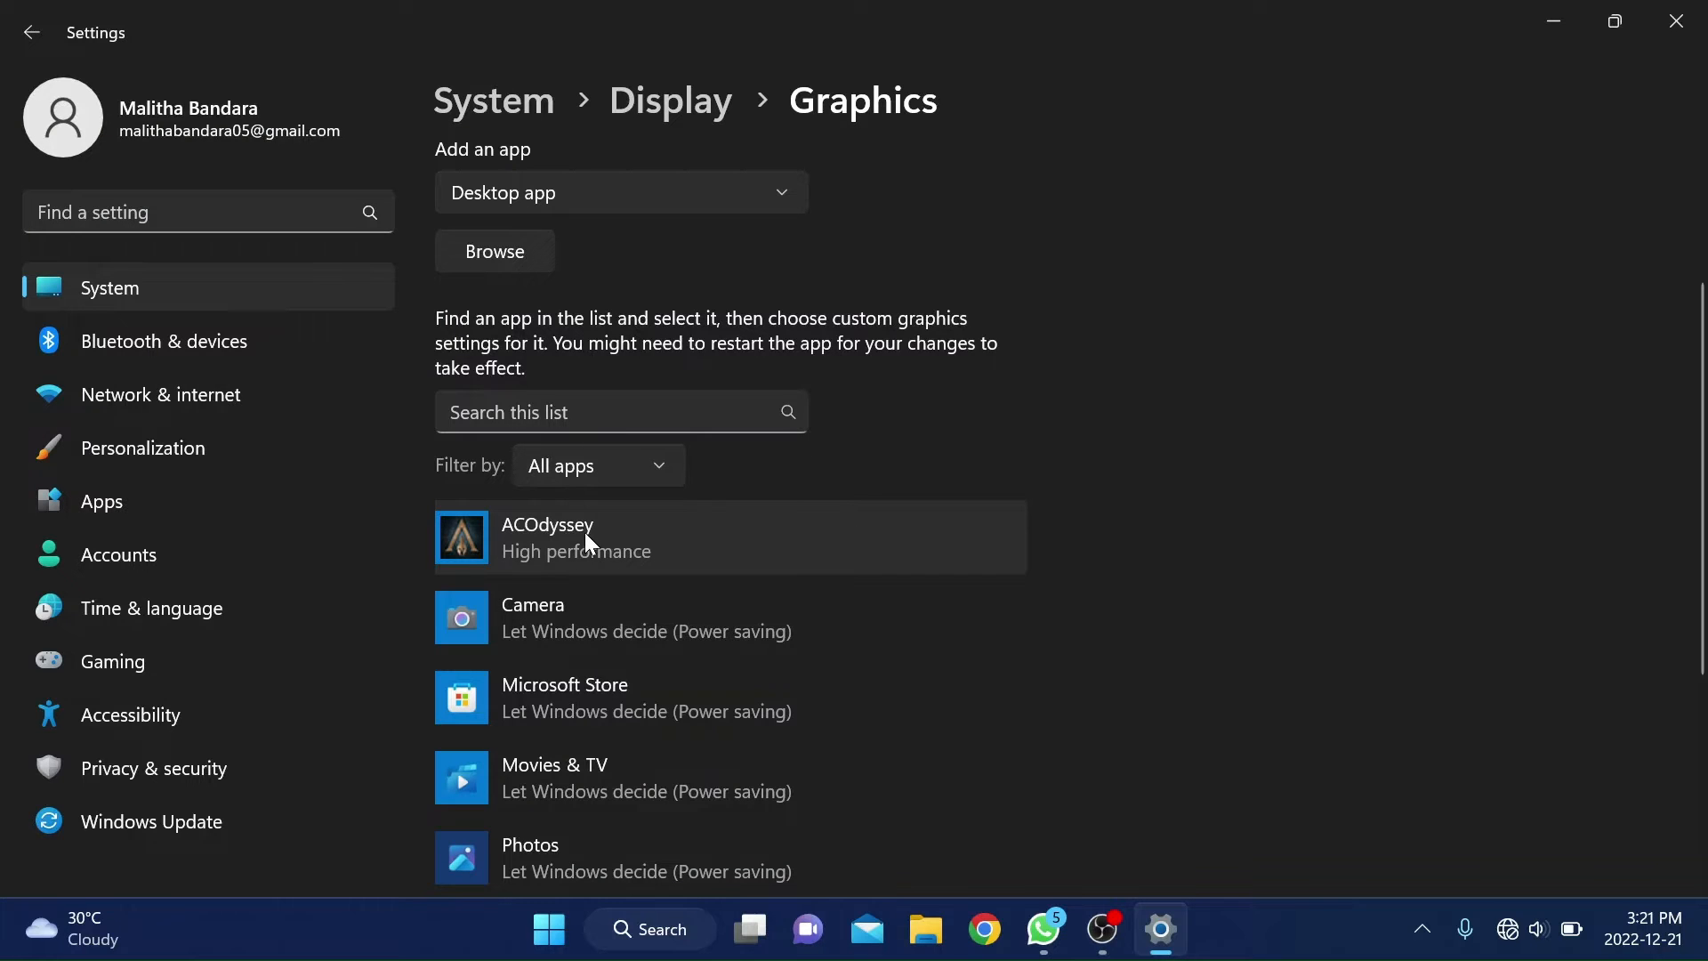
# - Expand ACOdyssey's entry and show its High performance graphics preference options
pyautogui.click(585, 537)
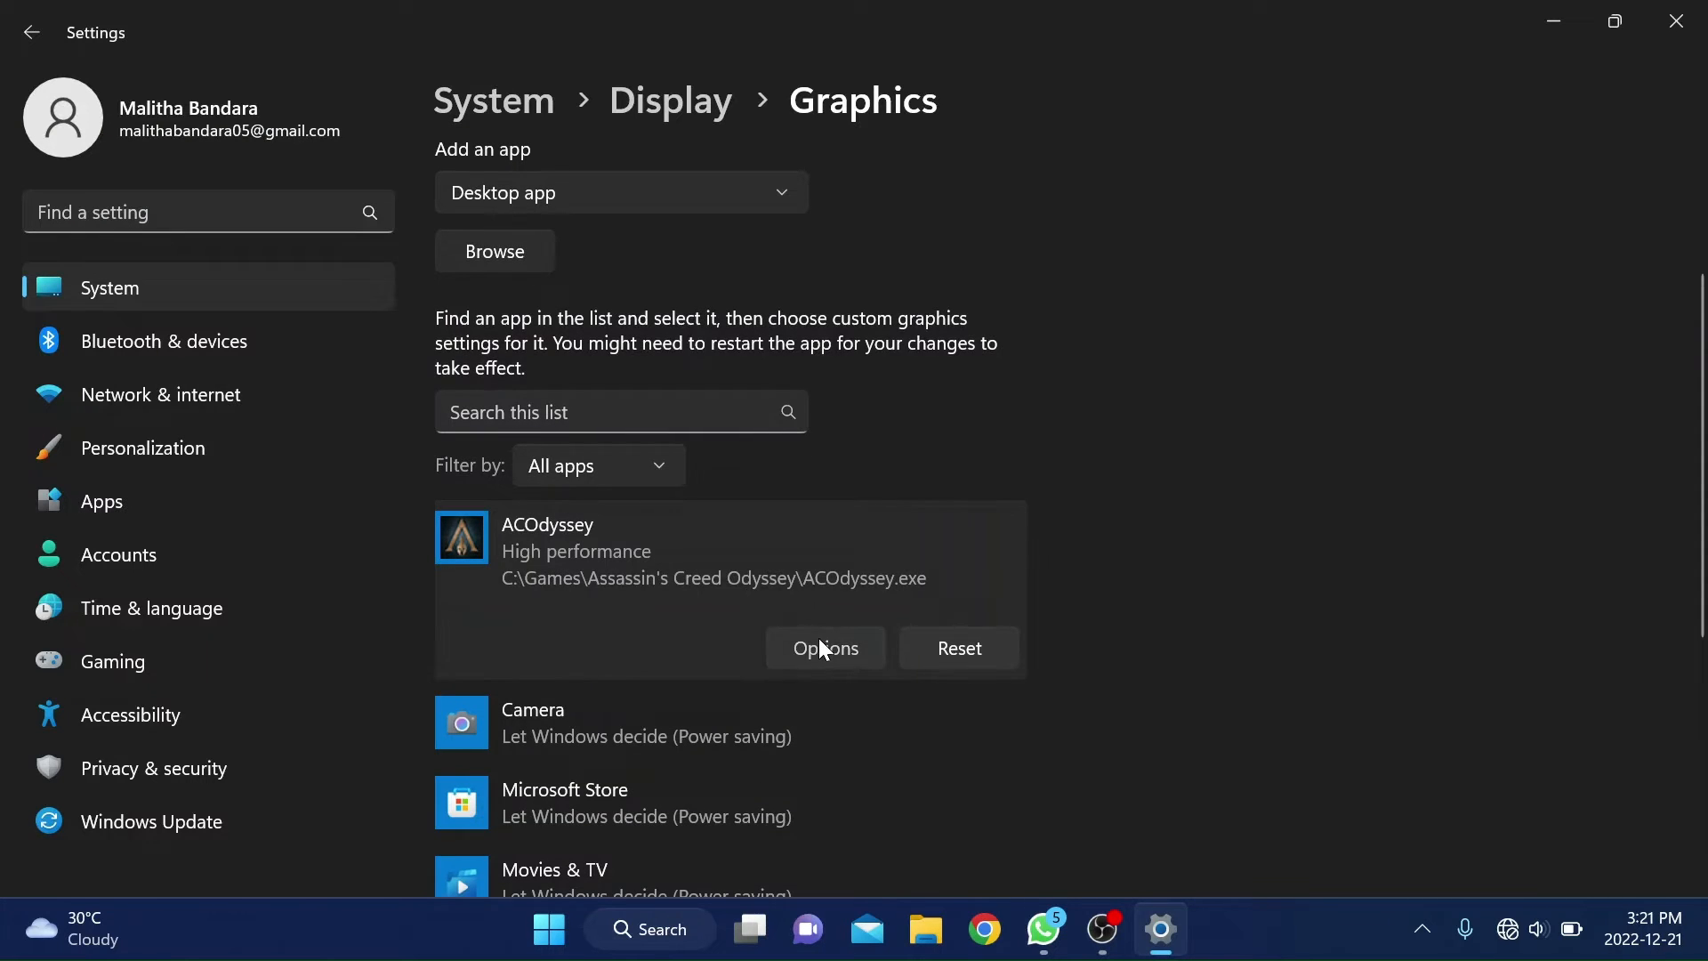
pyautogui.click(826, 648)
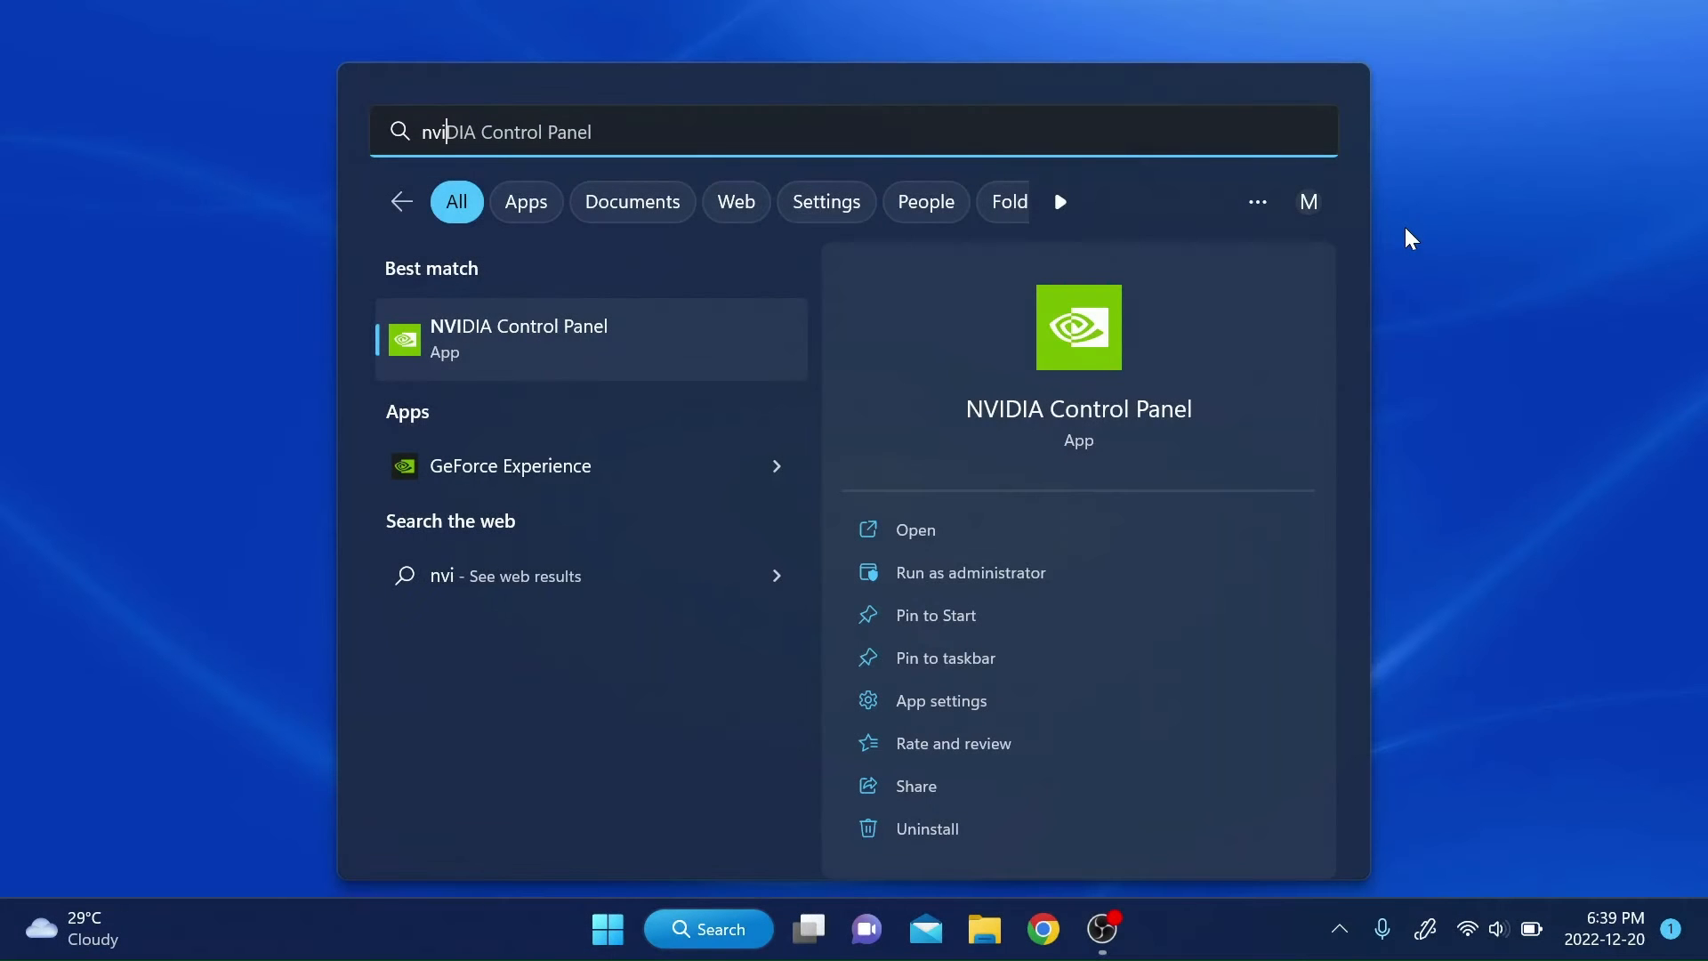
# - Check GeForce Experience's Drivers page: 527.56 available versus installed 517.00
pyautogui.click(509, 466)
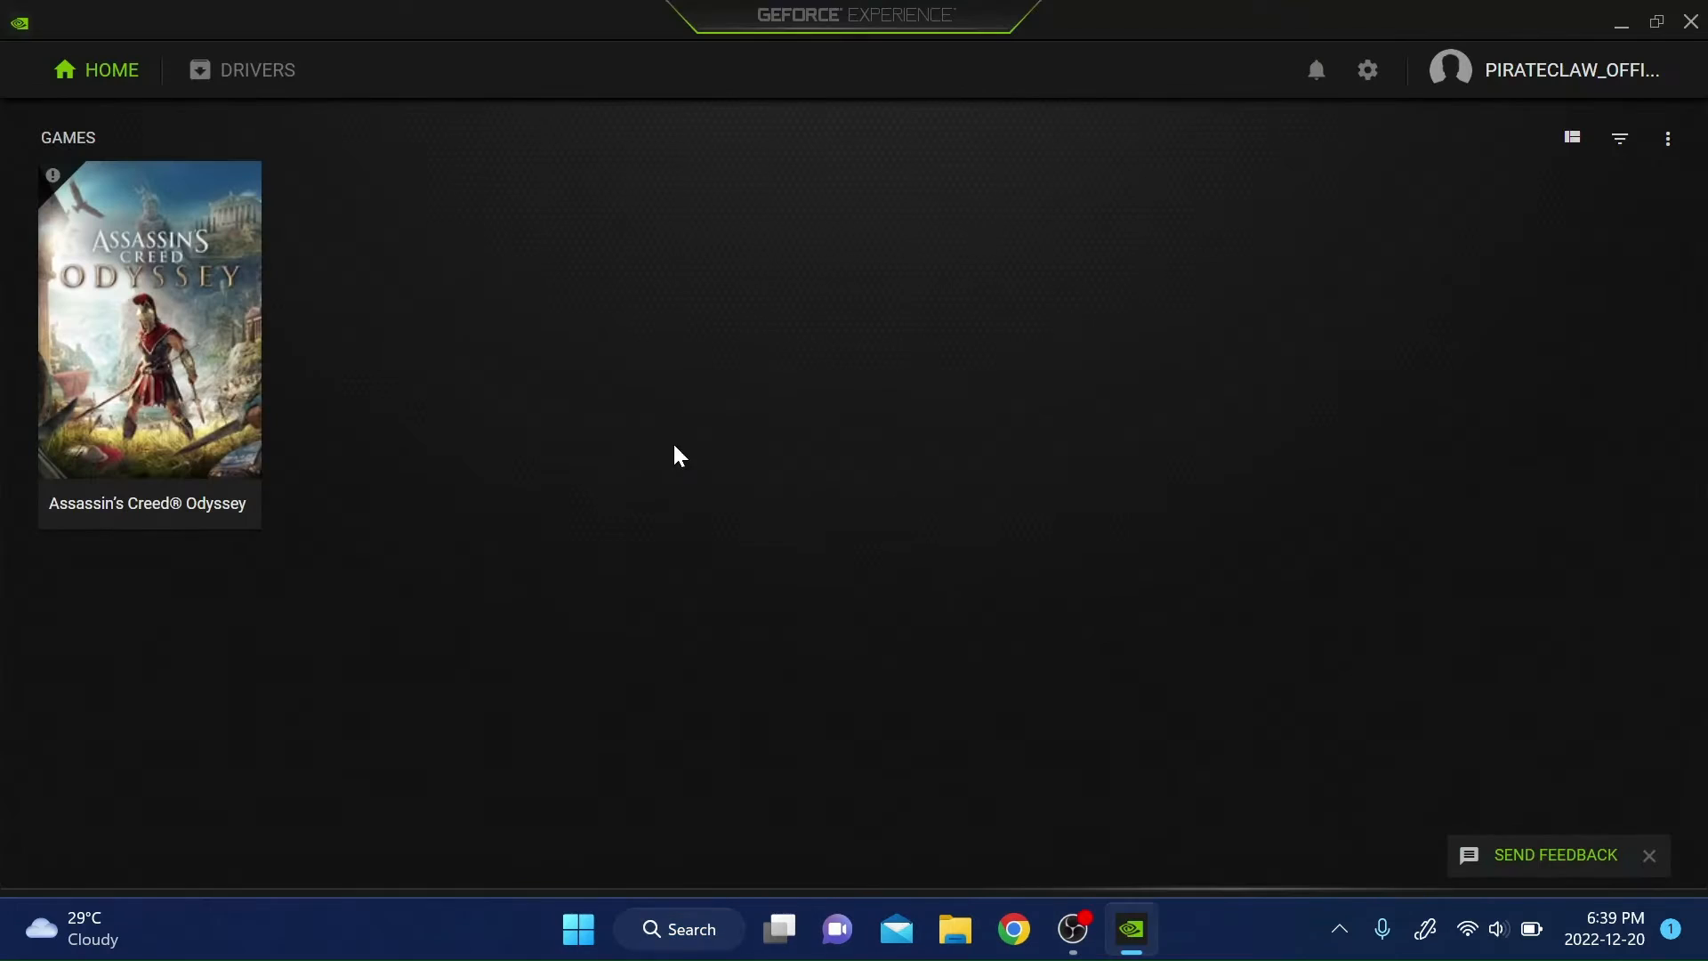
pyautogui.click(256, 69)
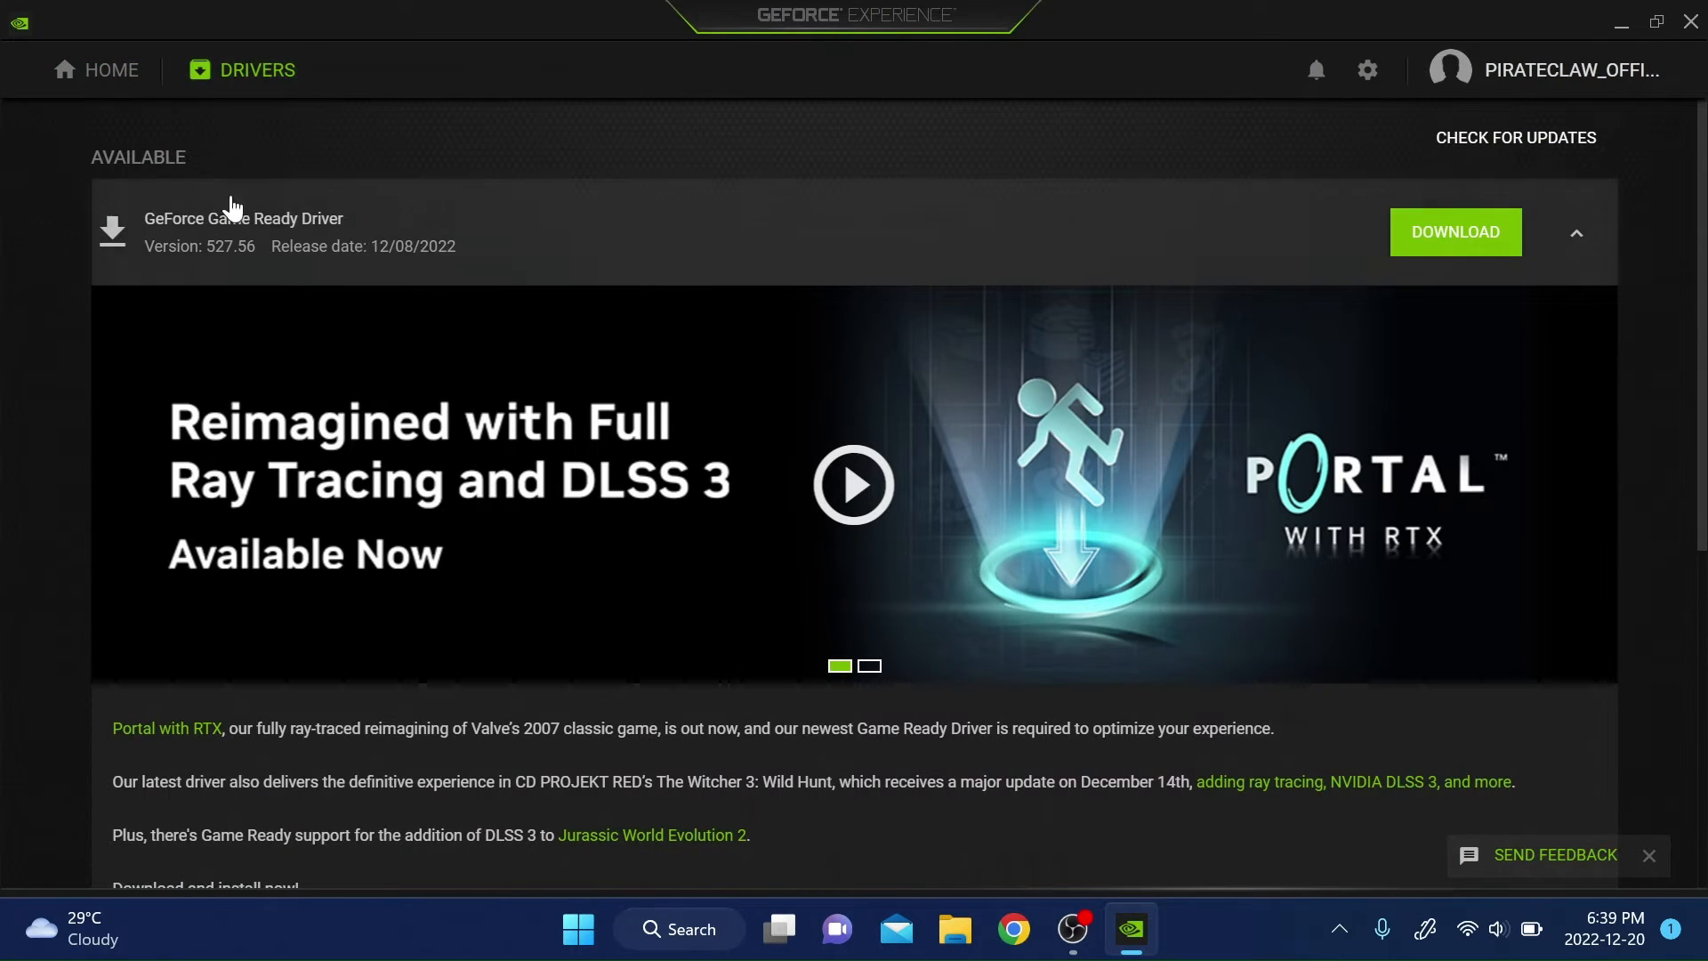
pyautogui.click(1577, 231)
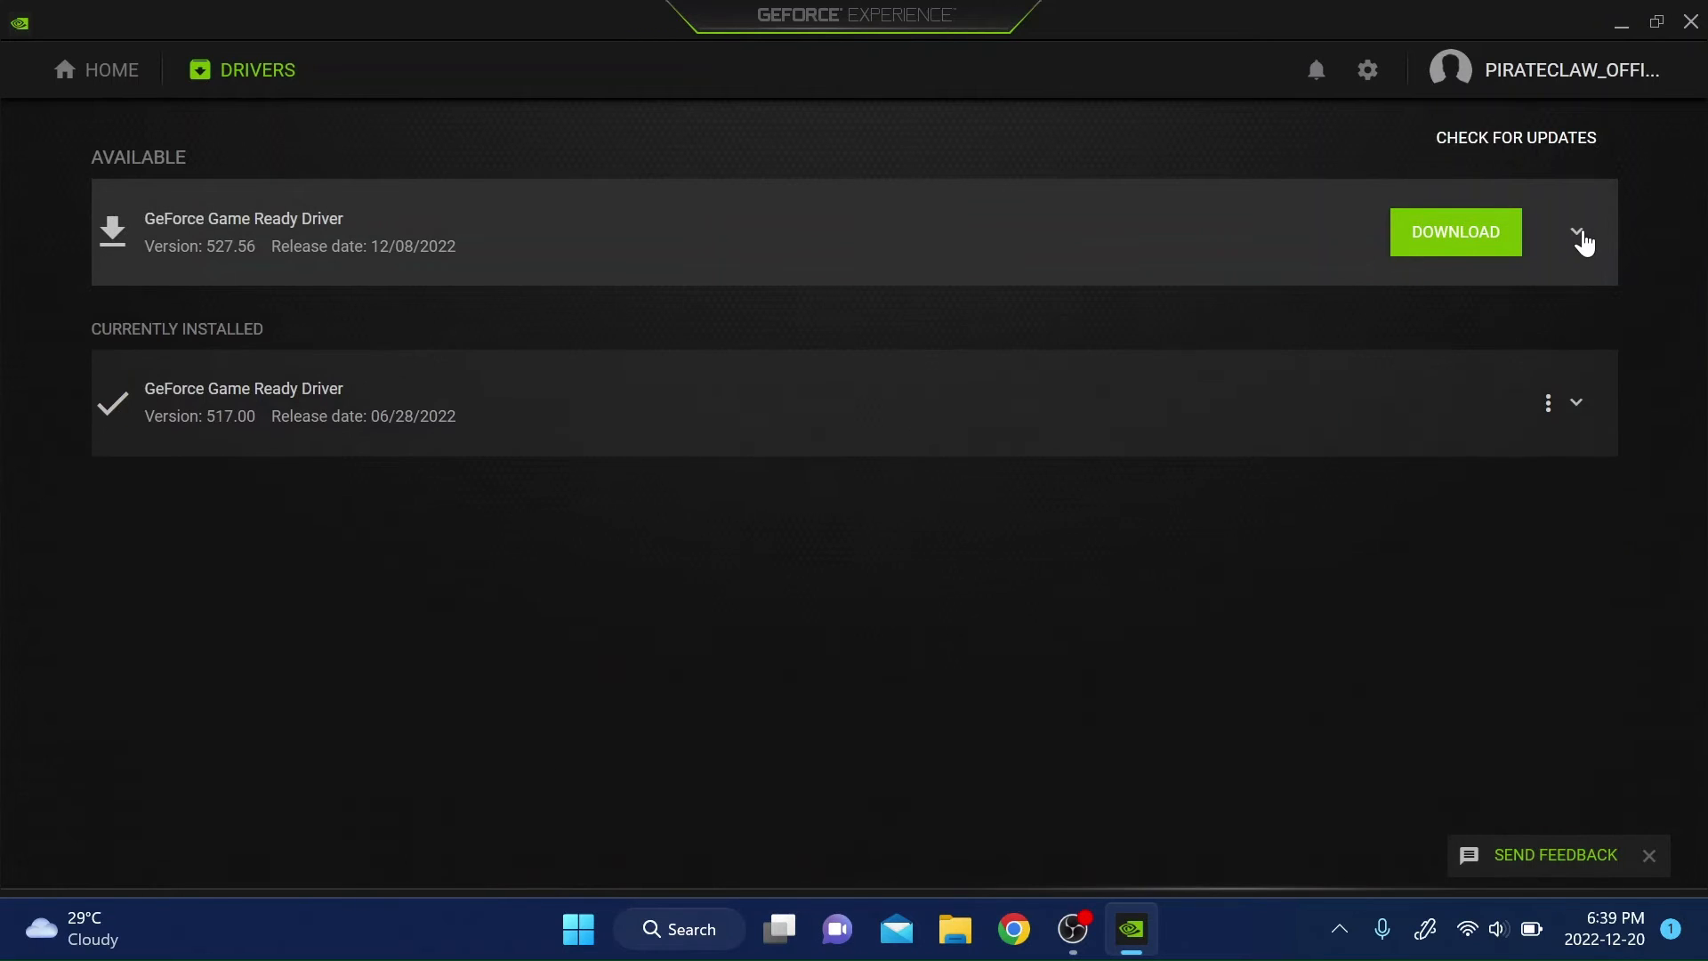
pyautogui.moveTo(1253, 301)
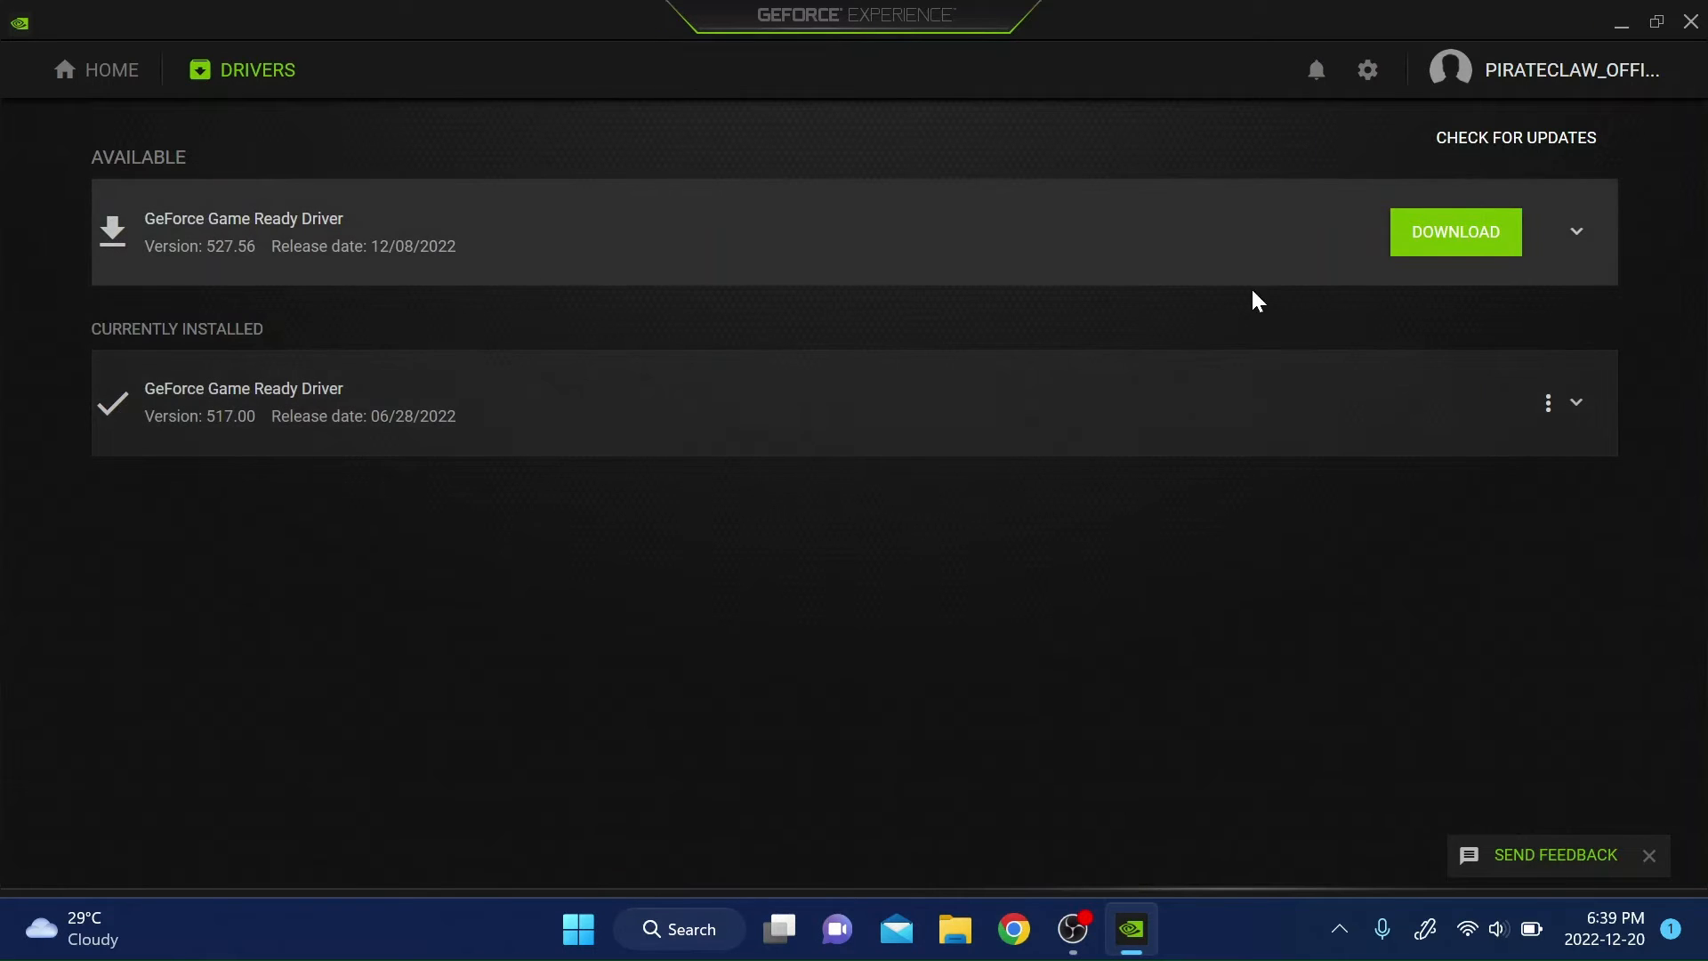
pyautogui.click(1690, 19)
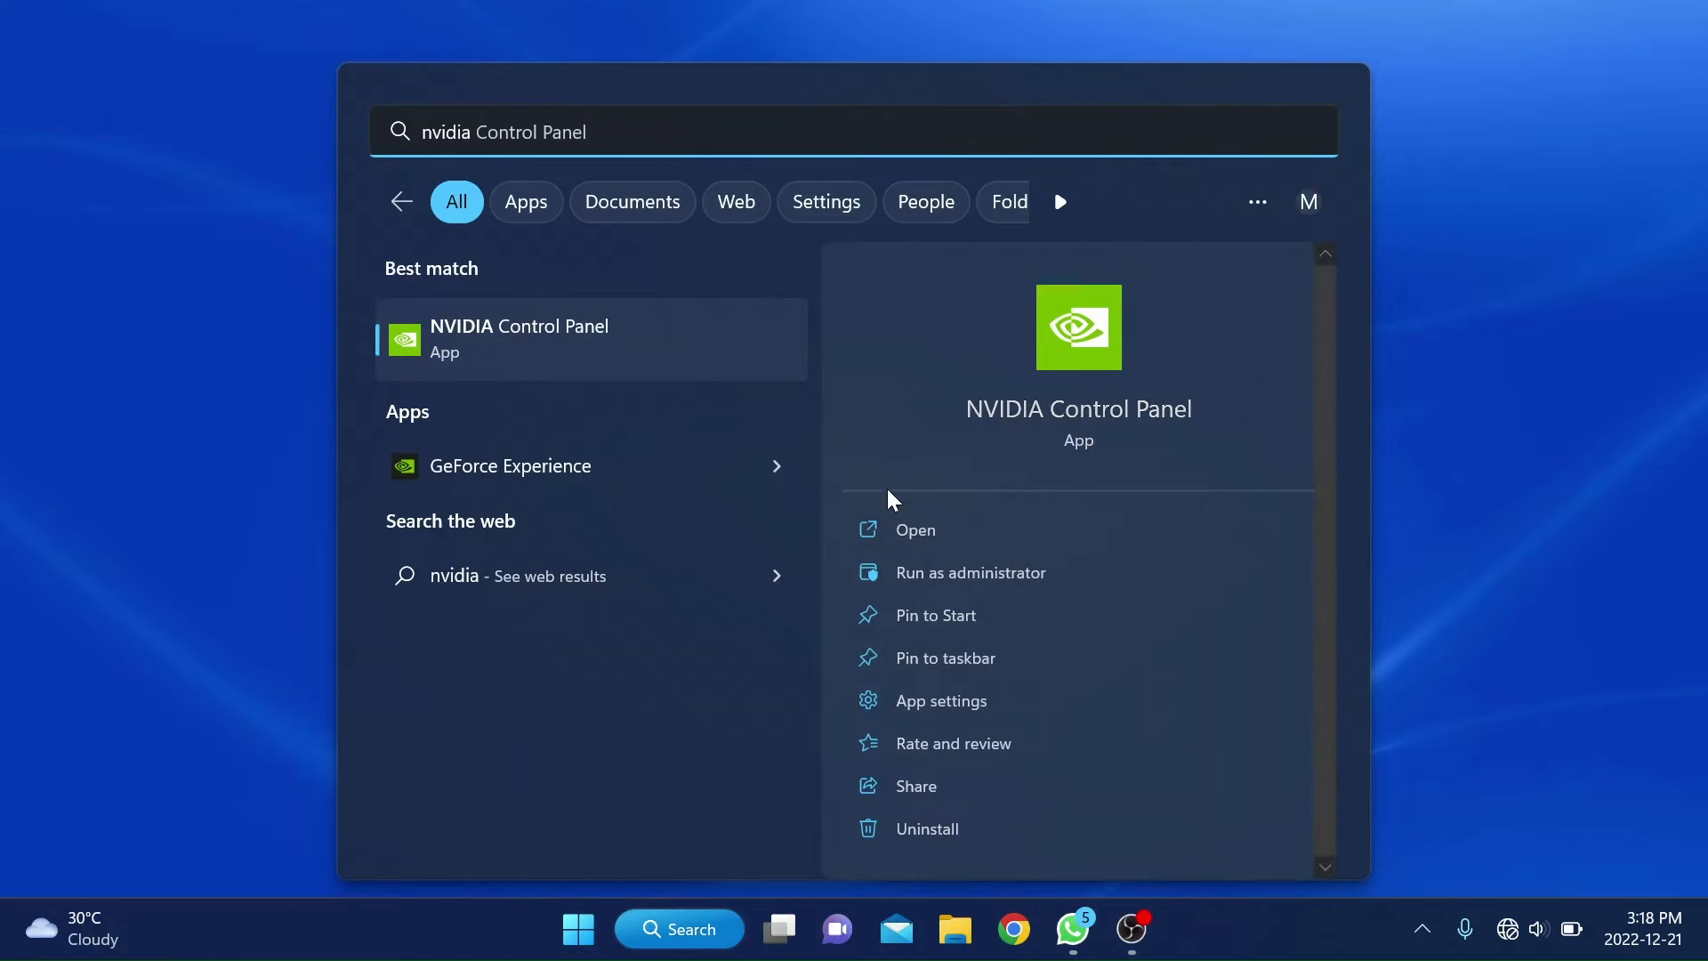
# - Go to NVIDIA Control Panel's Manage 3D settings, Program Settings section
pyautogui.click(917, 530)
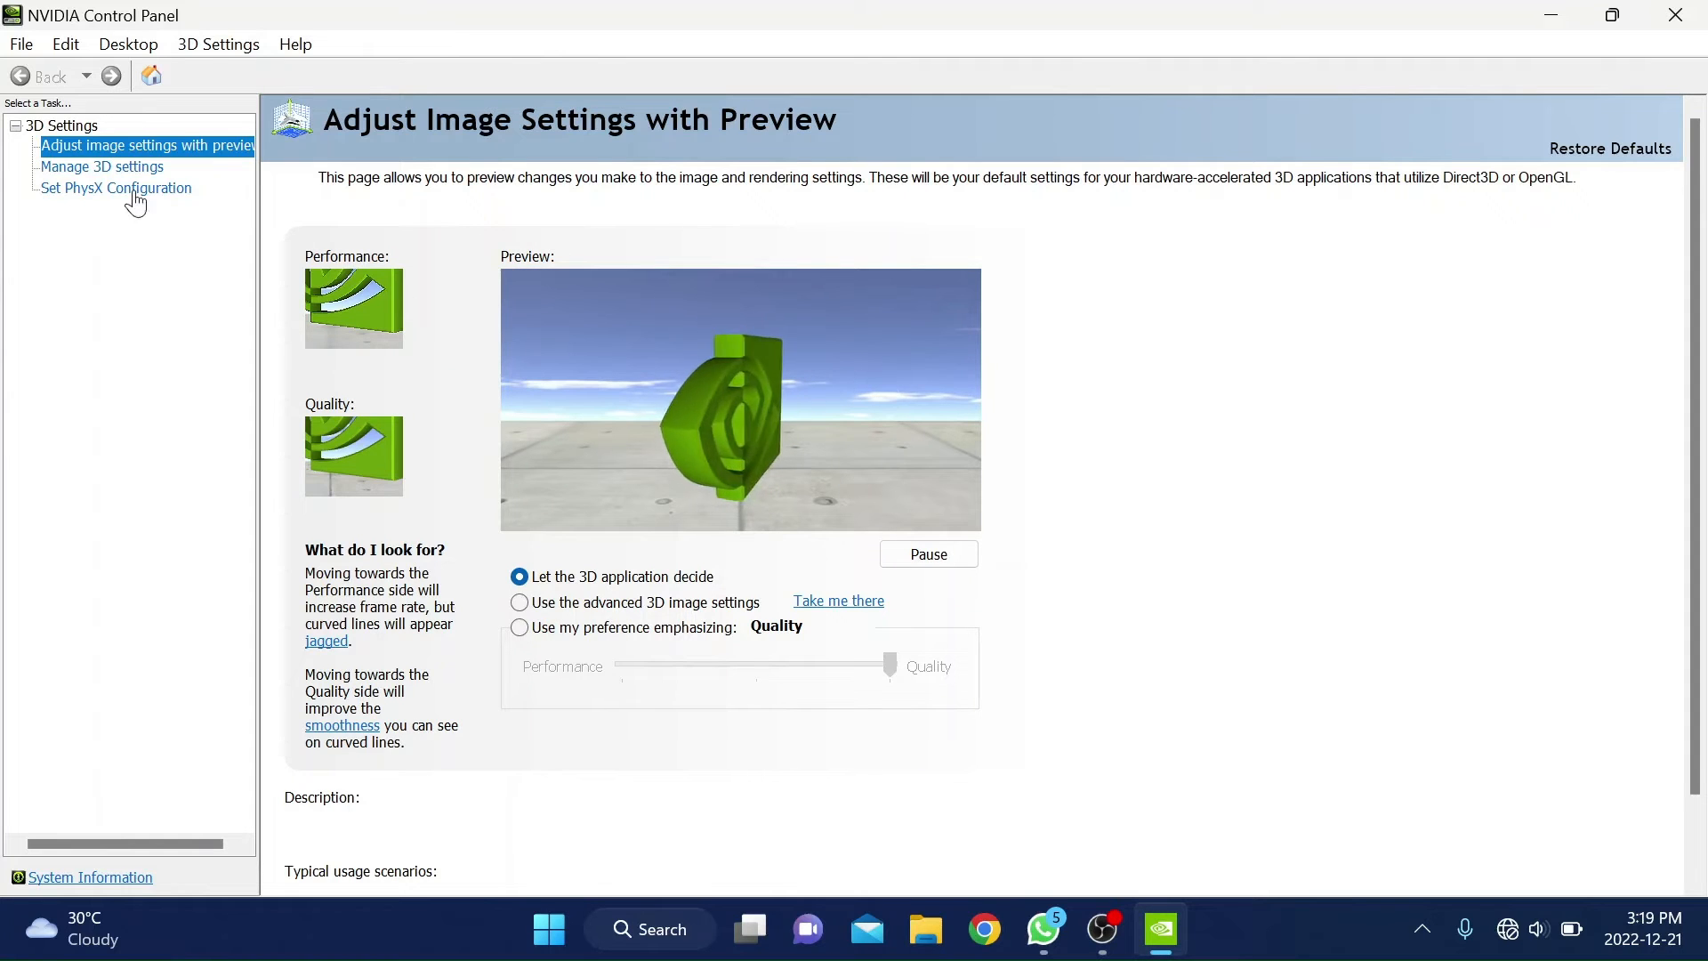
pyautogui.click(100, 167)
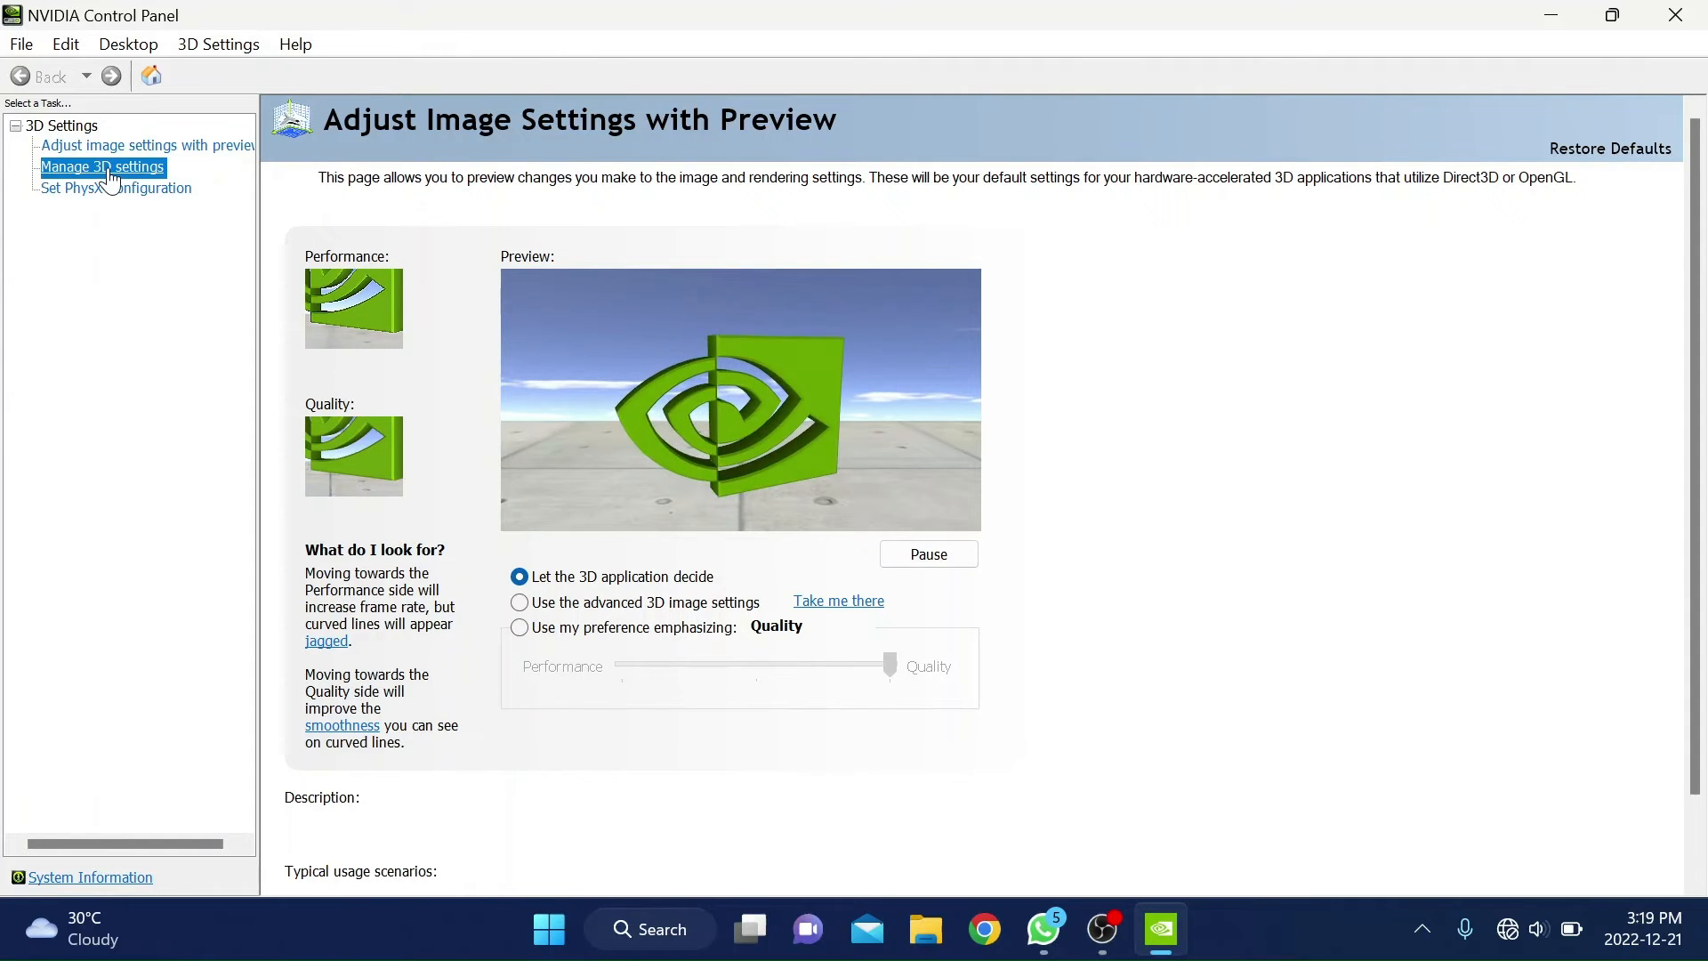
pyautogui.click(103, 167)
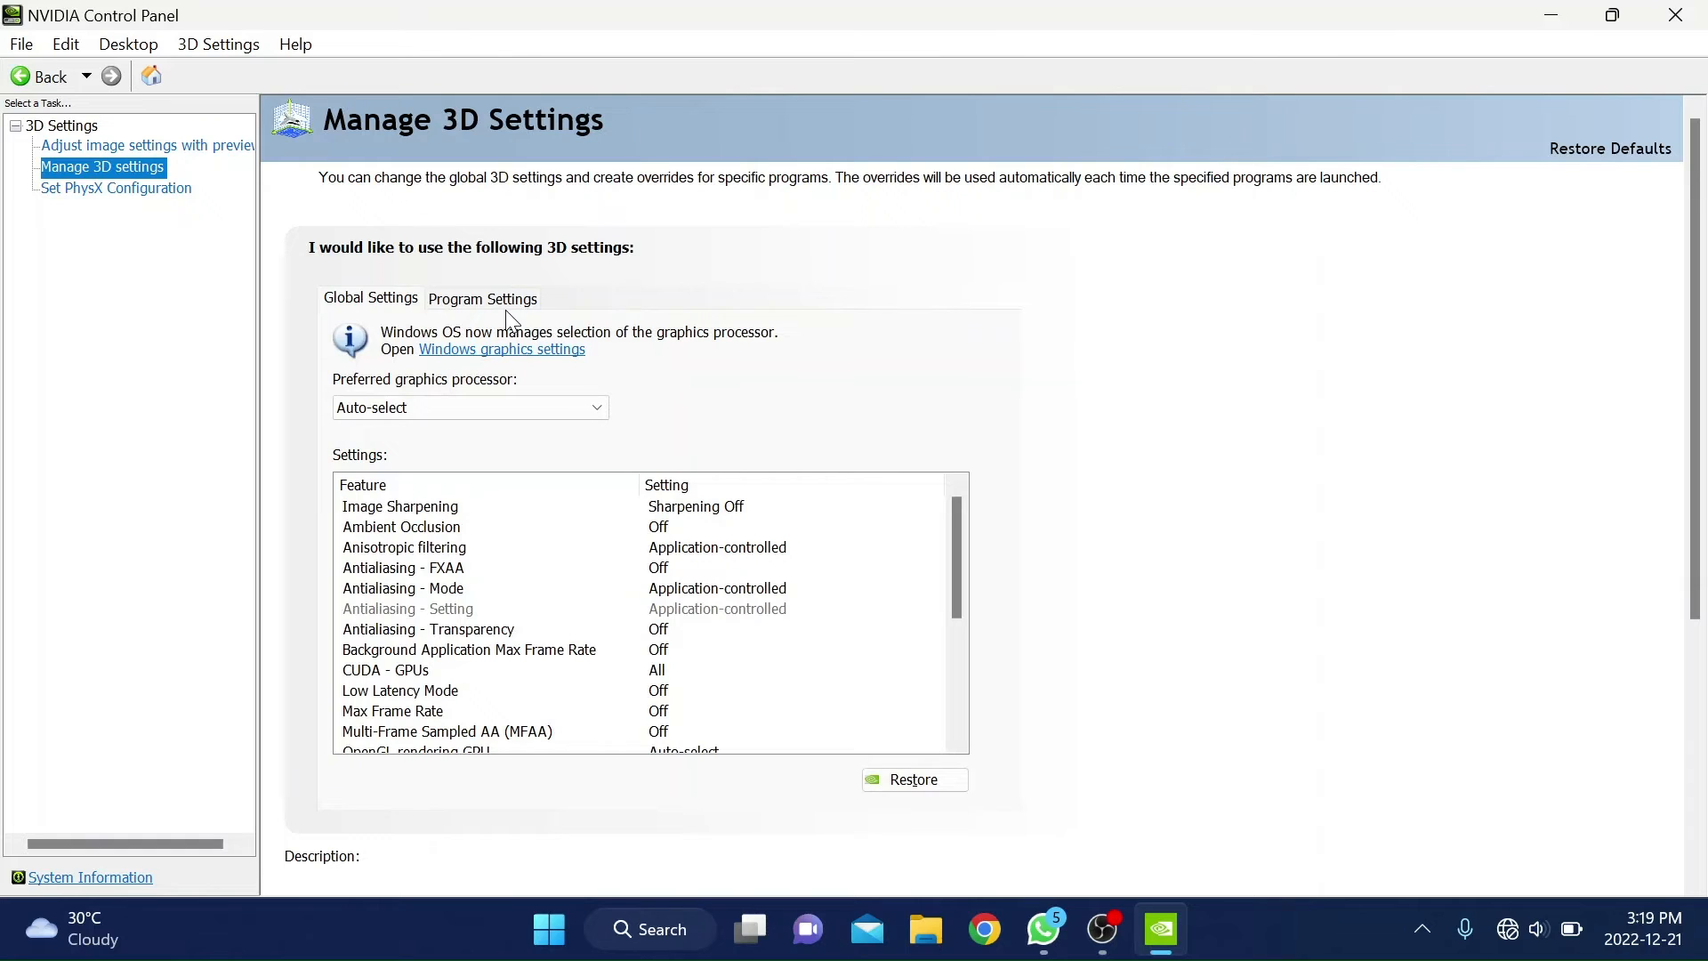
pyautogui.click(483, 299)
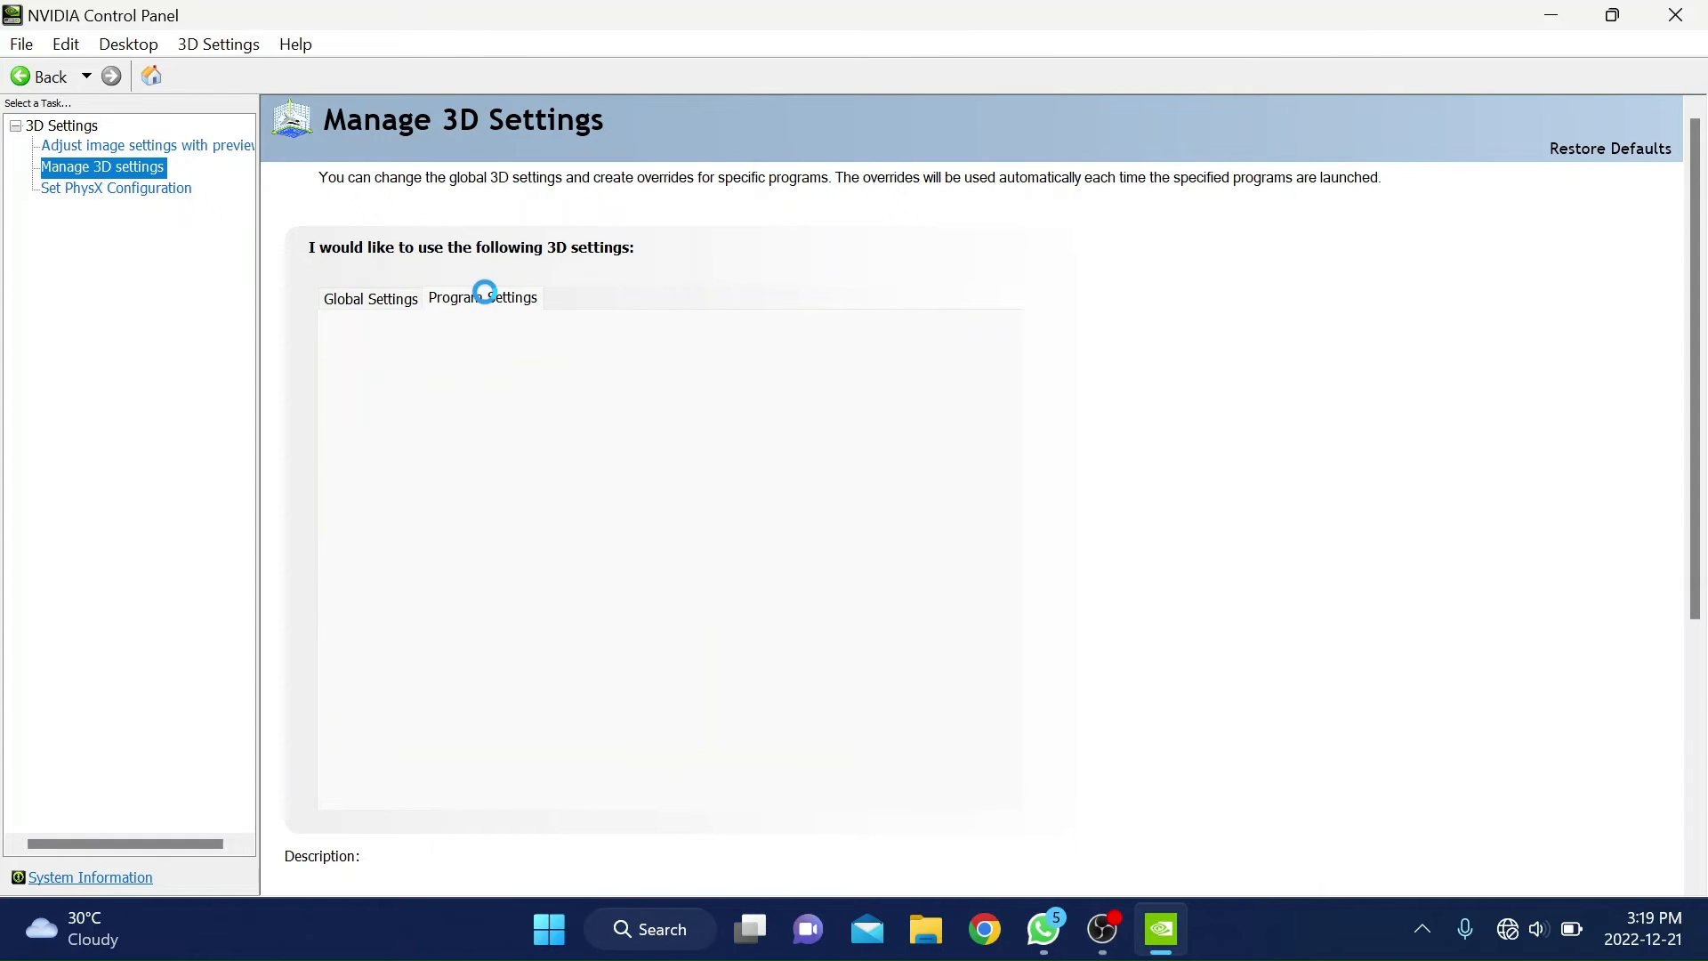
pyautogui.click(482, 297)
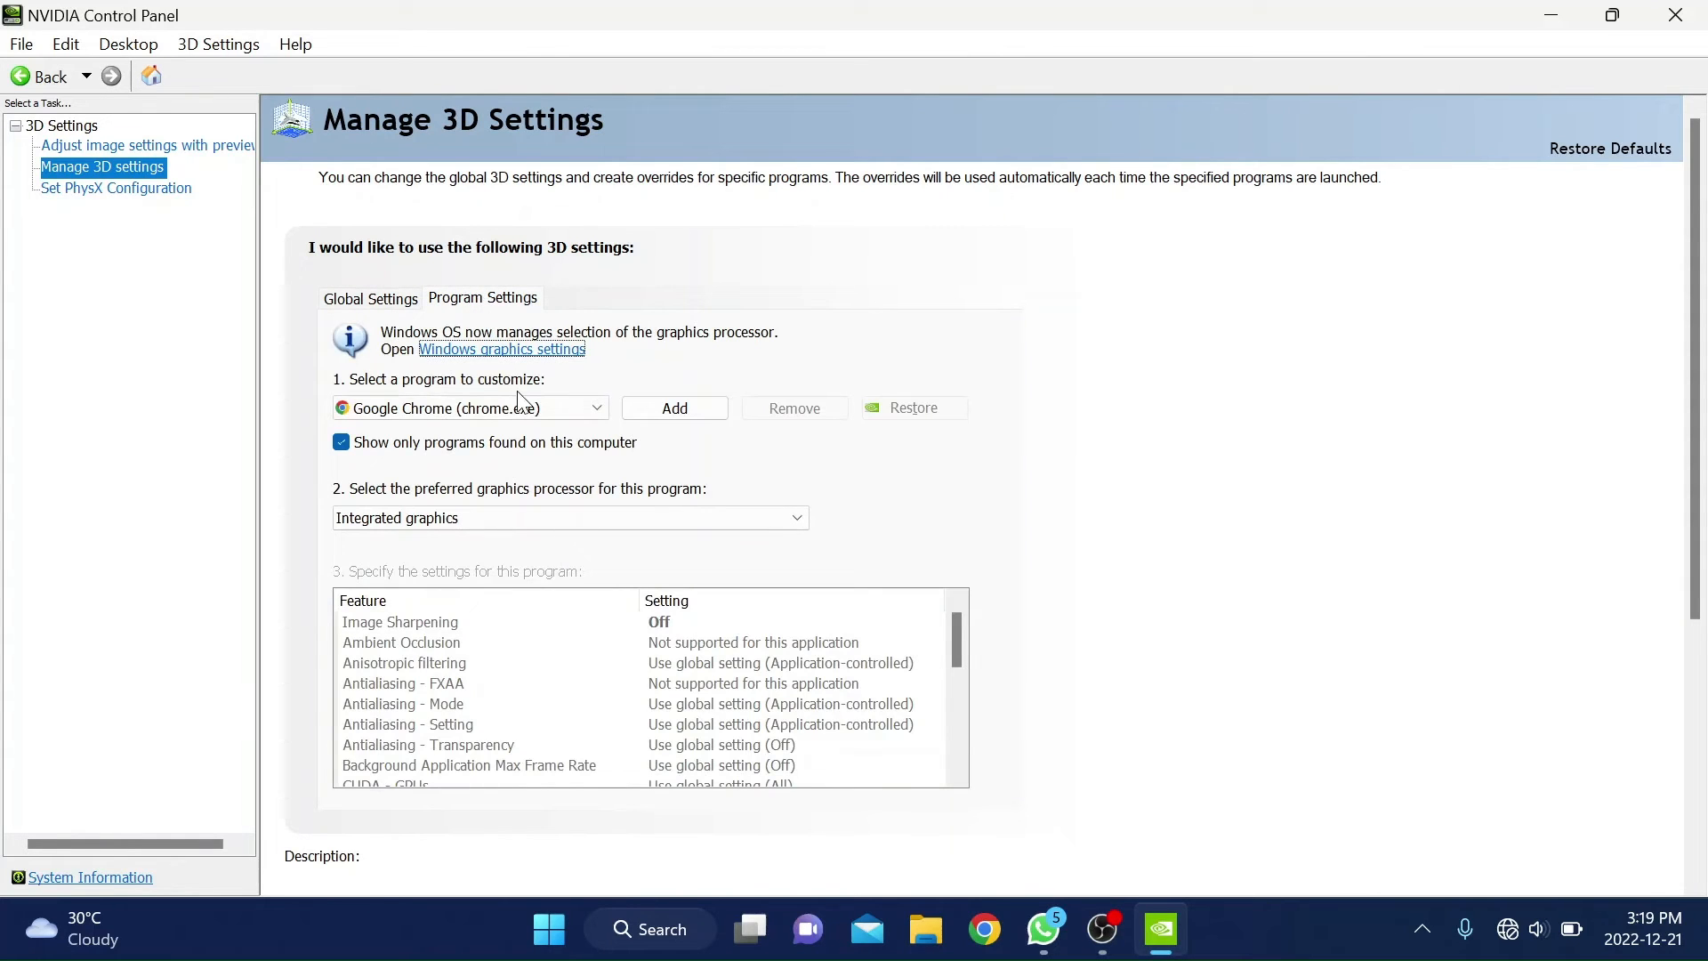
# - Select Assassin's Creed: Odyssey as the program to customize, cancelling the Add dialogs
pyautogui.click(595, 408)
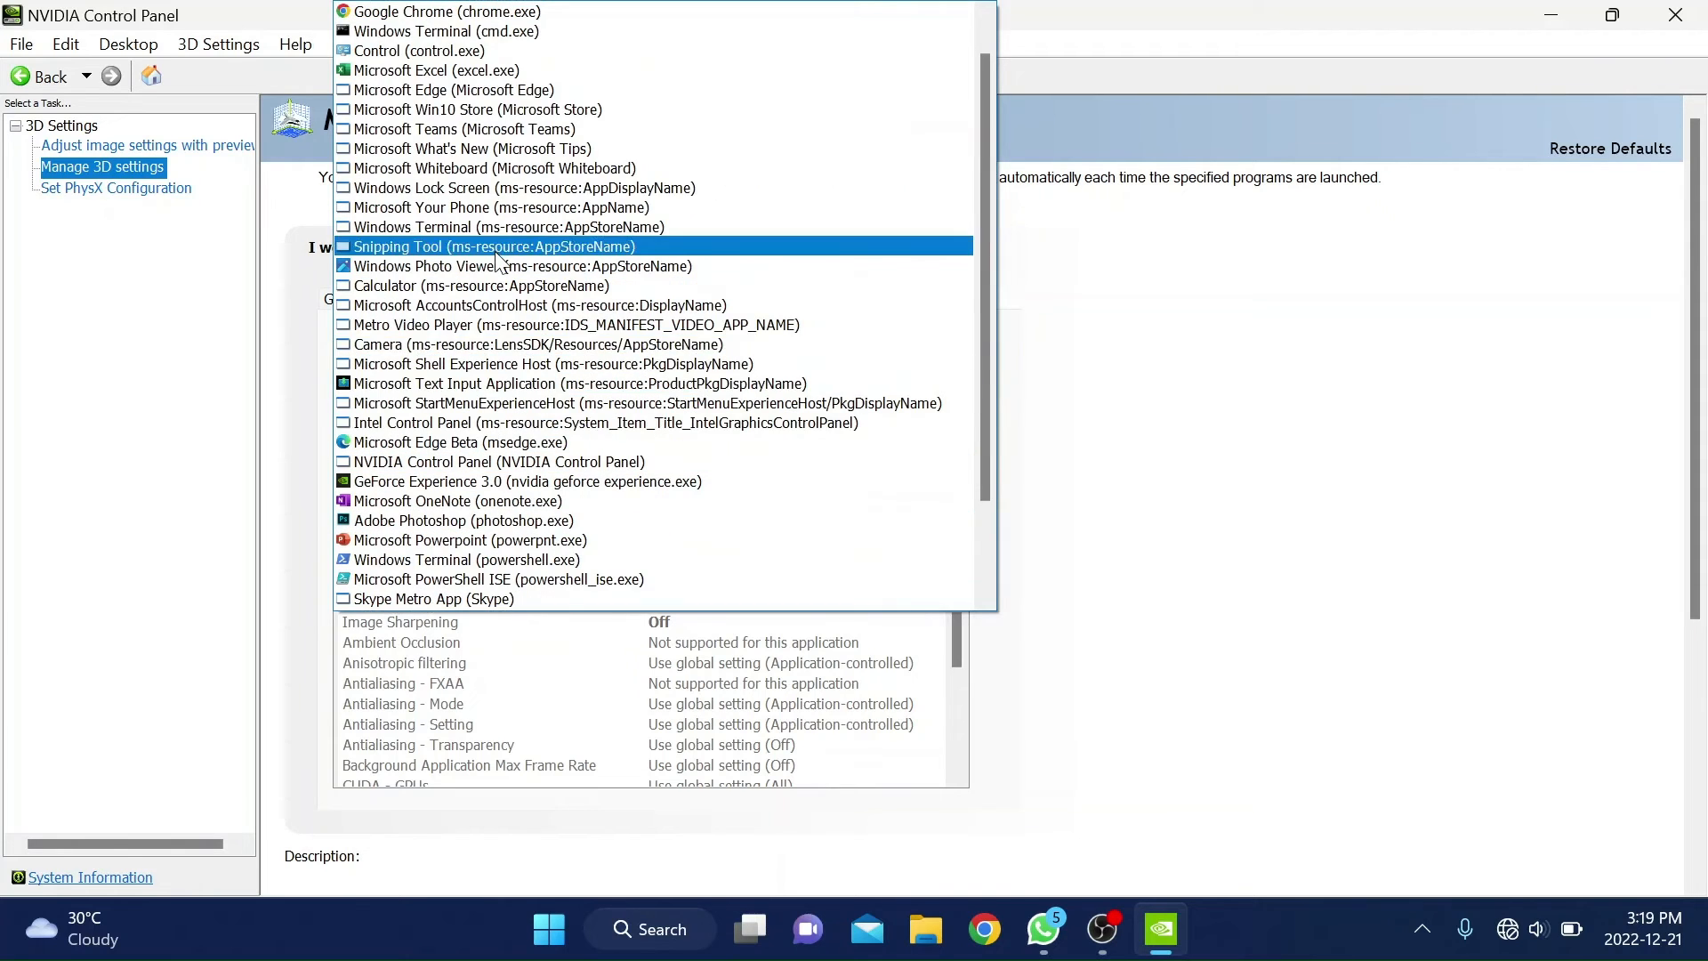
pyautogui.scroll(-3)
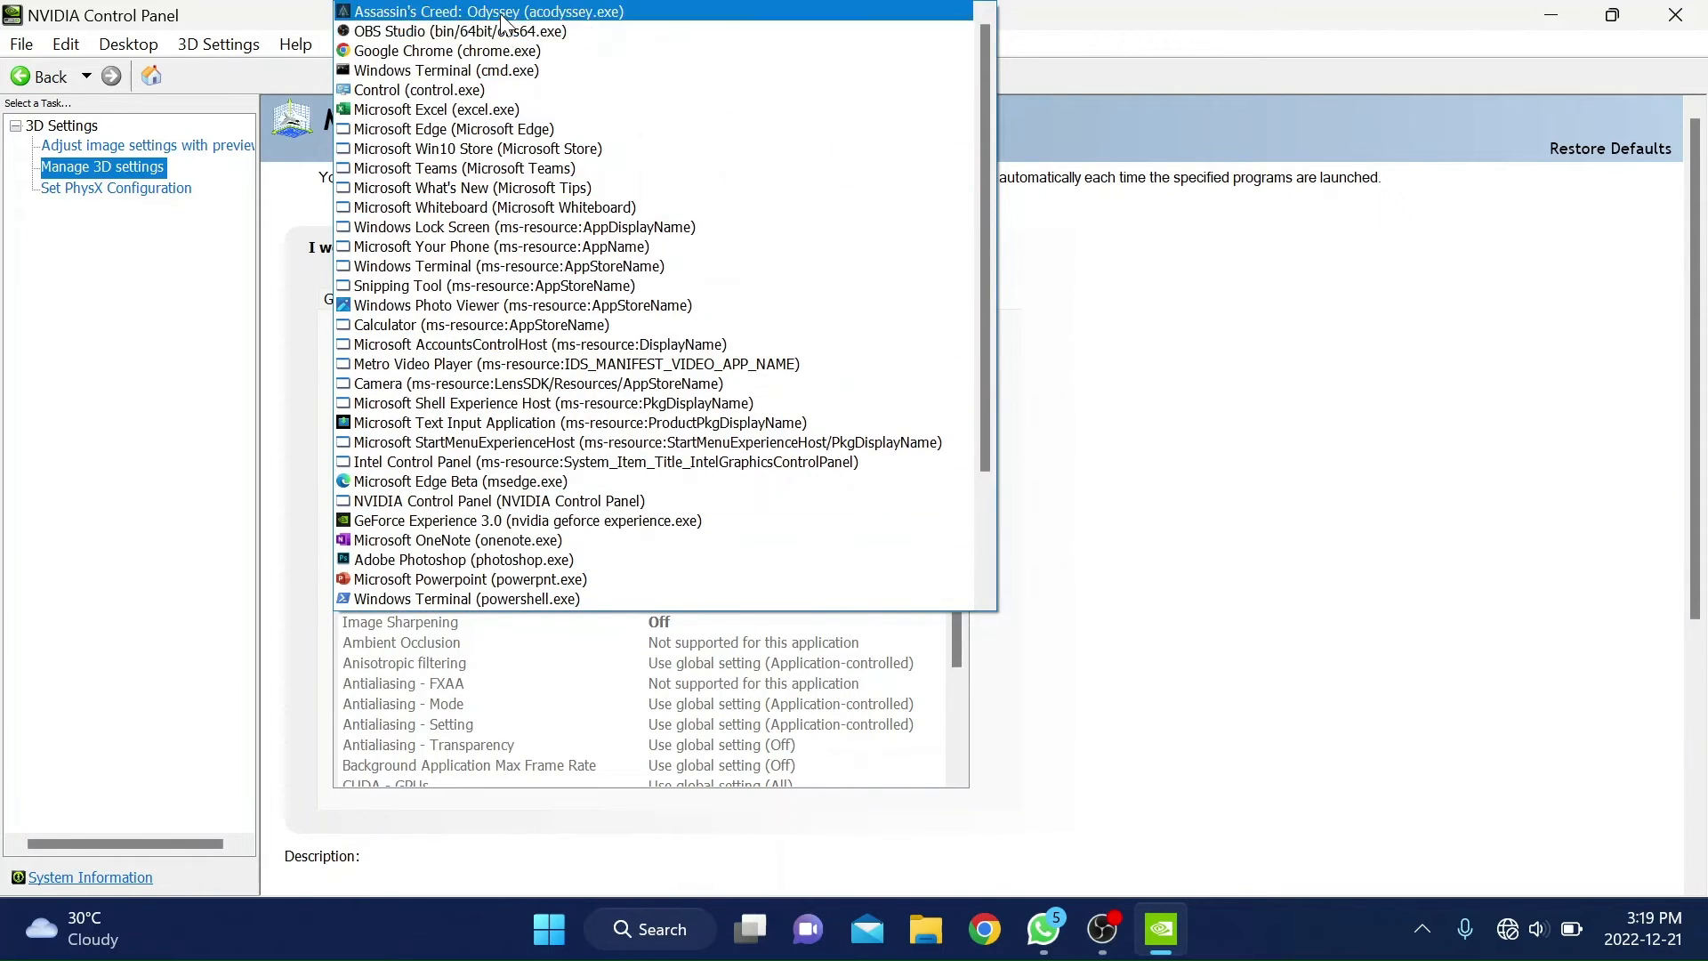
pyautogui.click(484, 10)
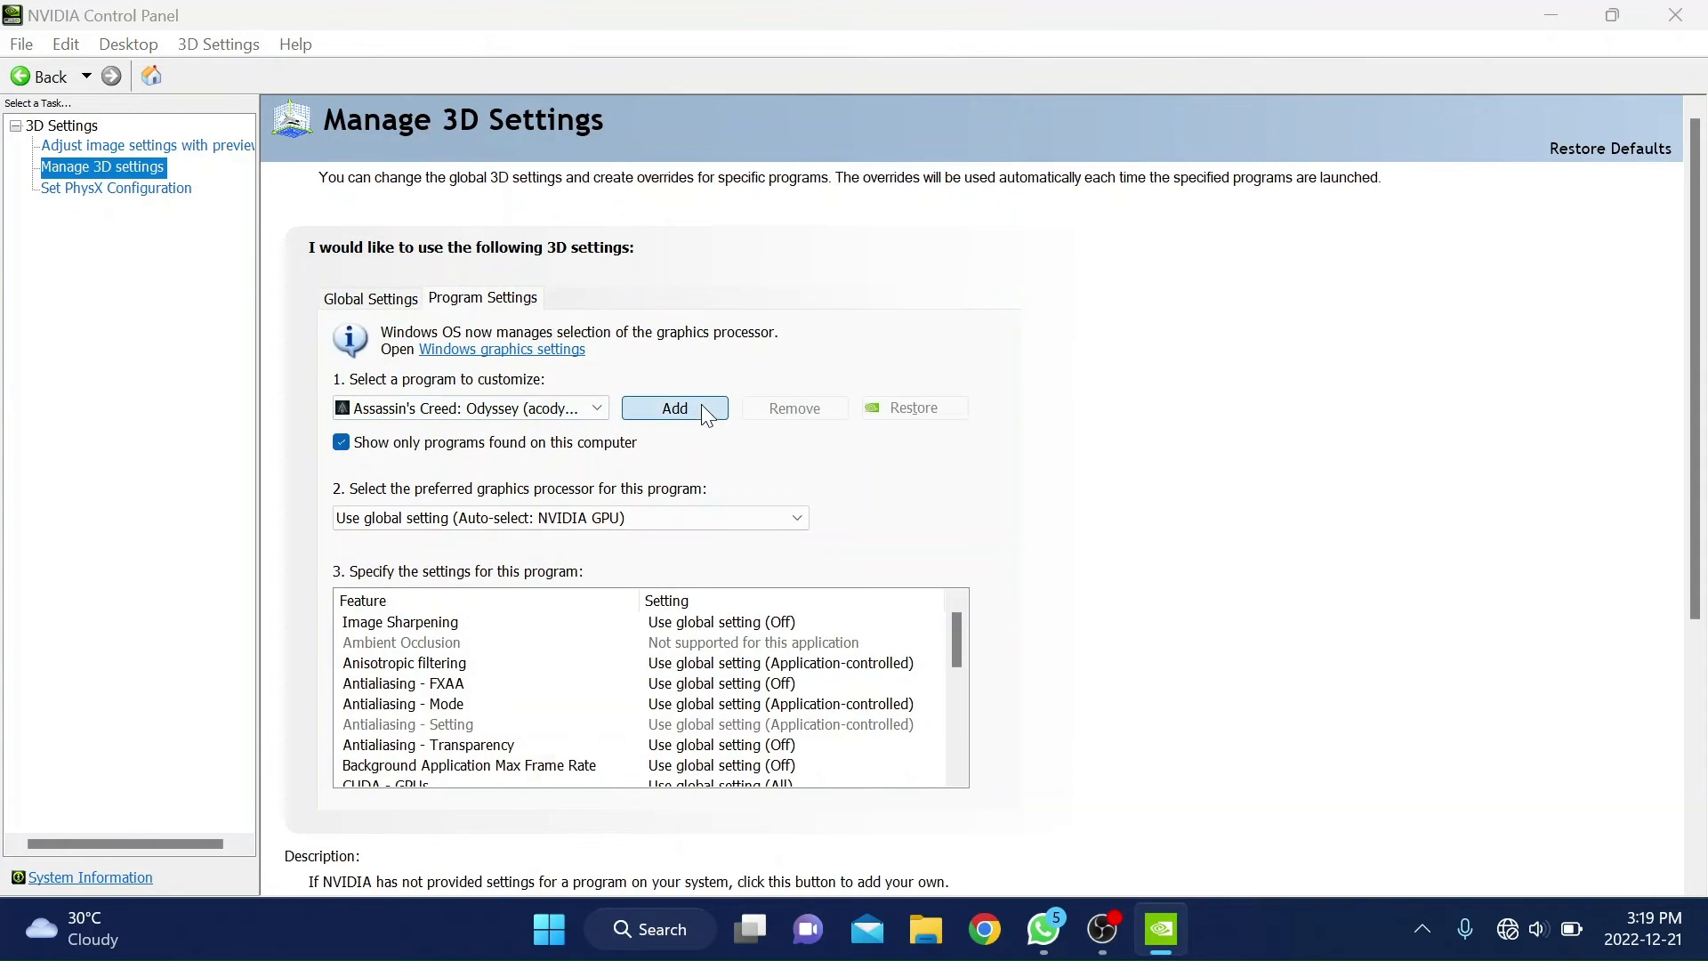
pyautogui.click(675, 407)
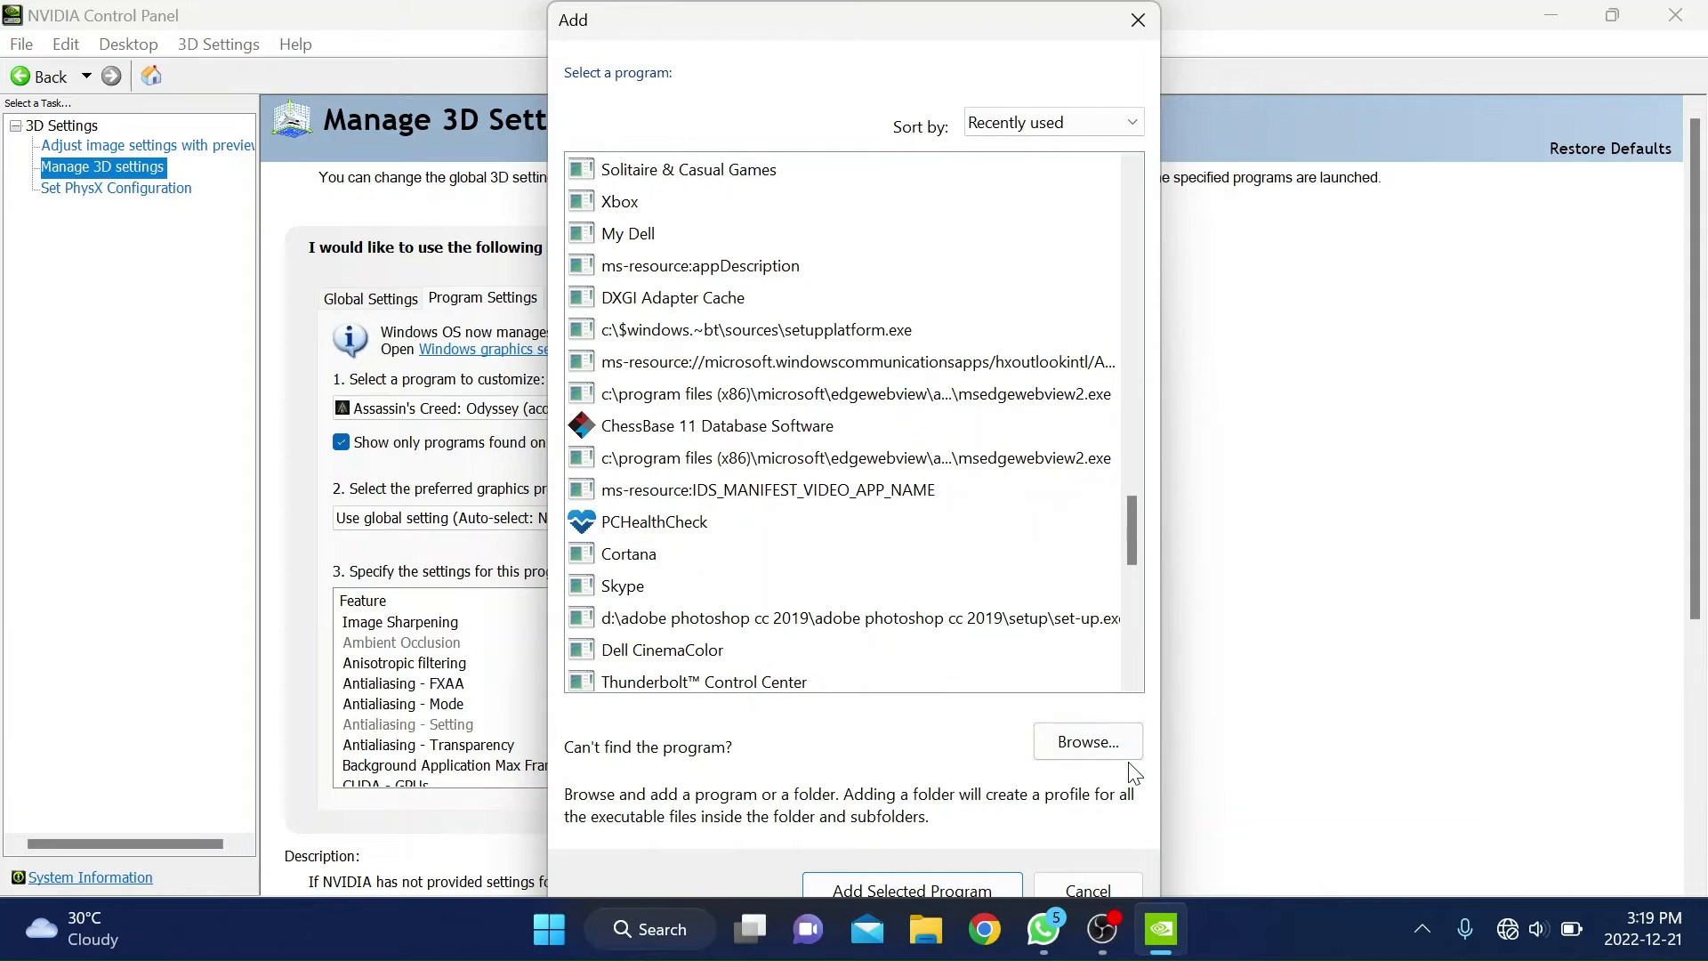
pyautogui.click(1087, 740)
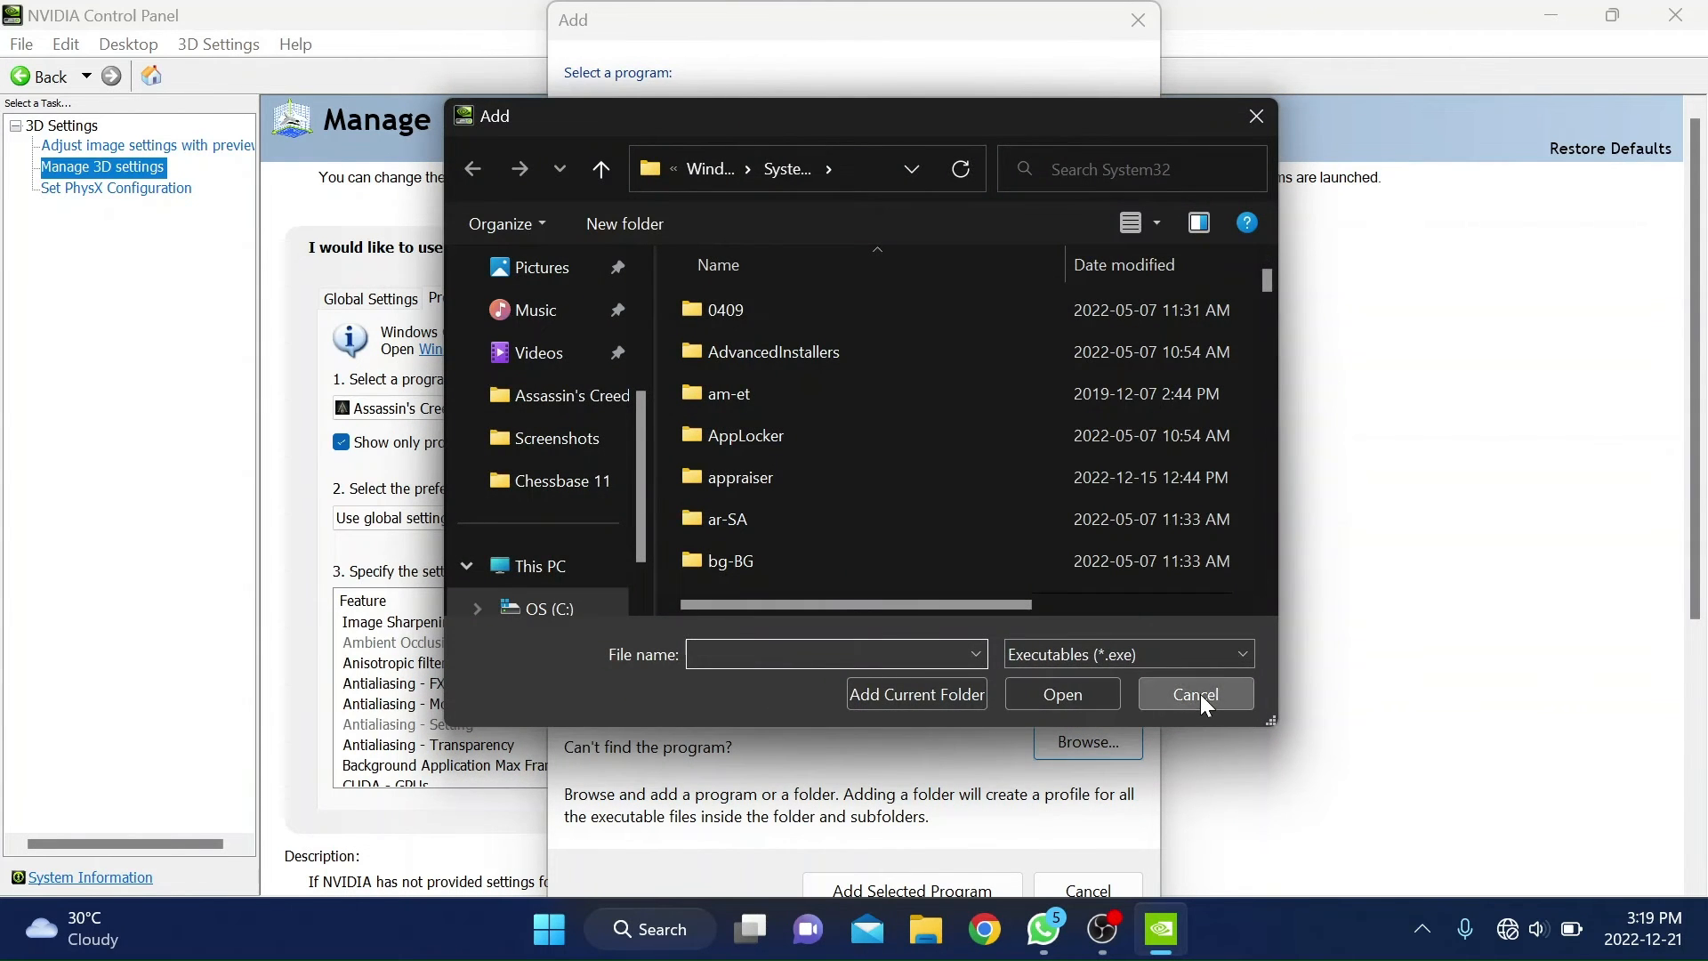
pyautogui.click(1196, 694)
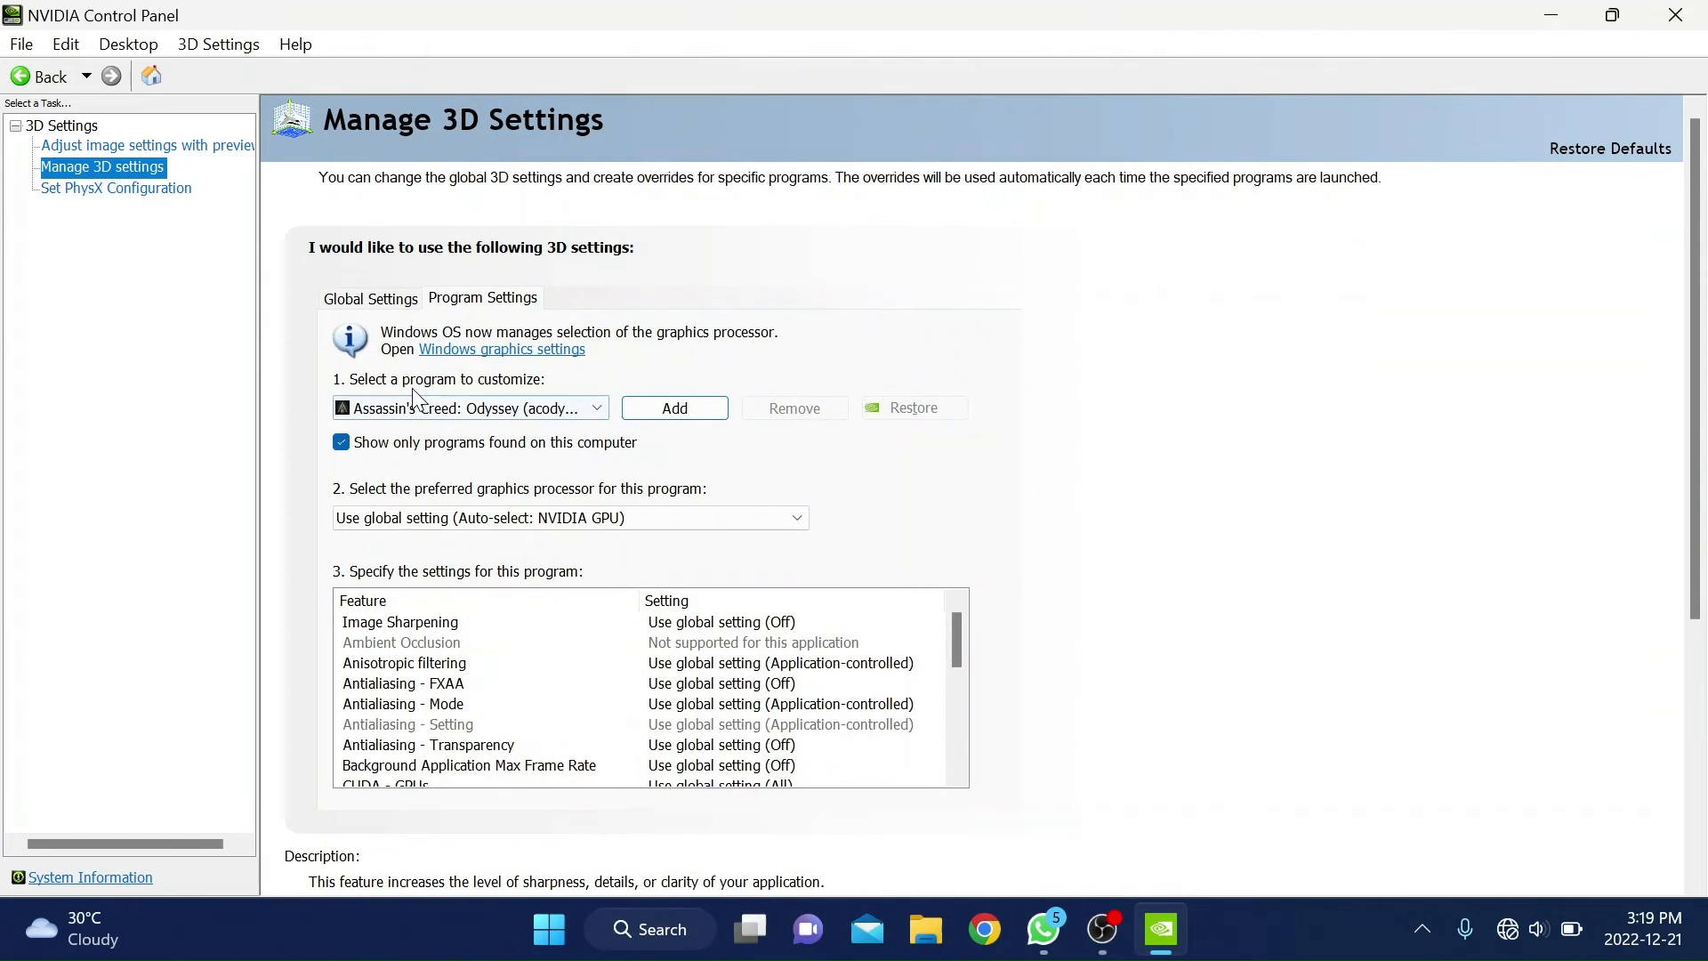
# - Set the game's preferred graphics processor to High-performance NVIDIA processor
pyautogui.click(569, 518)
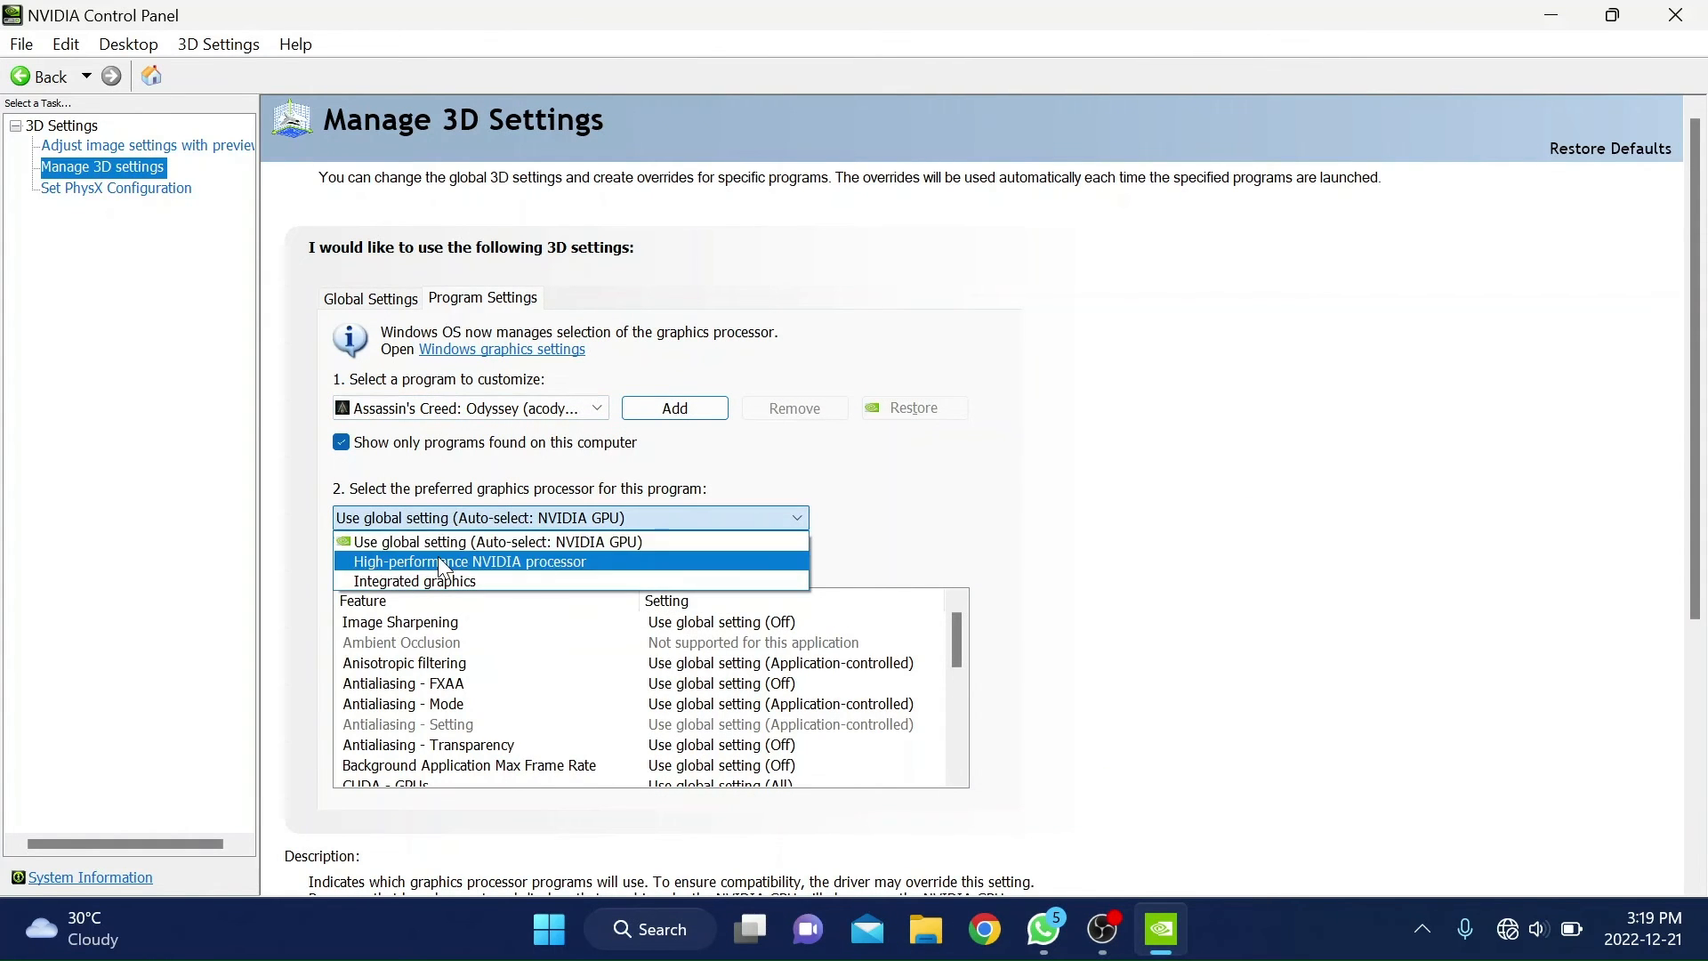
pyautogui.click(468, 561)
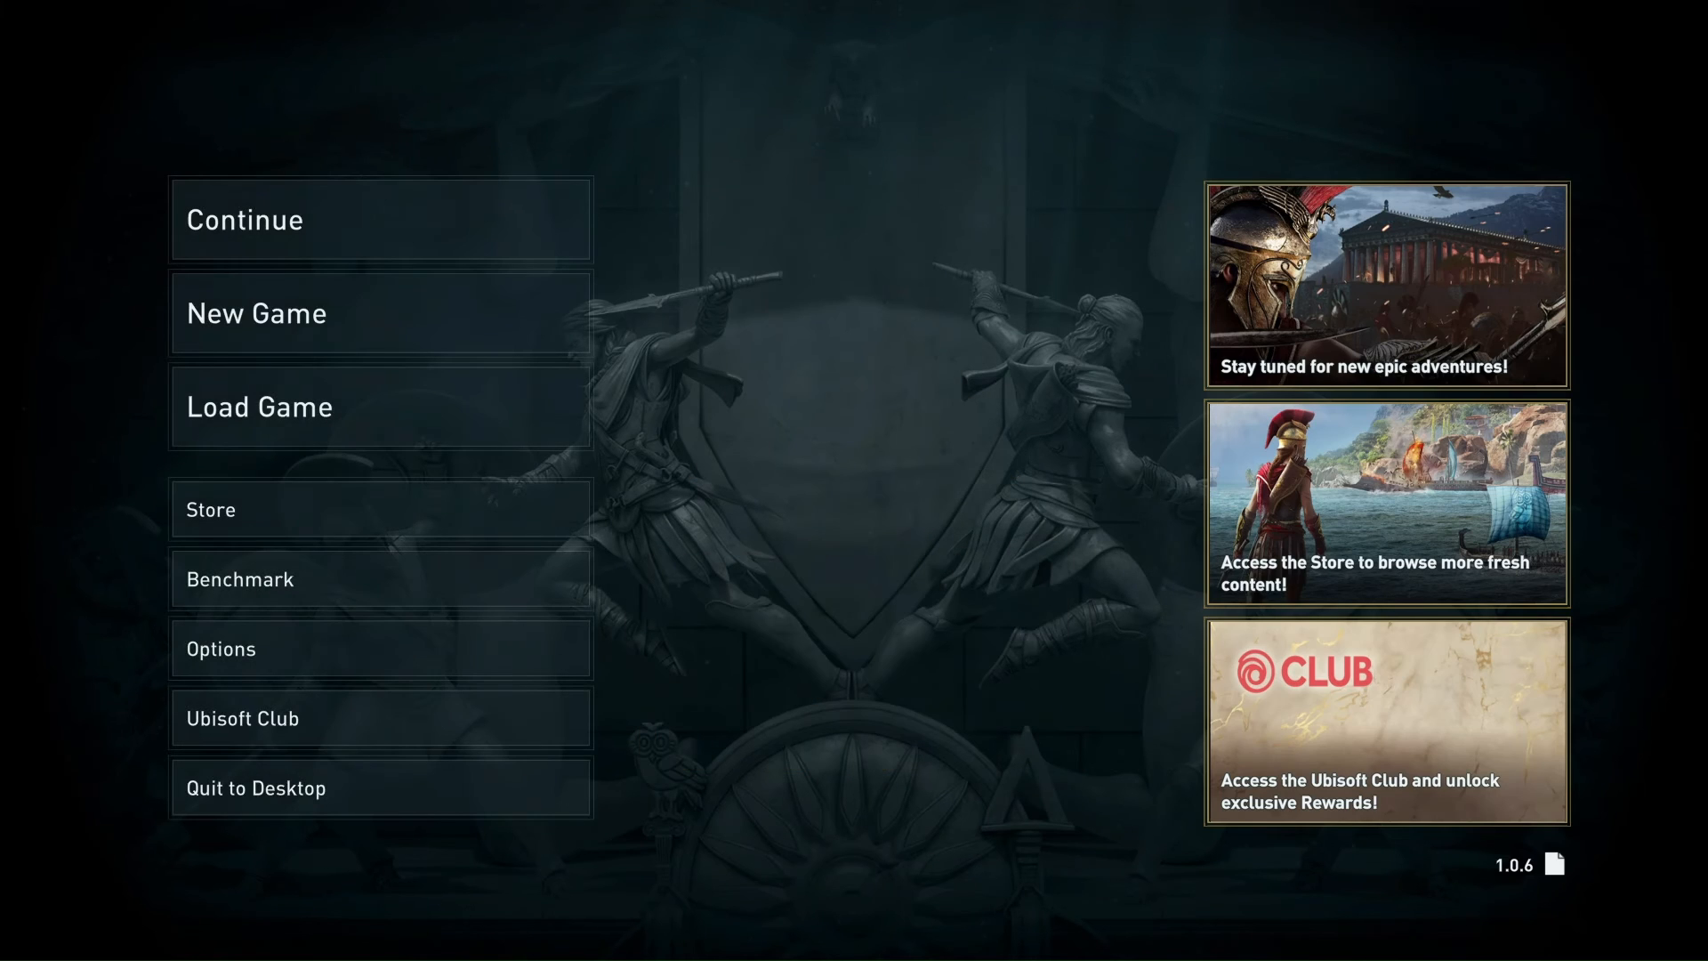
# - Show the game's Display options, reporting the NVIDIA GeForce MX350 as GPU
pyautogui.click(221, 648)
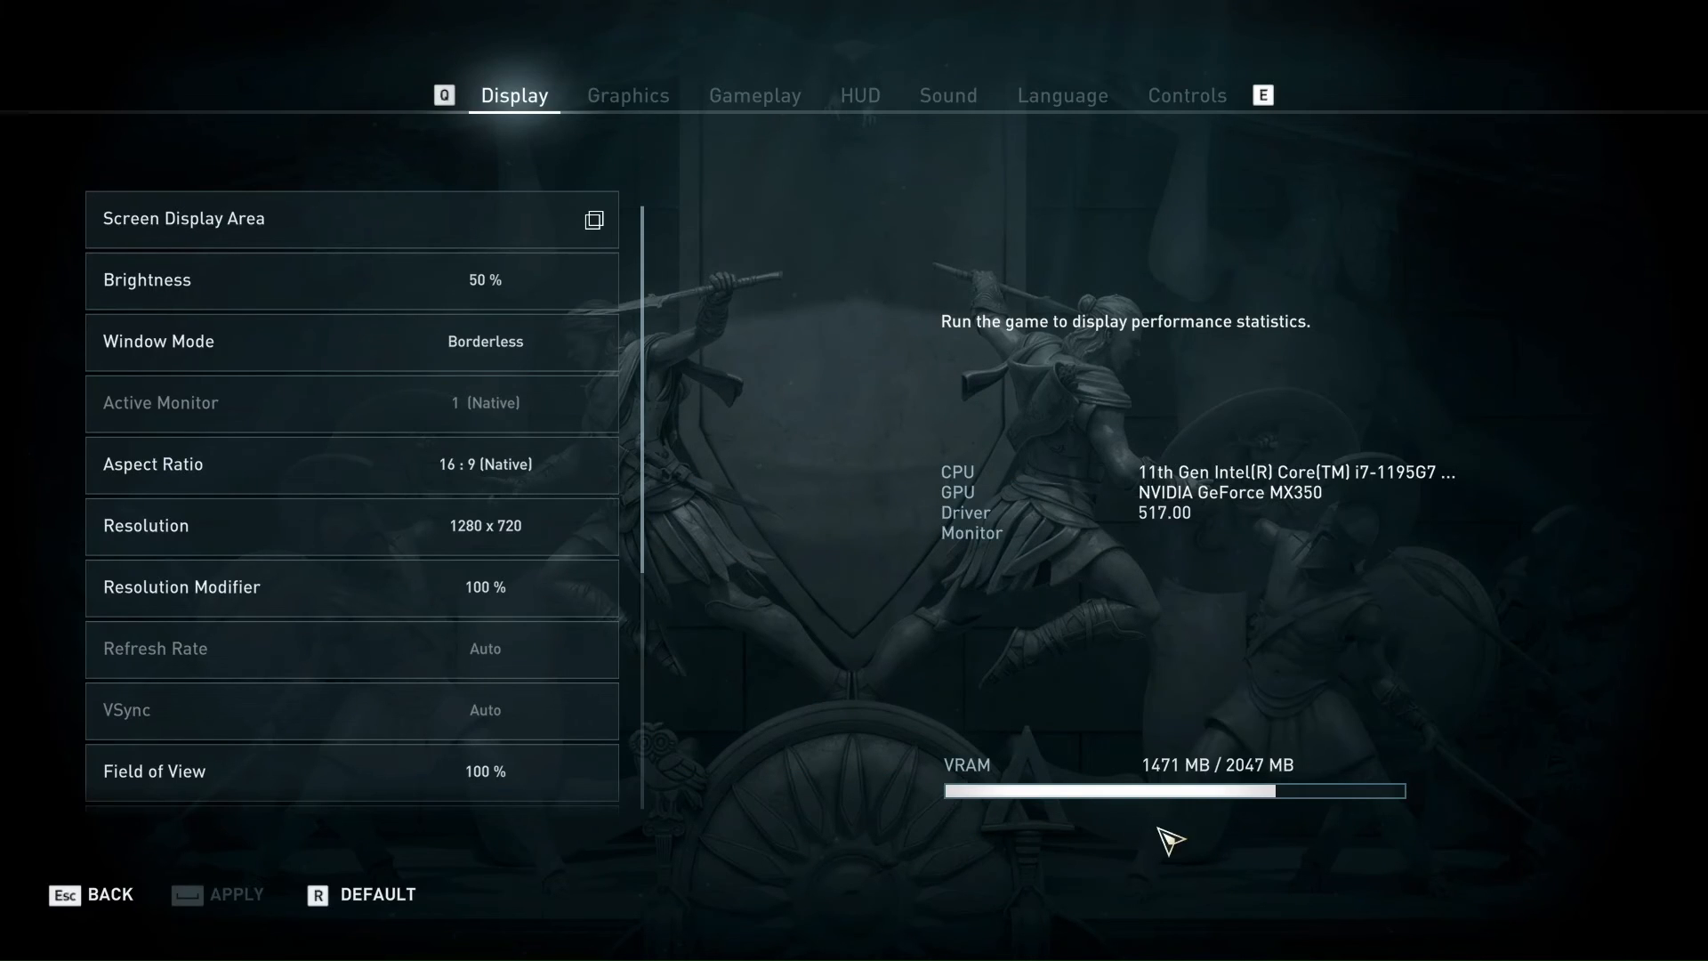
pyautogui.moveTo(1092, 826)
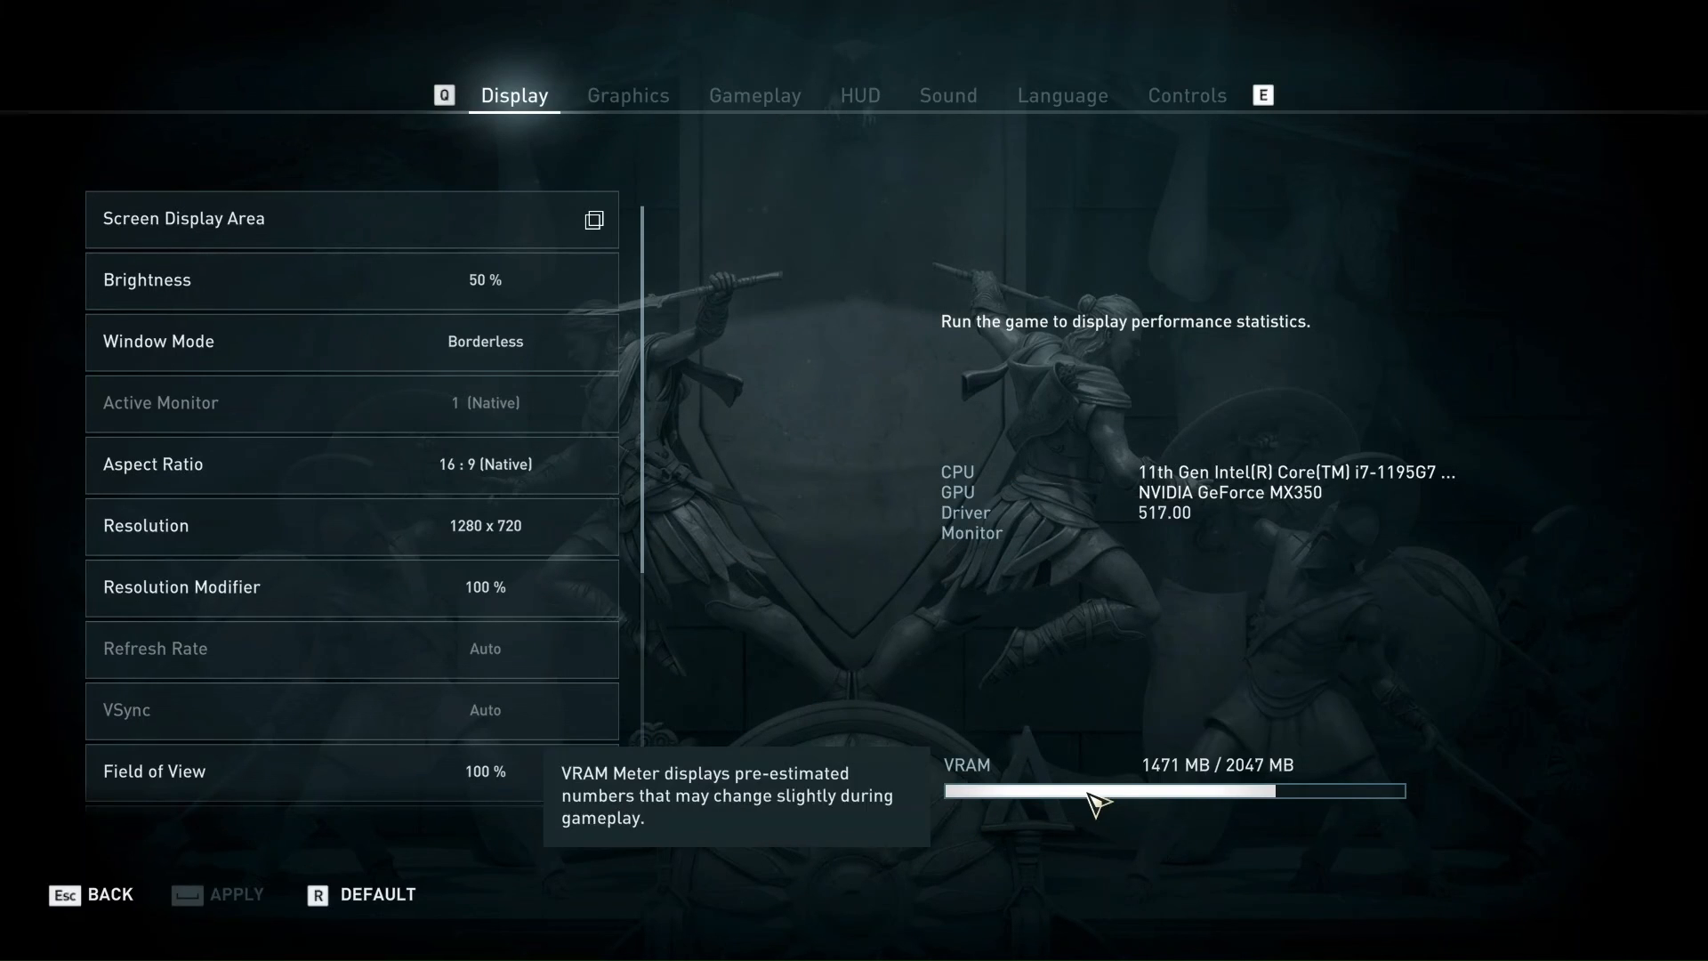